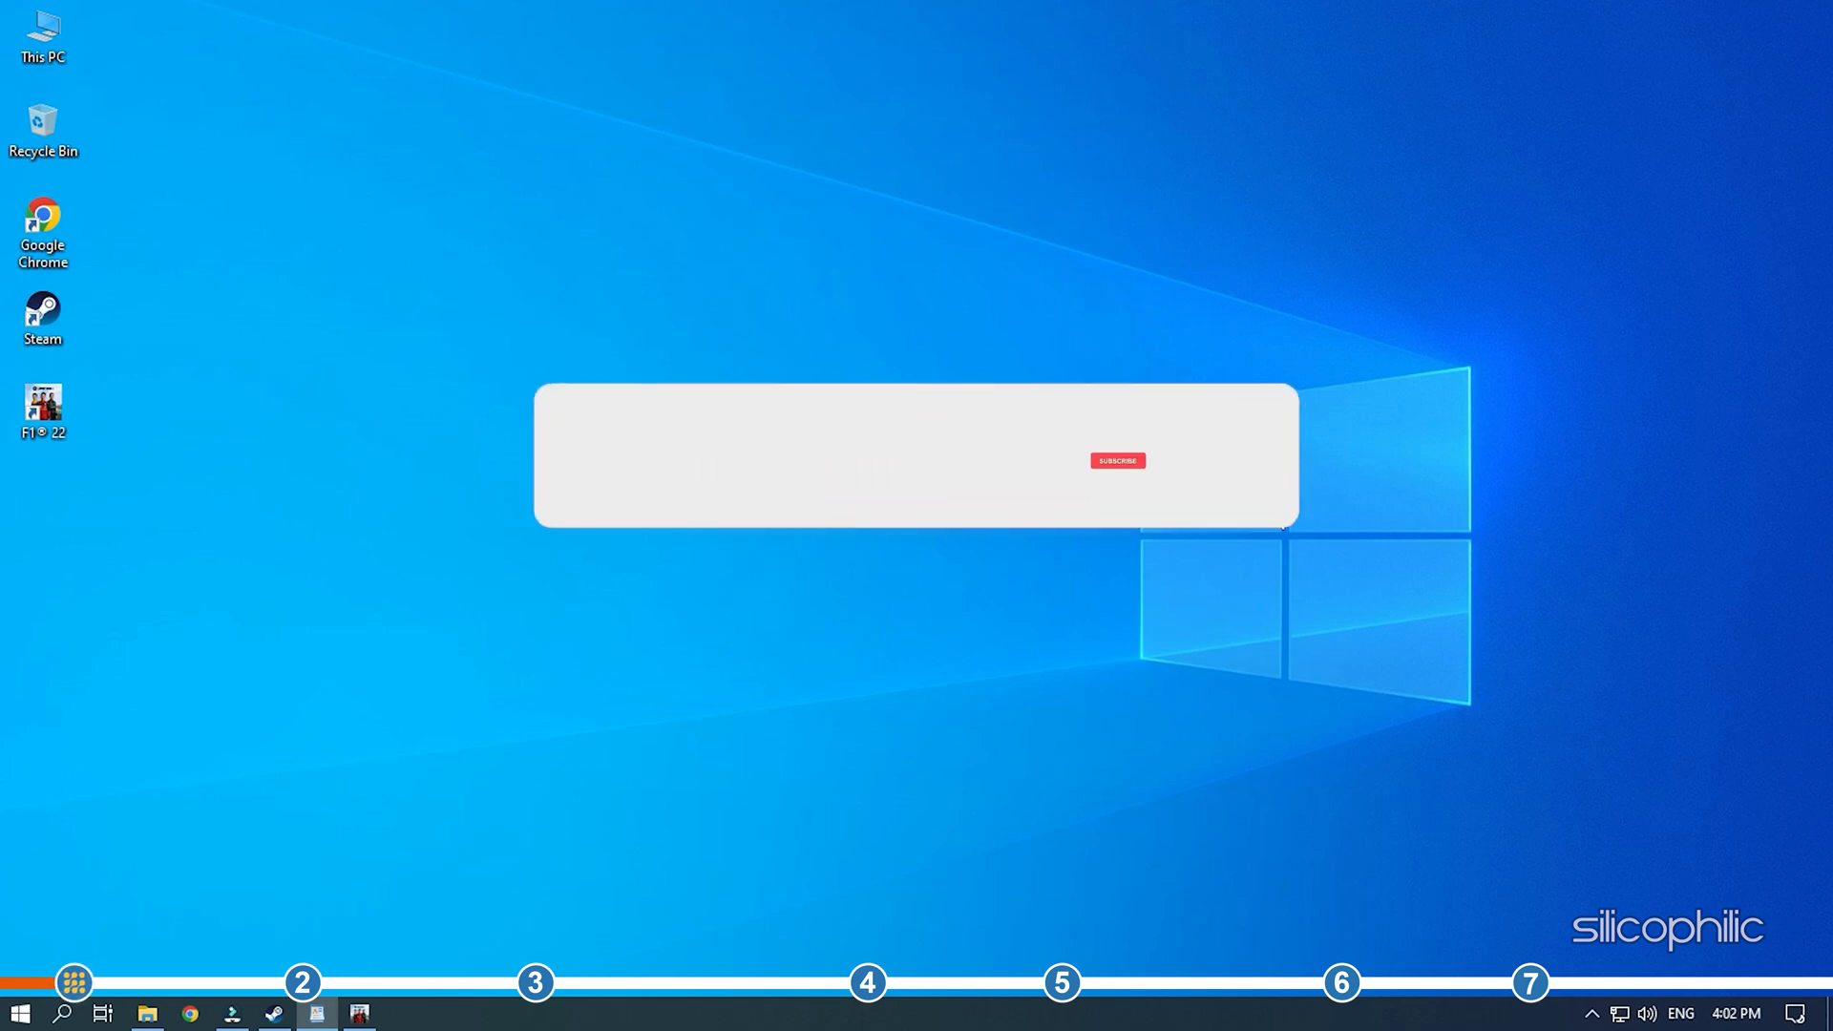
Launch F1 22 from its desktop icon and wait for the home menu.
{"action": "left_click", "coordinate": [1115, 459]}
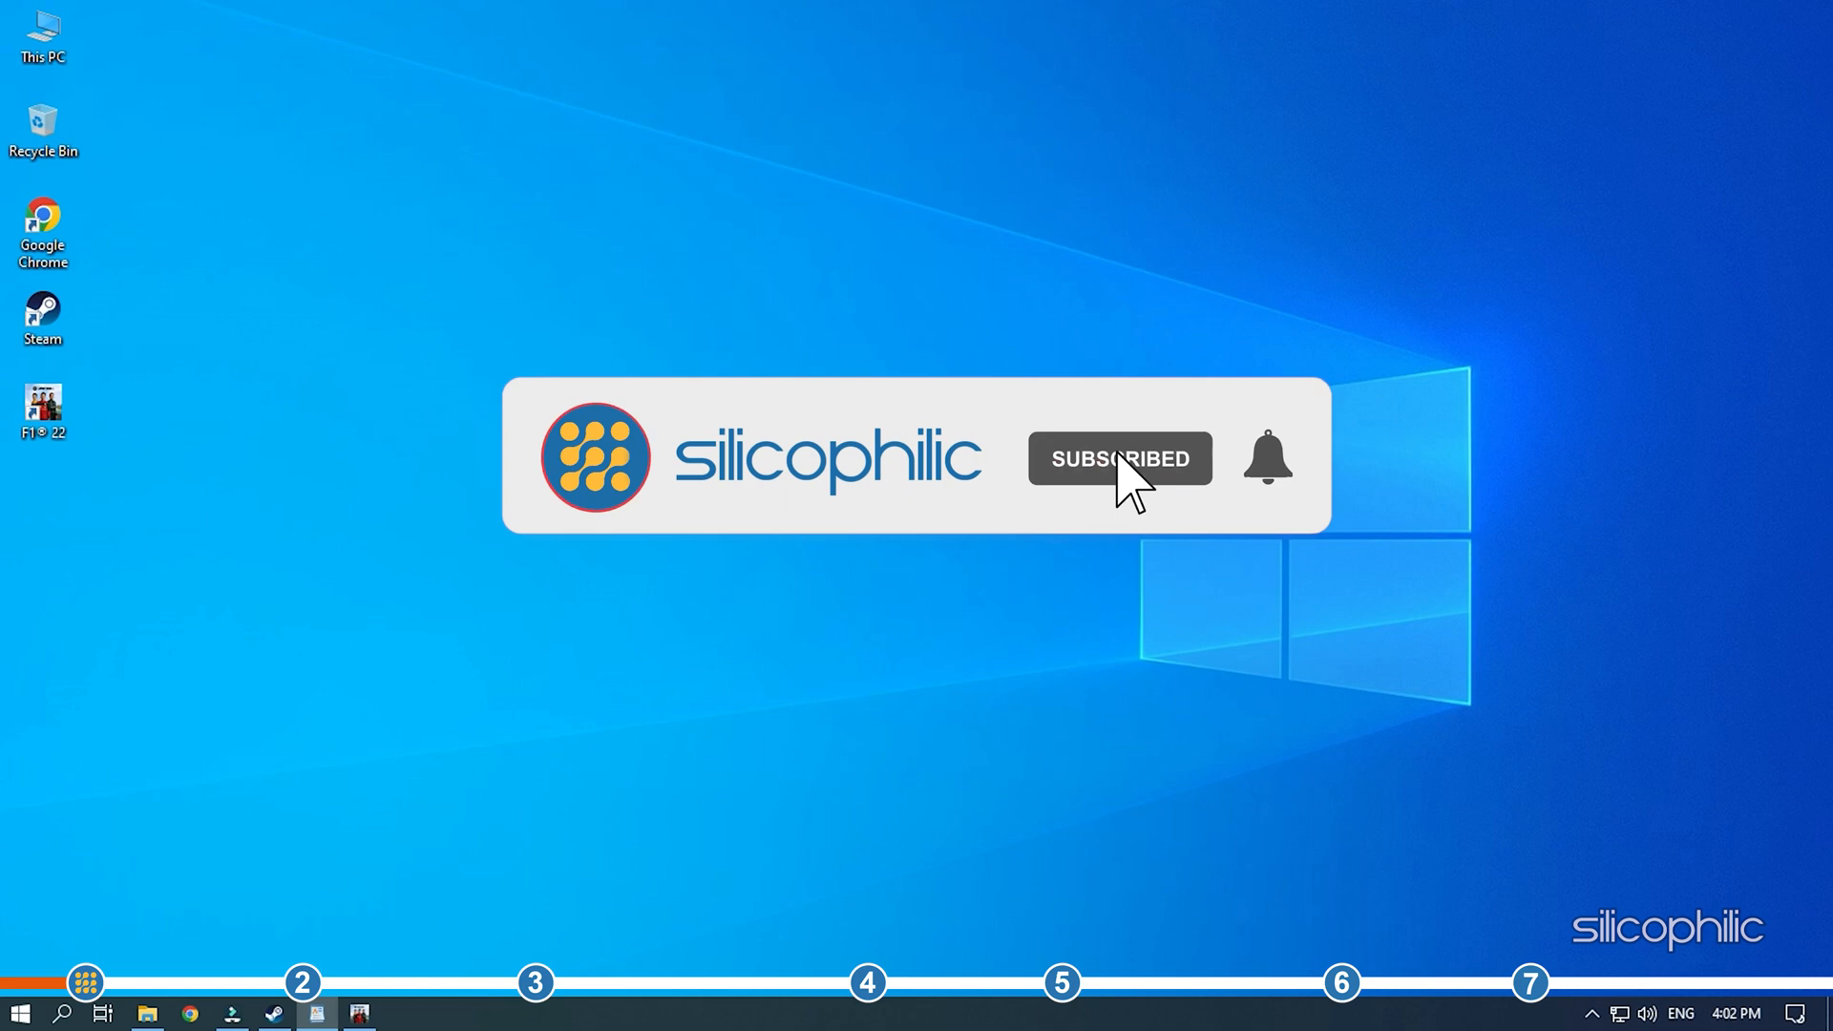
{"action": "left_click", "coordinate": [1266, 457]}
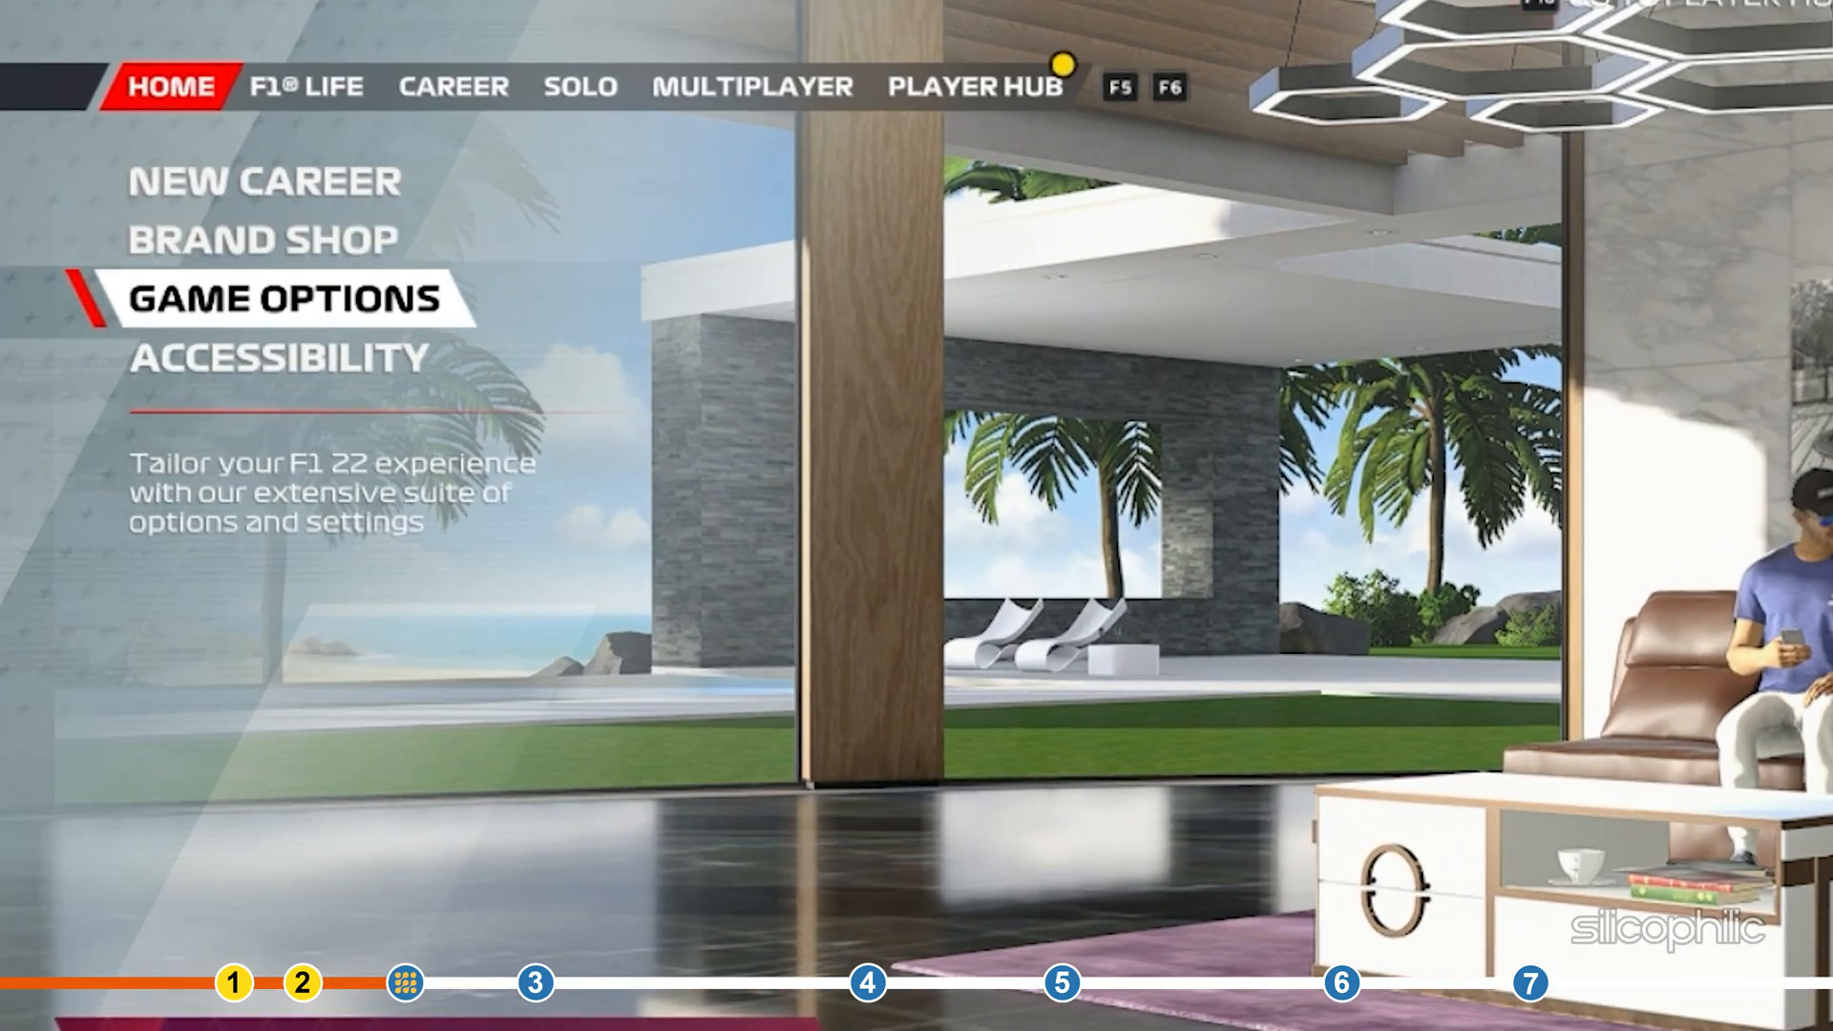
Set F1 22's display mode to Windowed in Game Options video settings.
{"action": "left_click", "coordinate": [276, 298]}
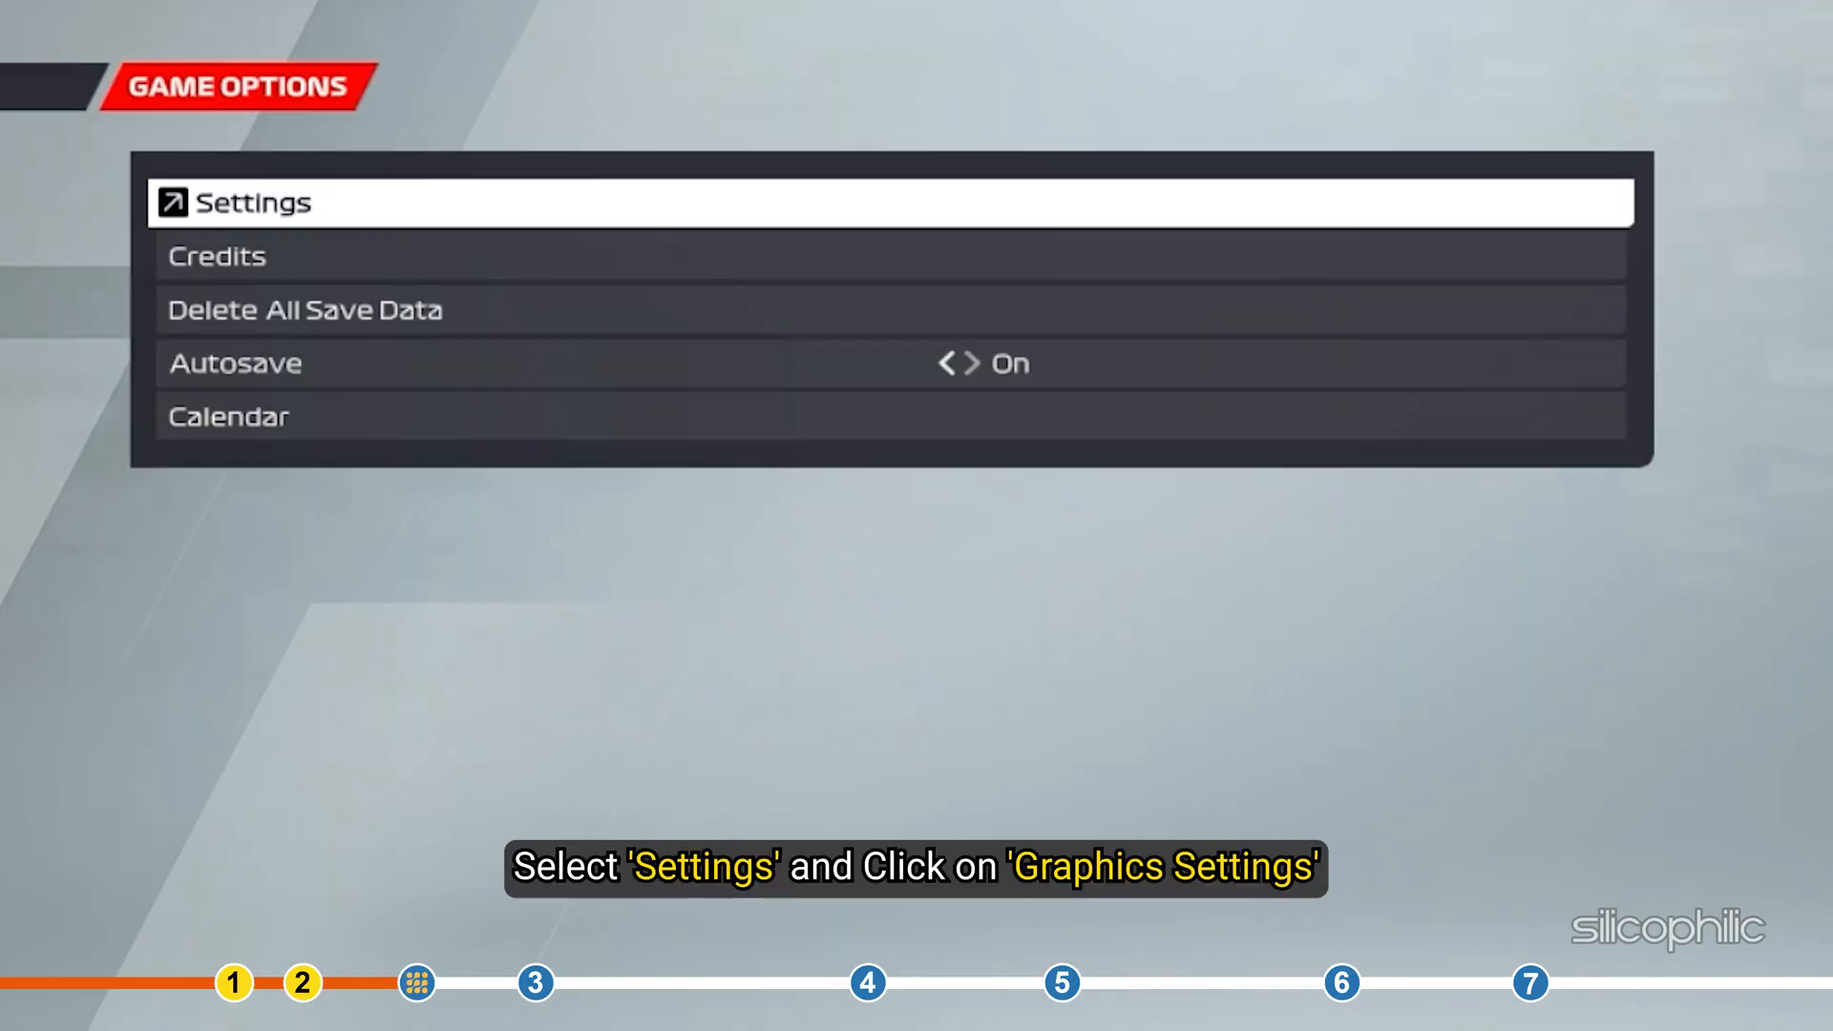
{"action": "left_click", "coordinate": [264, 201]}
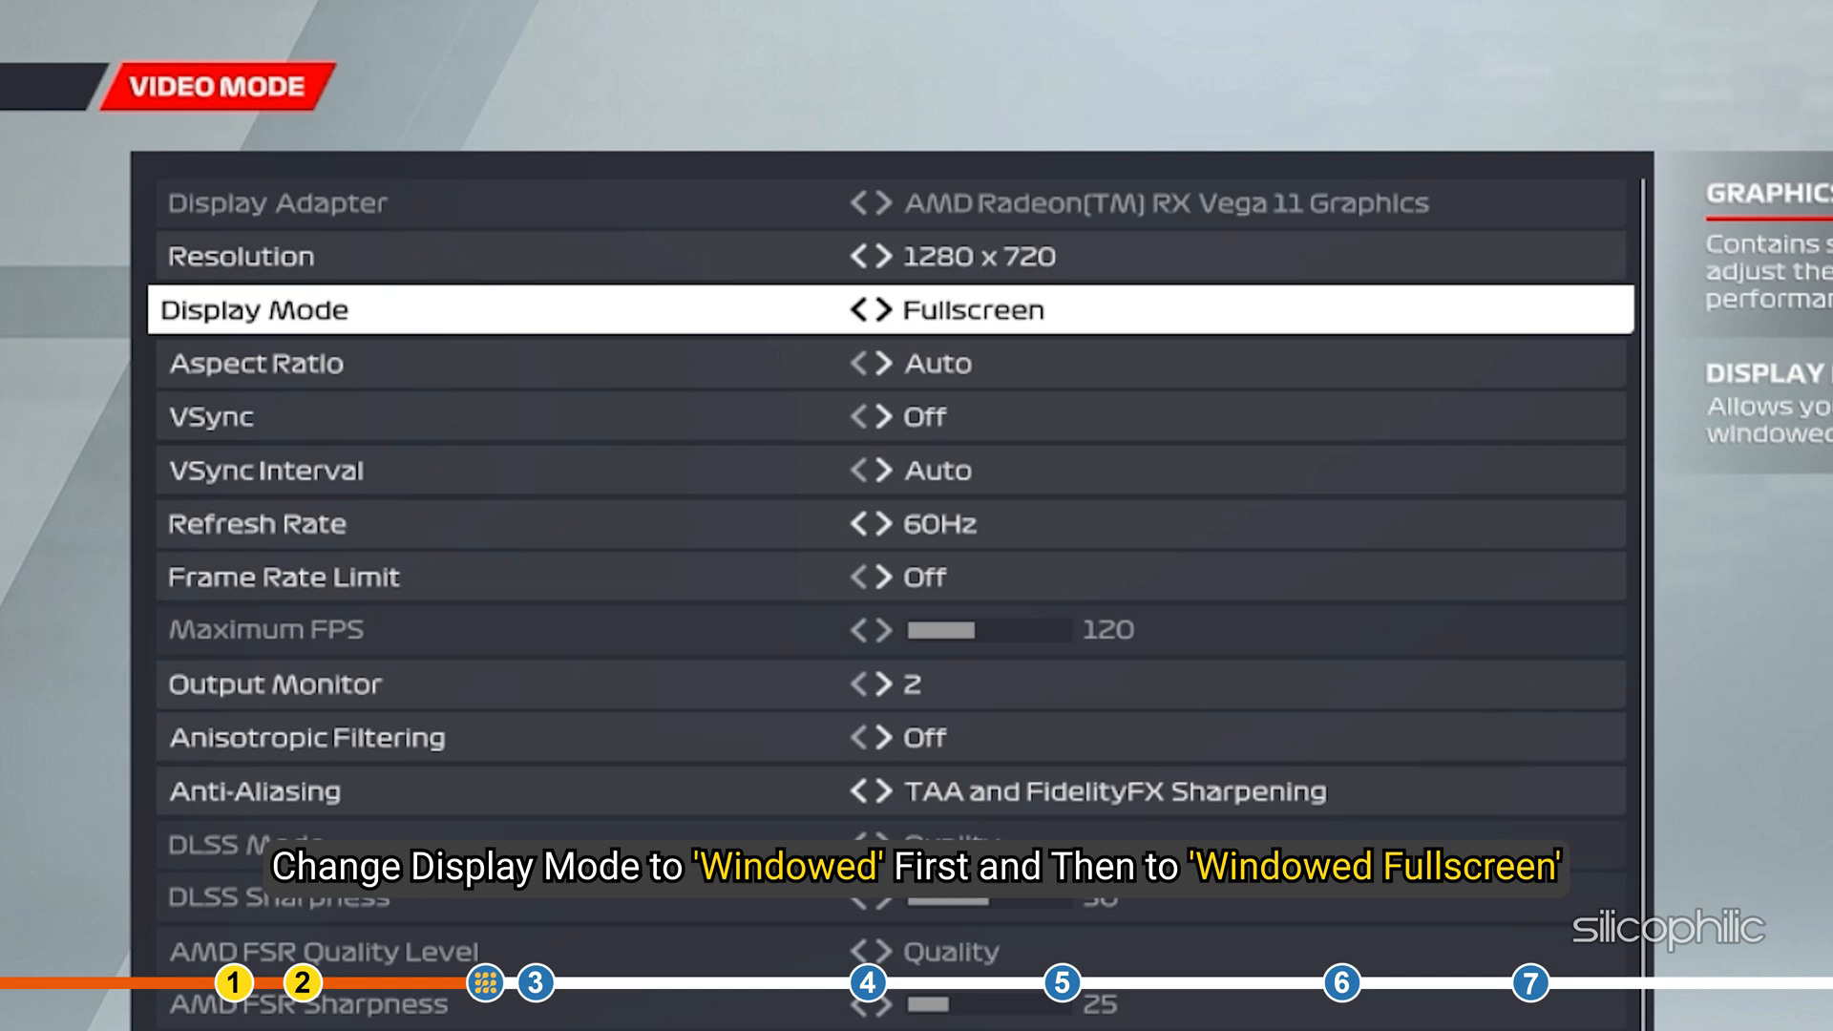
{"action": "left_click", "coordinate": [860, 309]}
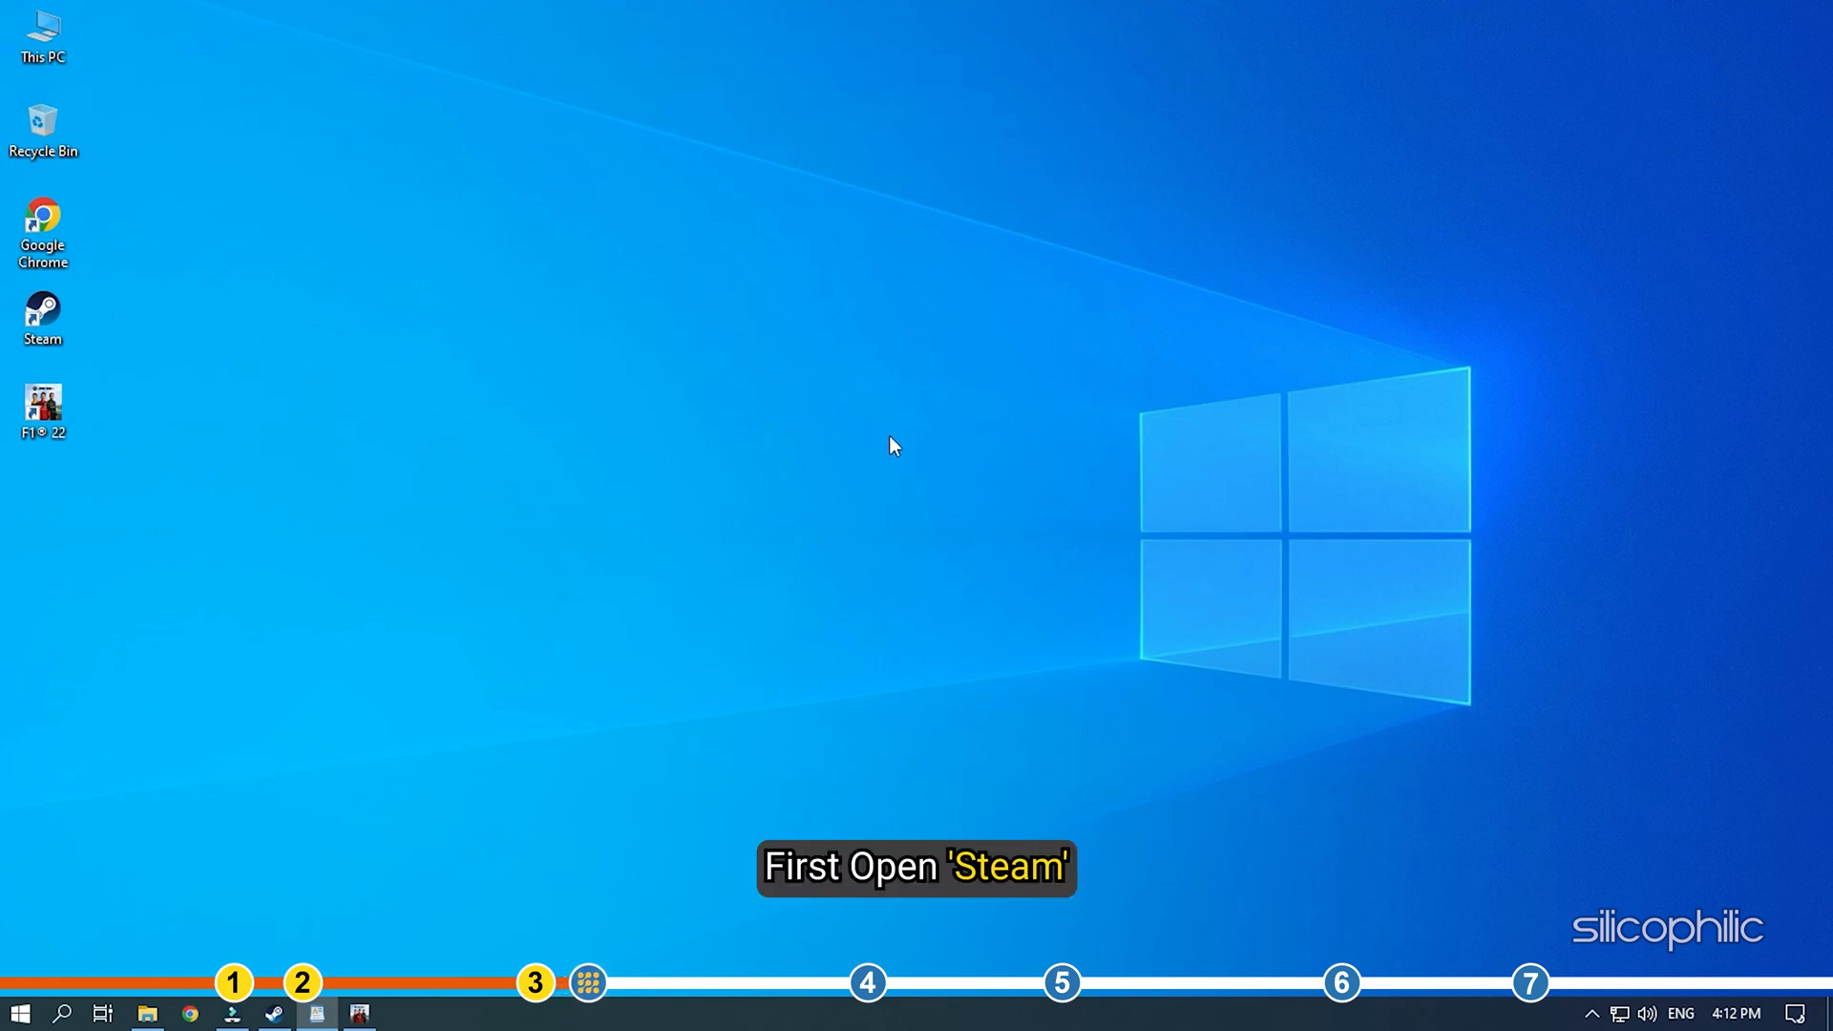
Launch Steam and open Settings to the Controller section.
{"action": "double_click", "coordinate": [42, 317]}
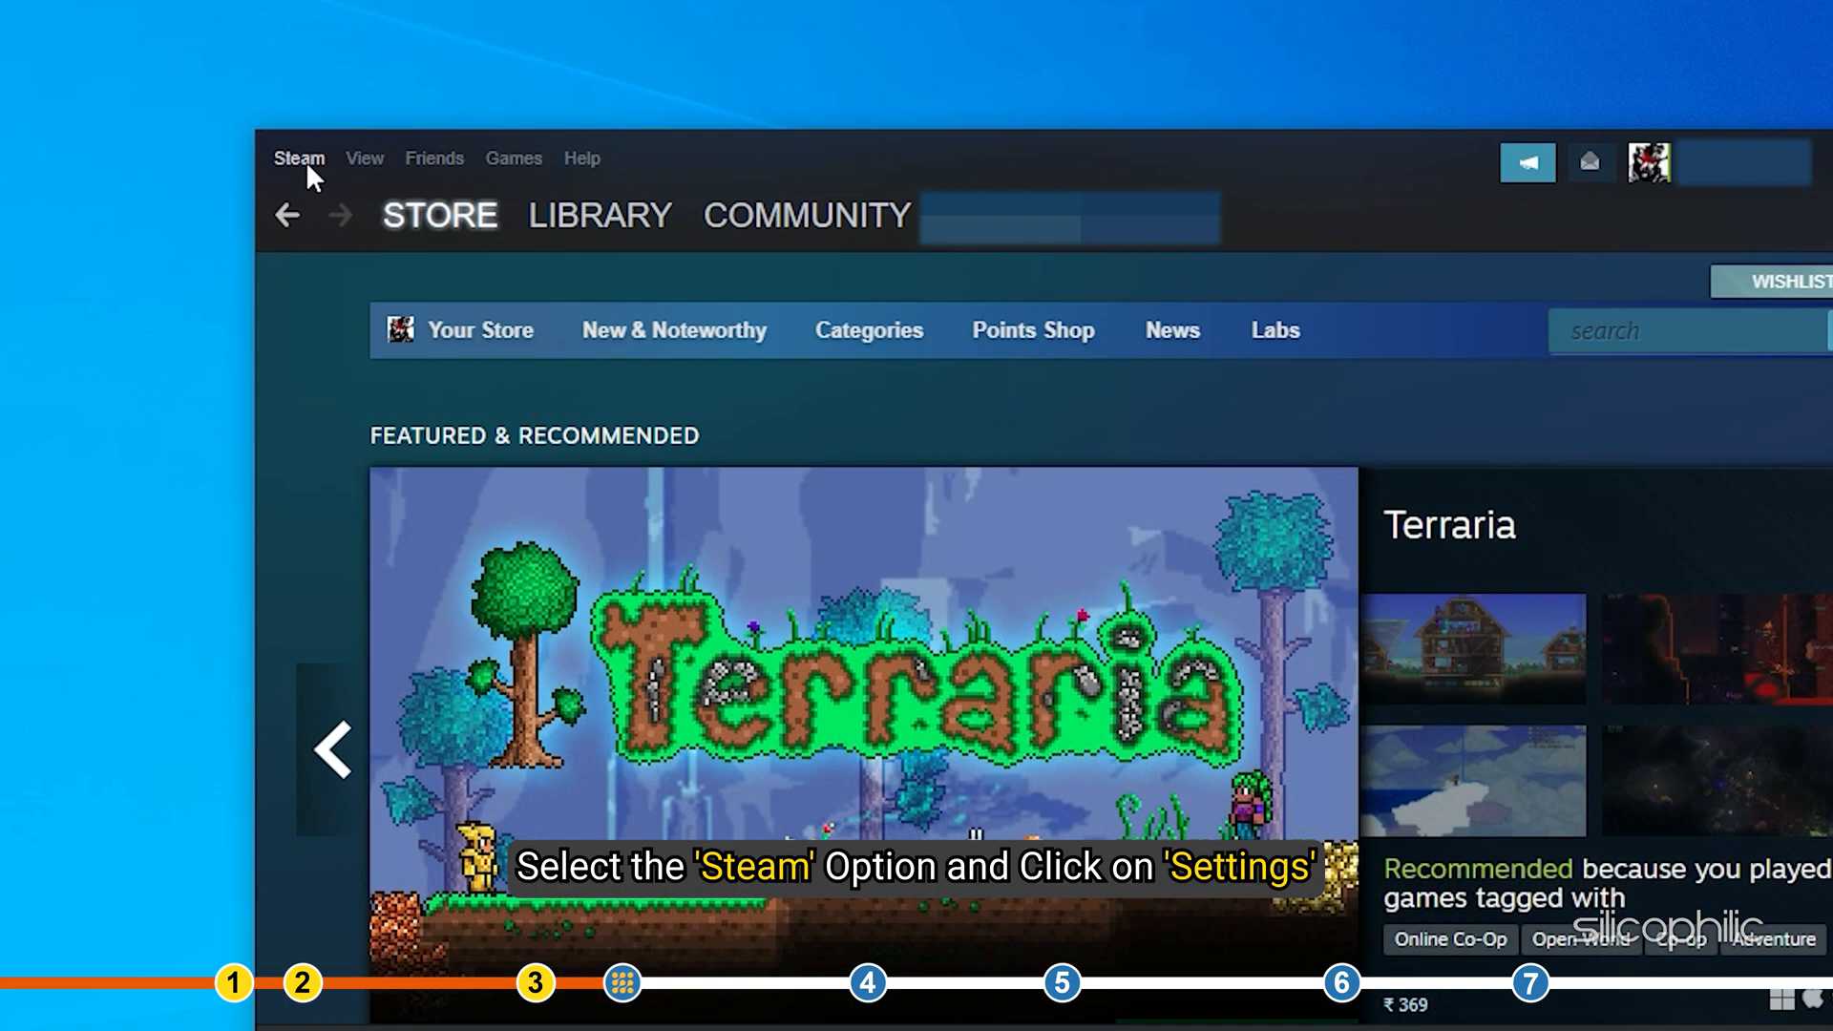
{"action": "left_click", "coordinate": [297, 157]}
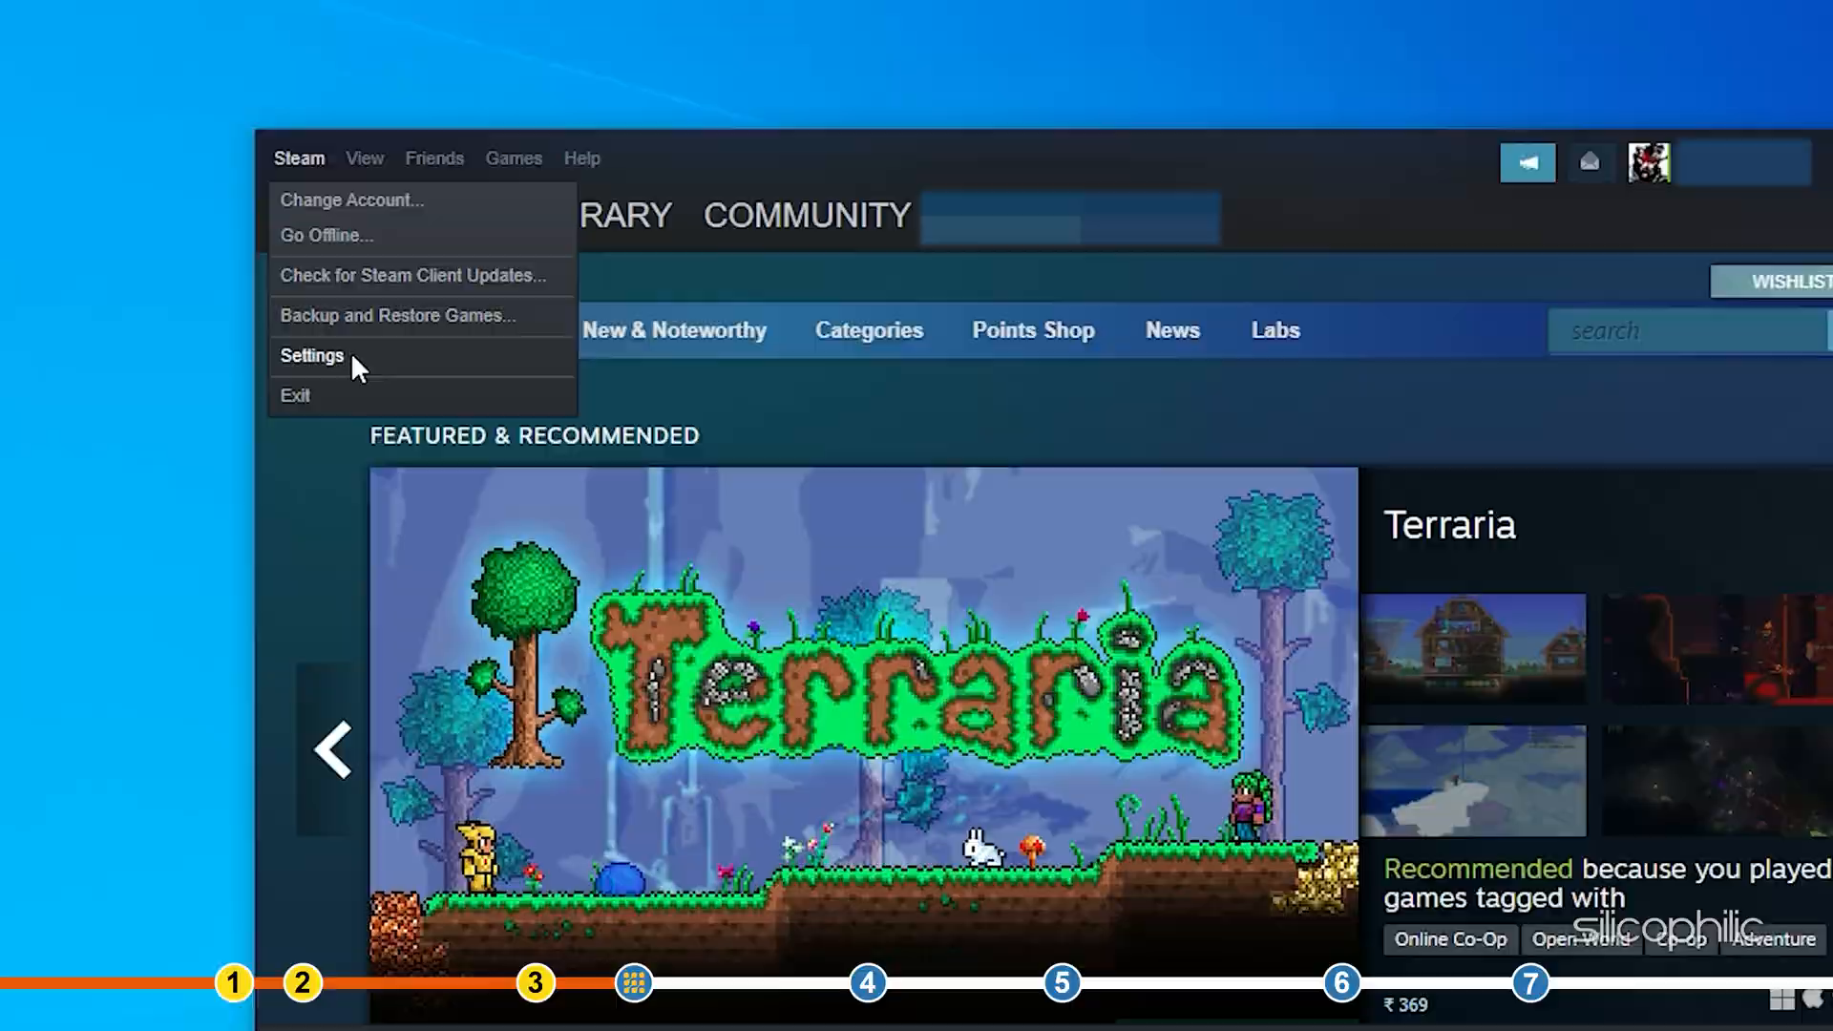
{"action": "left_click", "coordinate": [312, 355]}
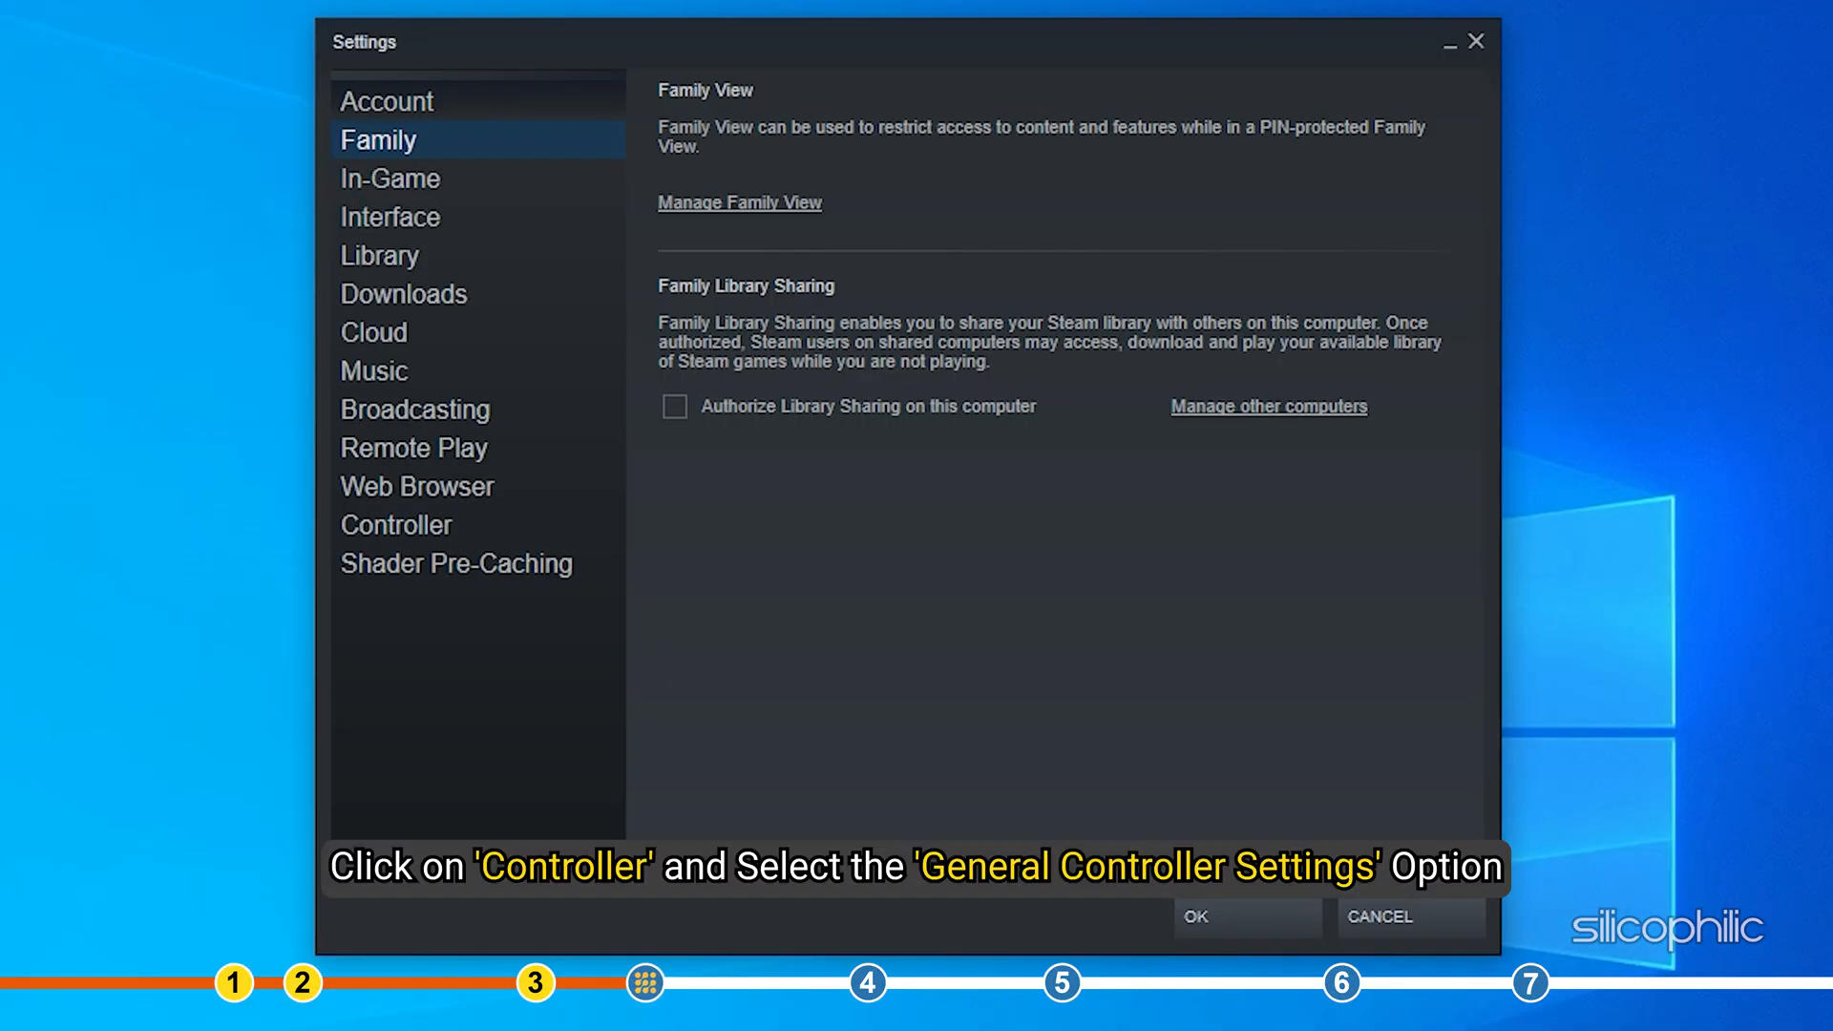
{"action": "mouse_move", "coordinate": [1266, 581]}
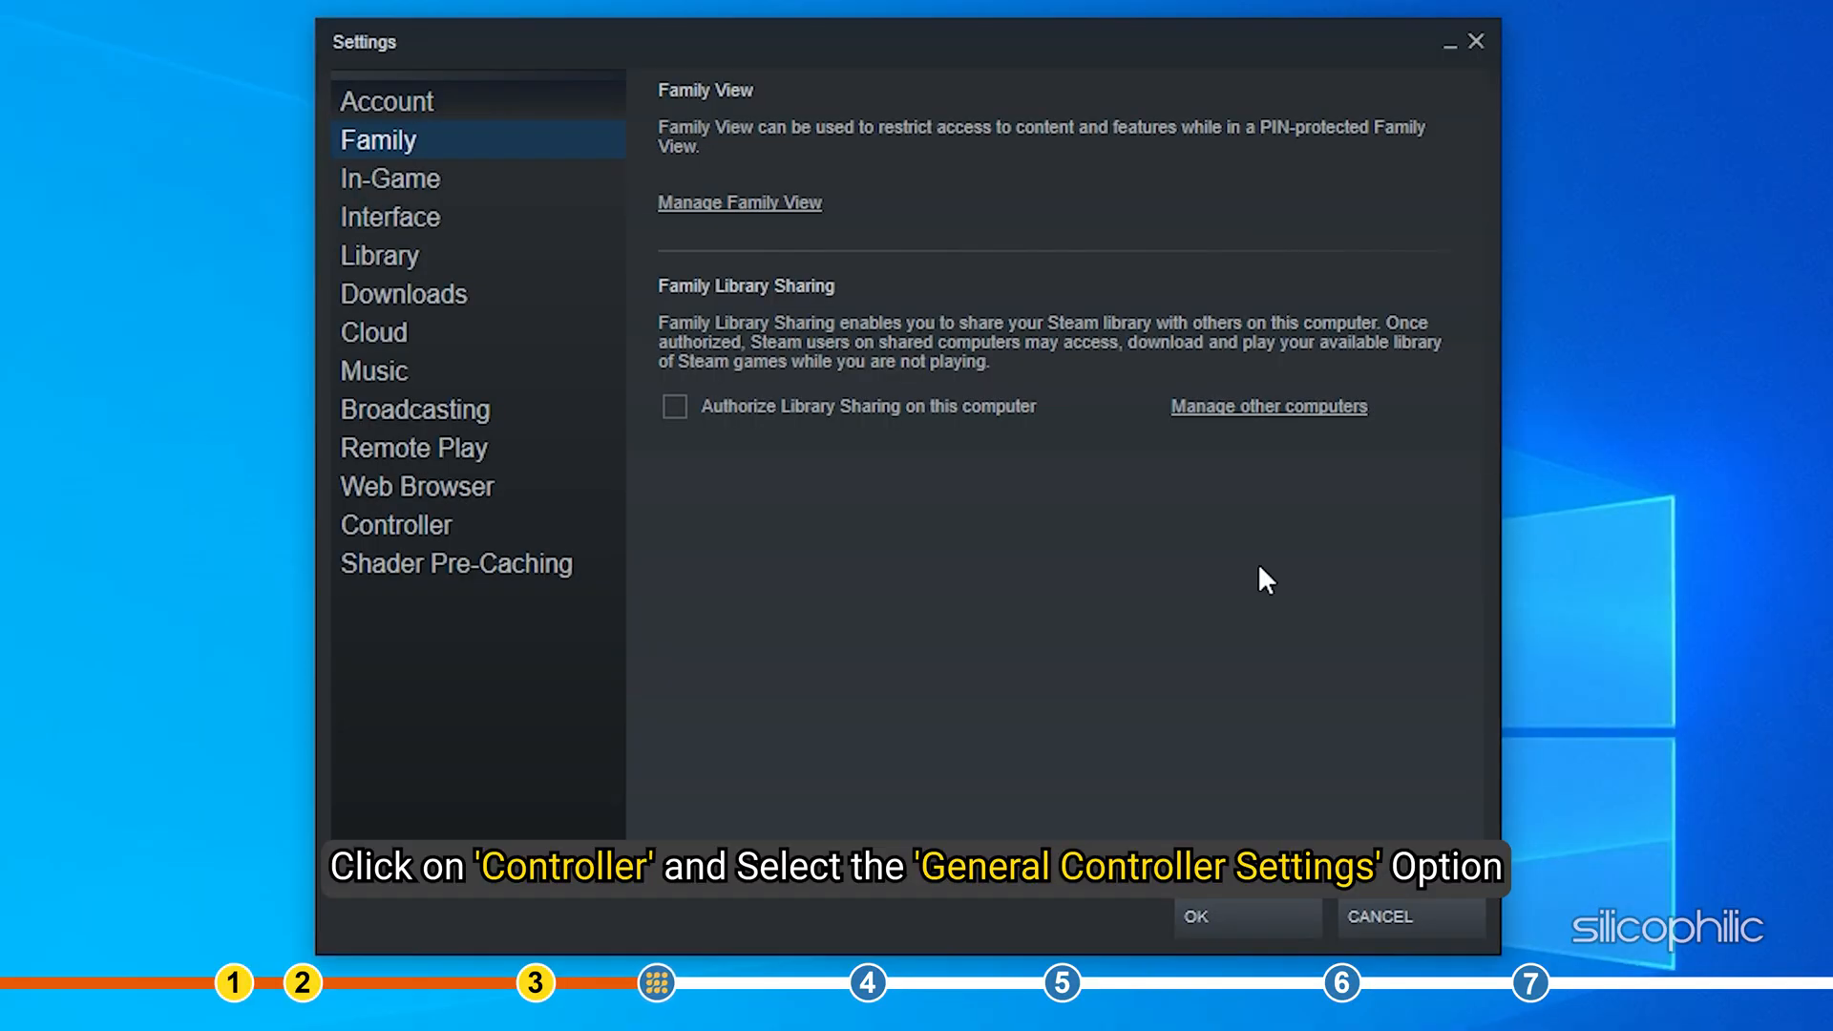
{"action": "left_click", "coordinate": [395, 525]}
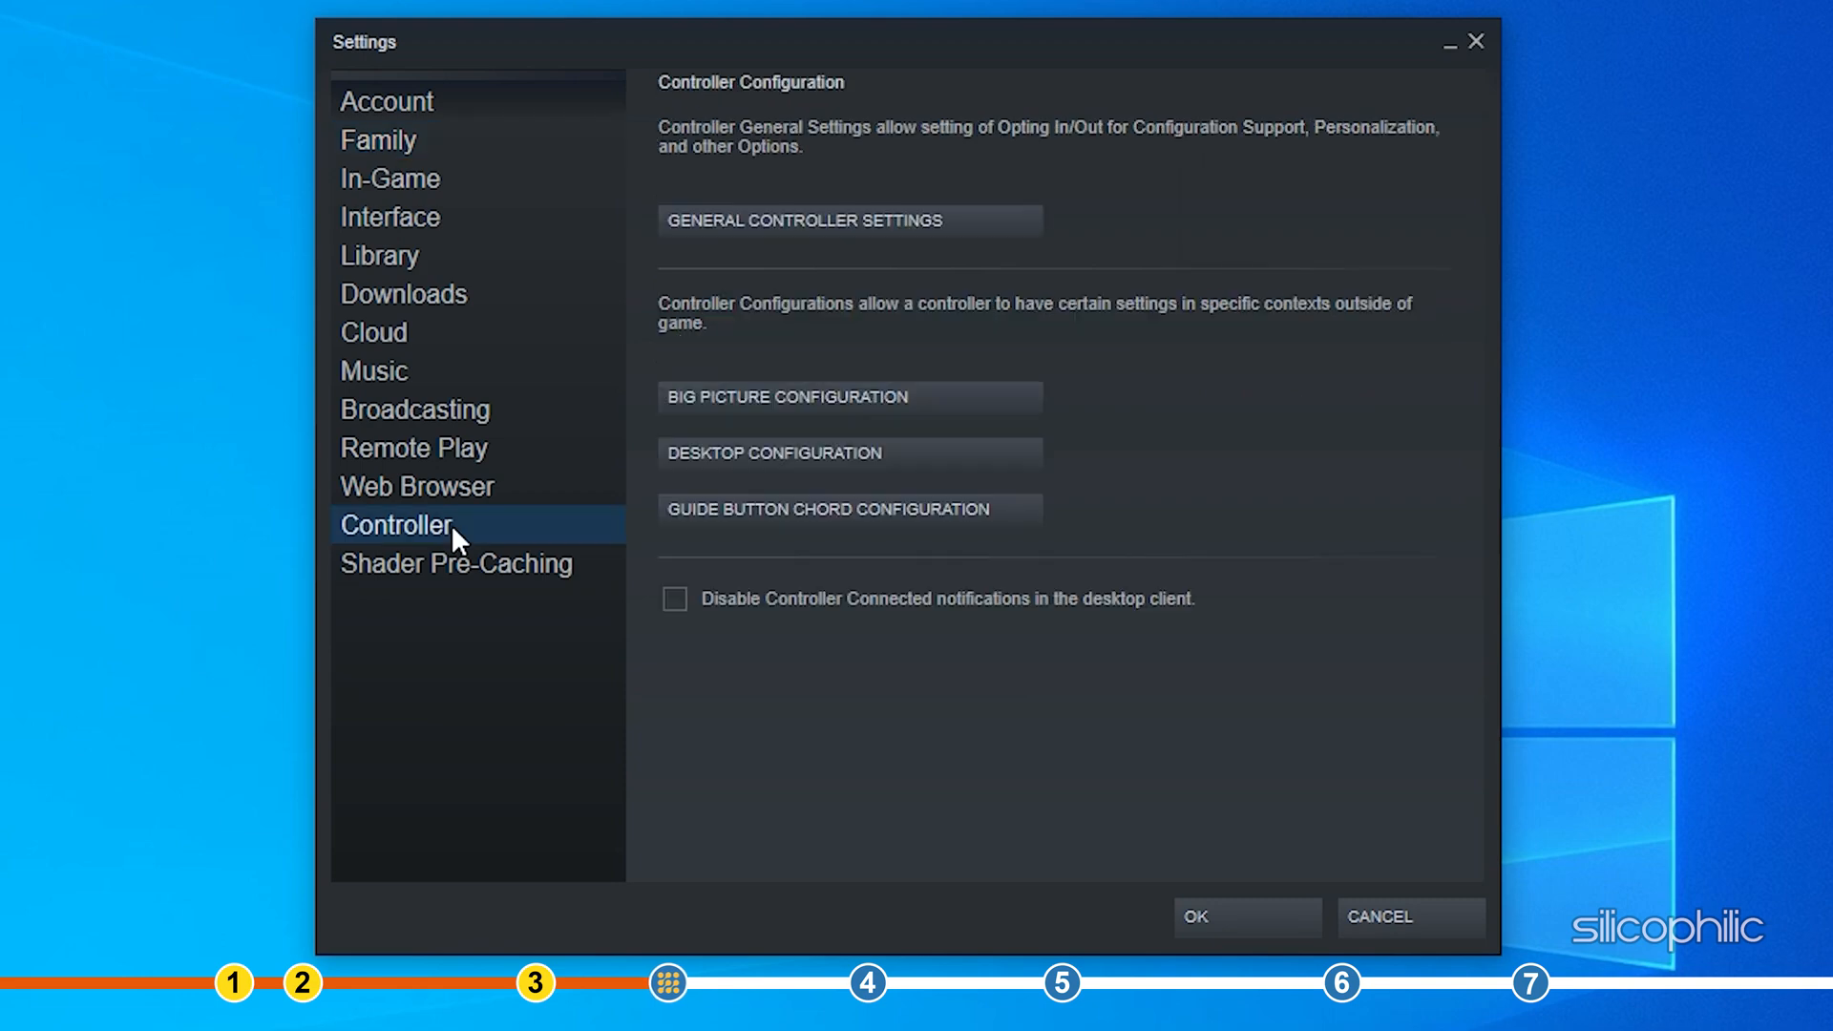
{"action": "mouse_move", "coordinate": [1286, 324]}
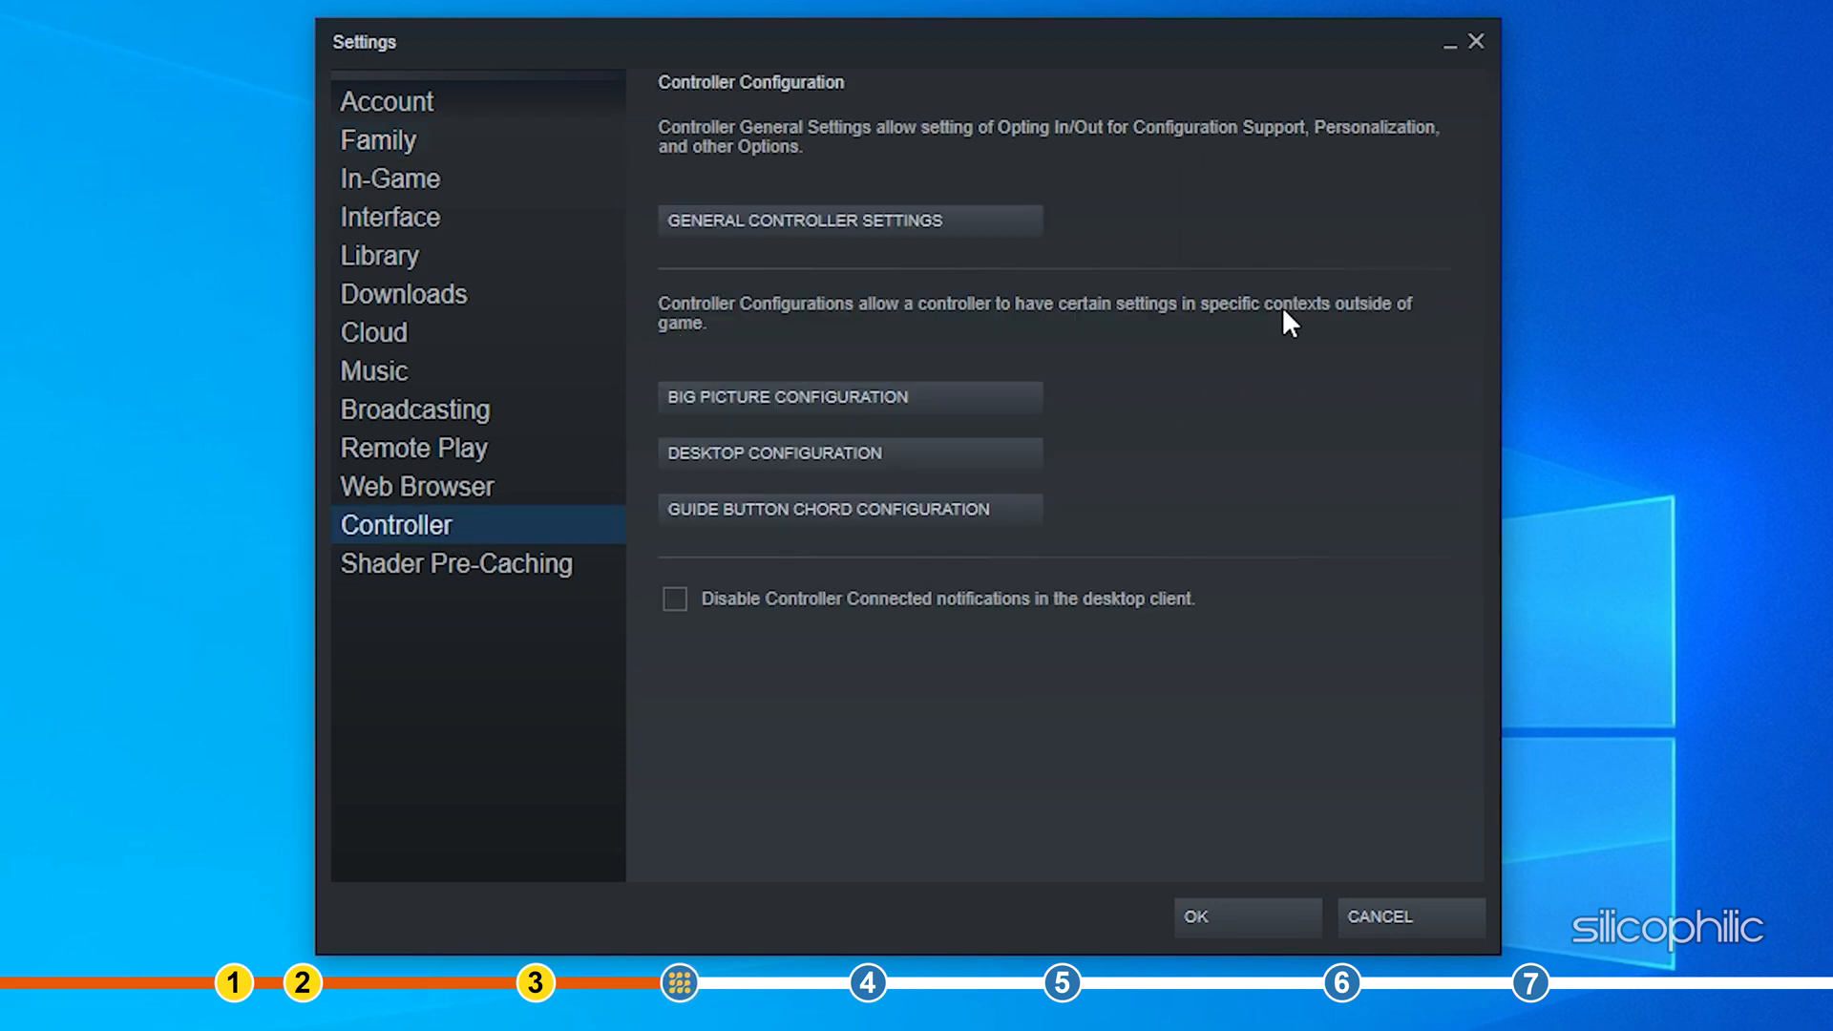
{"action": "mouse_move", "coordinate": [973, 229]}
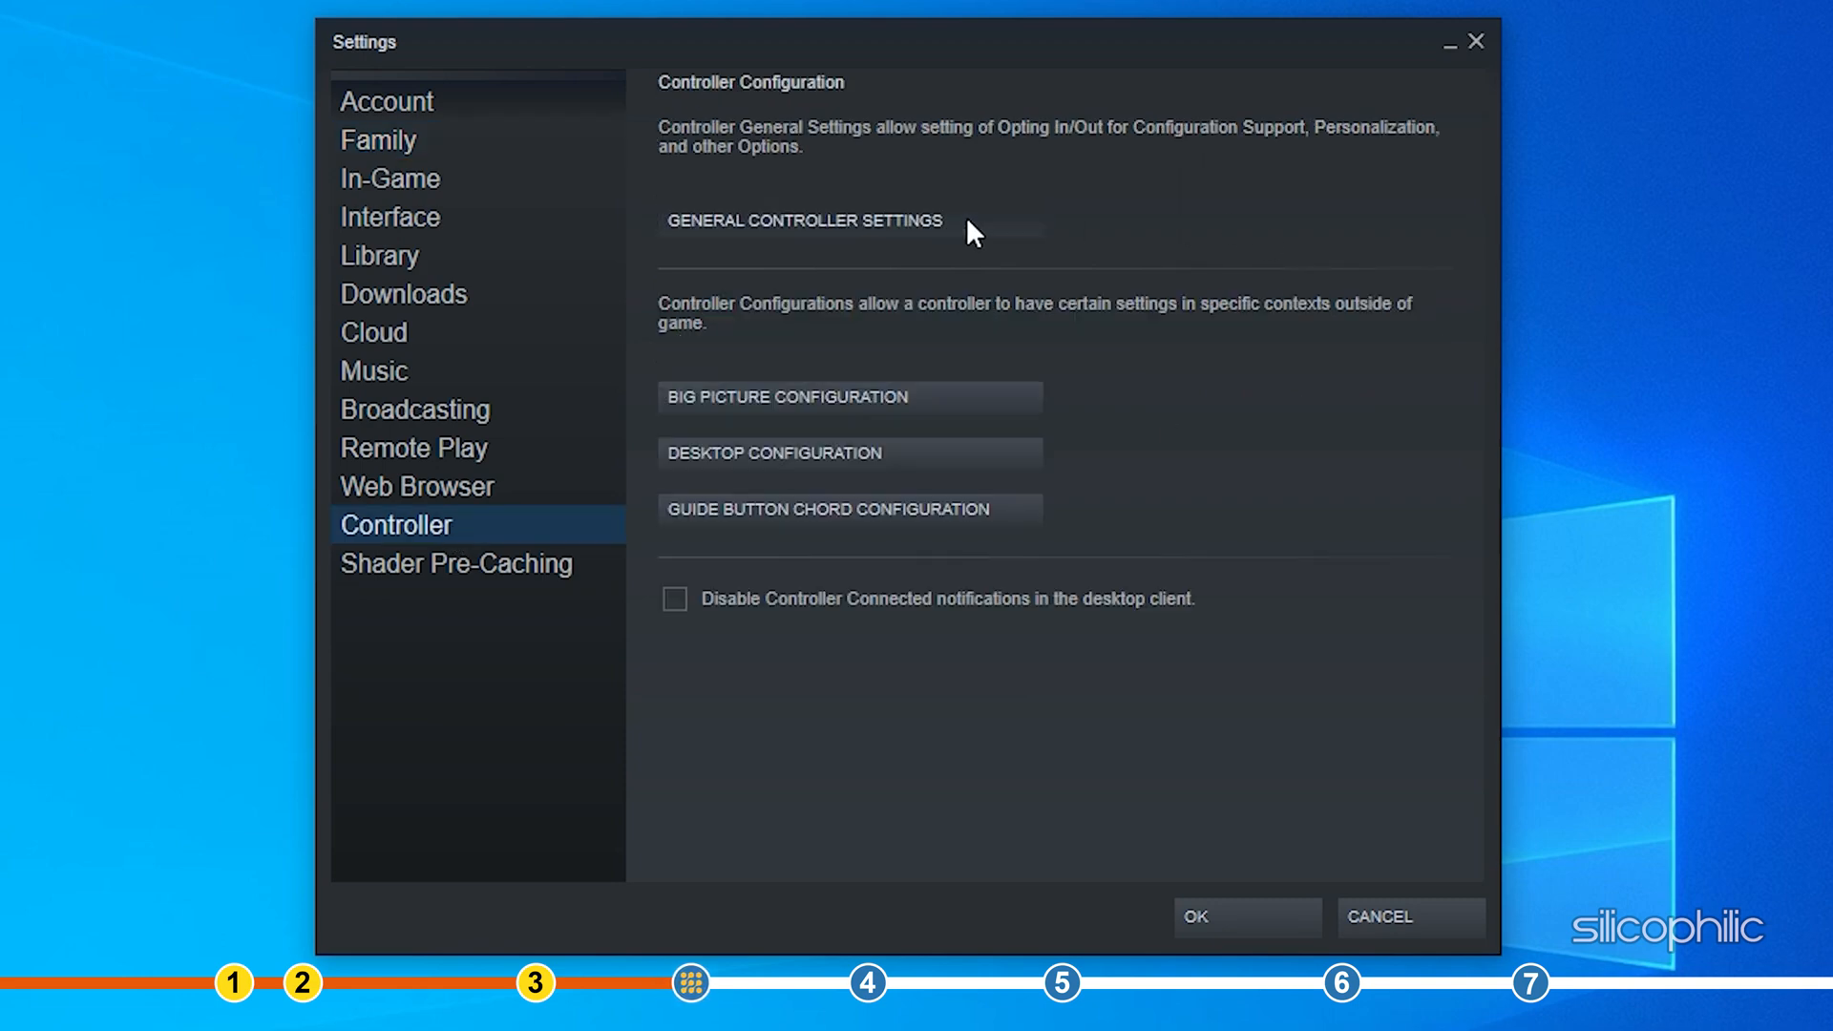
Enable Xbox Configuration Support in Steam's General Controller Settings.
{"action": "left_click", "coordinate": [802, 219]}
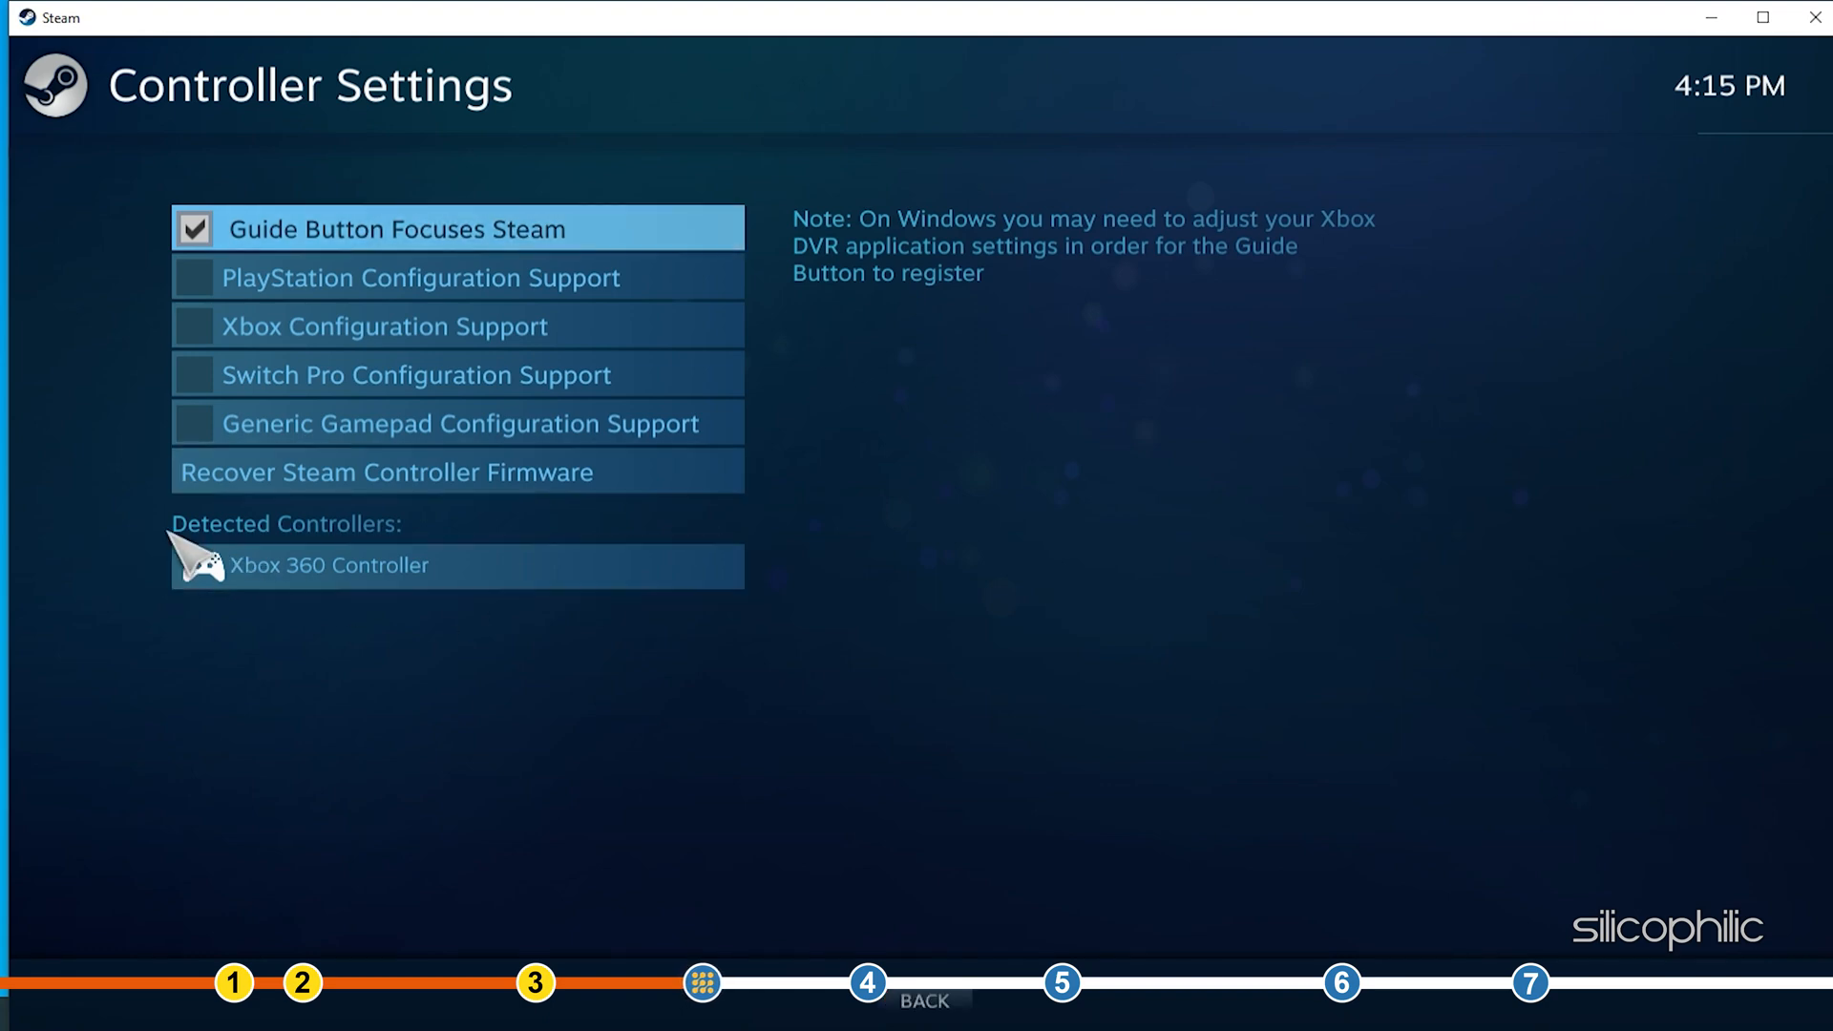
{"action": "mouse_move", "coordinate": [515, 596]}
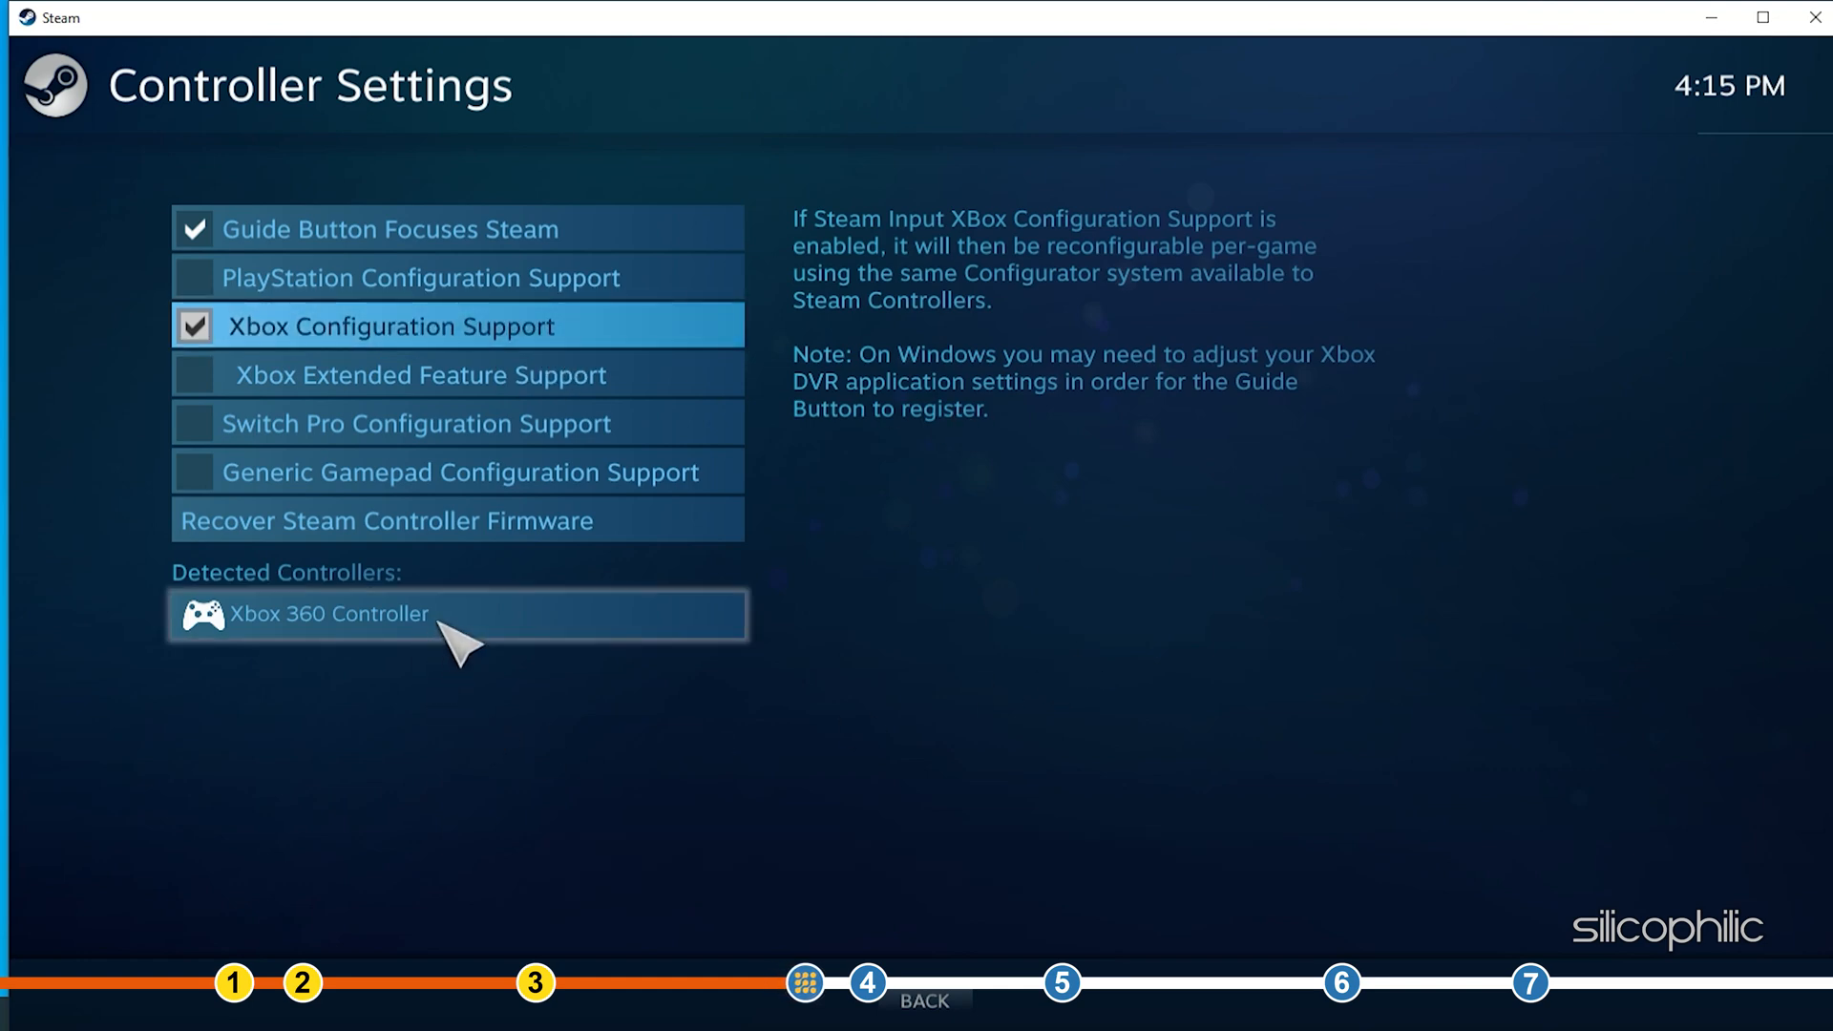
{"action": "left_click", "coordinate": [456, 614]}
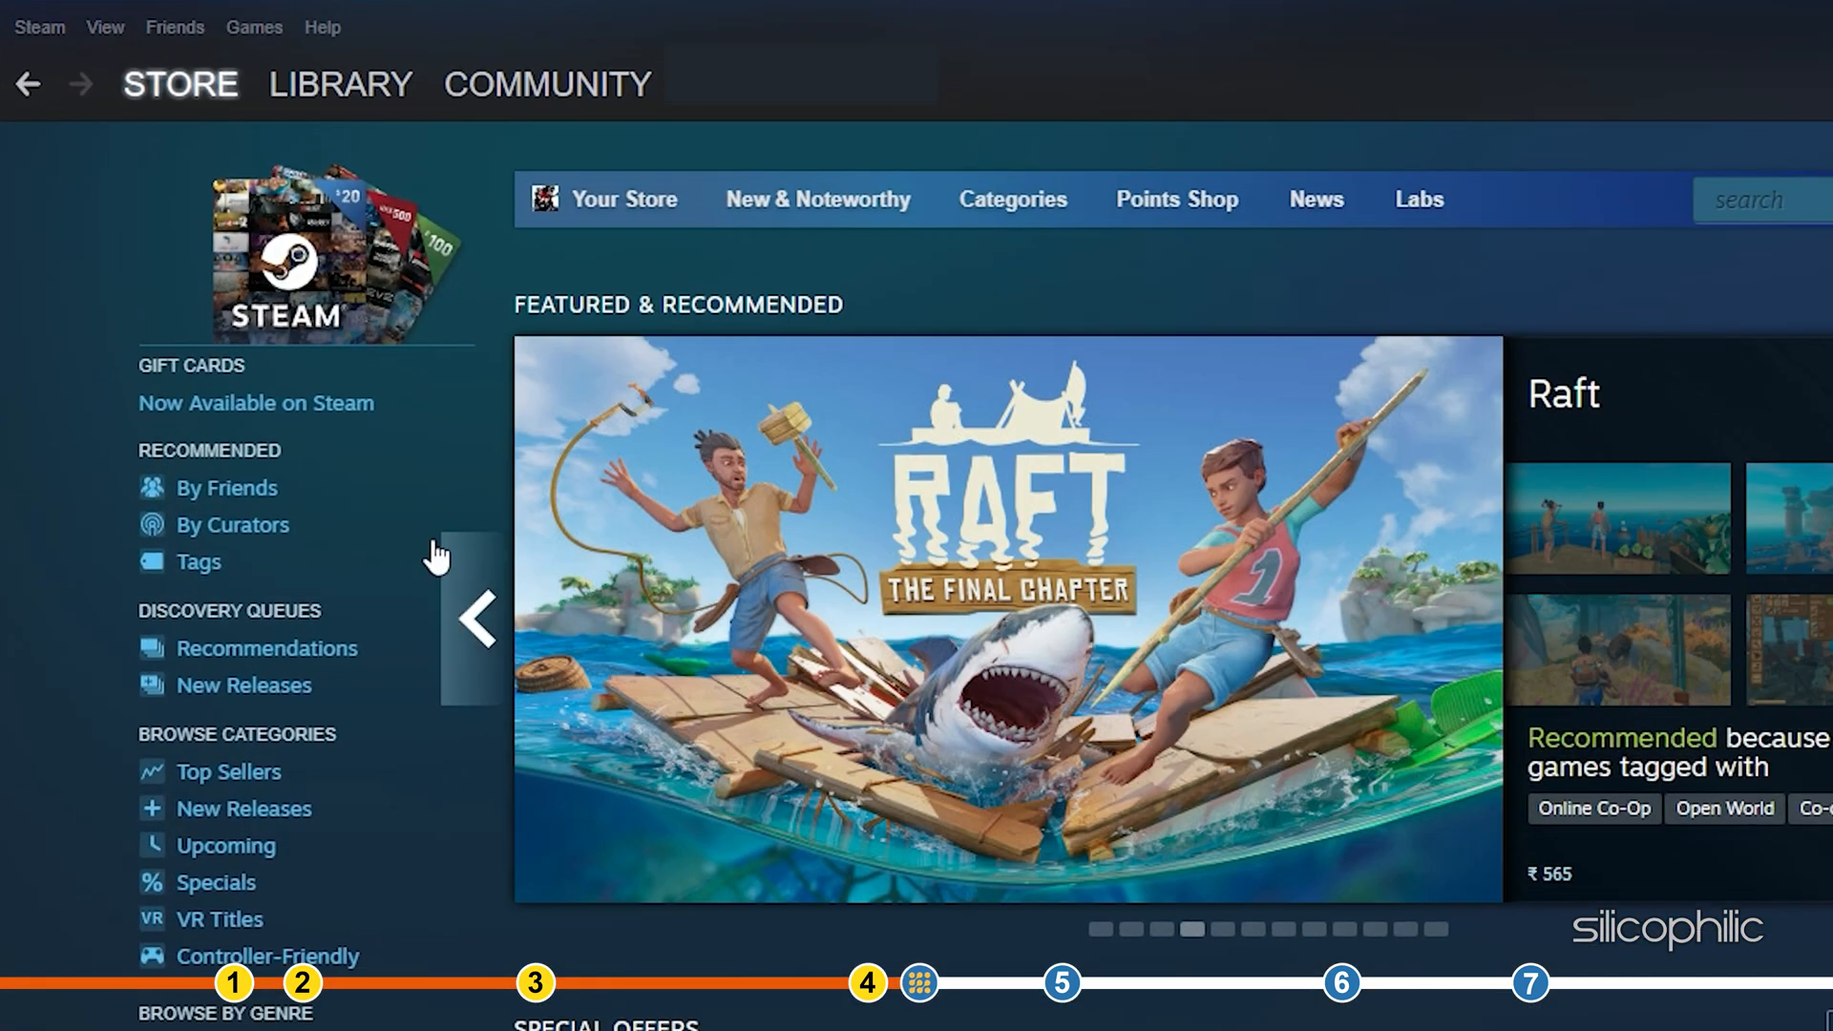
Set F1 22's Steam Input override to Enable Steam Input in its Properties.
{"action": "left_click", "coordinate": [339, 83]}
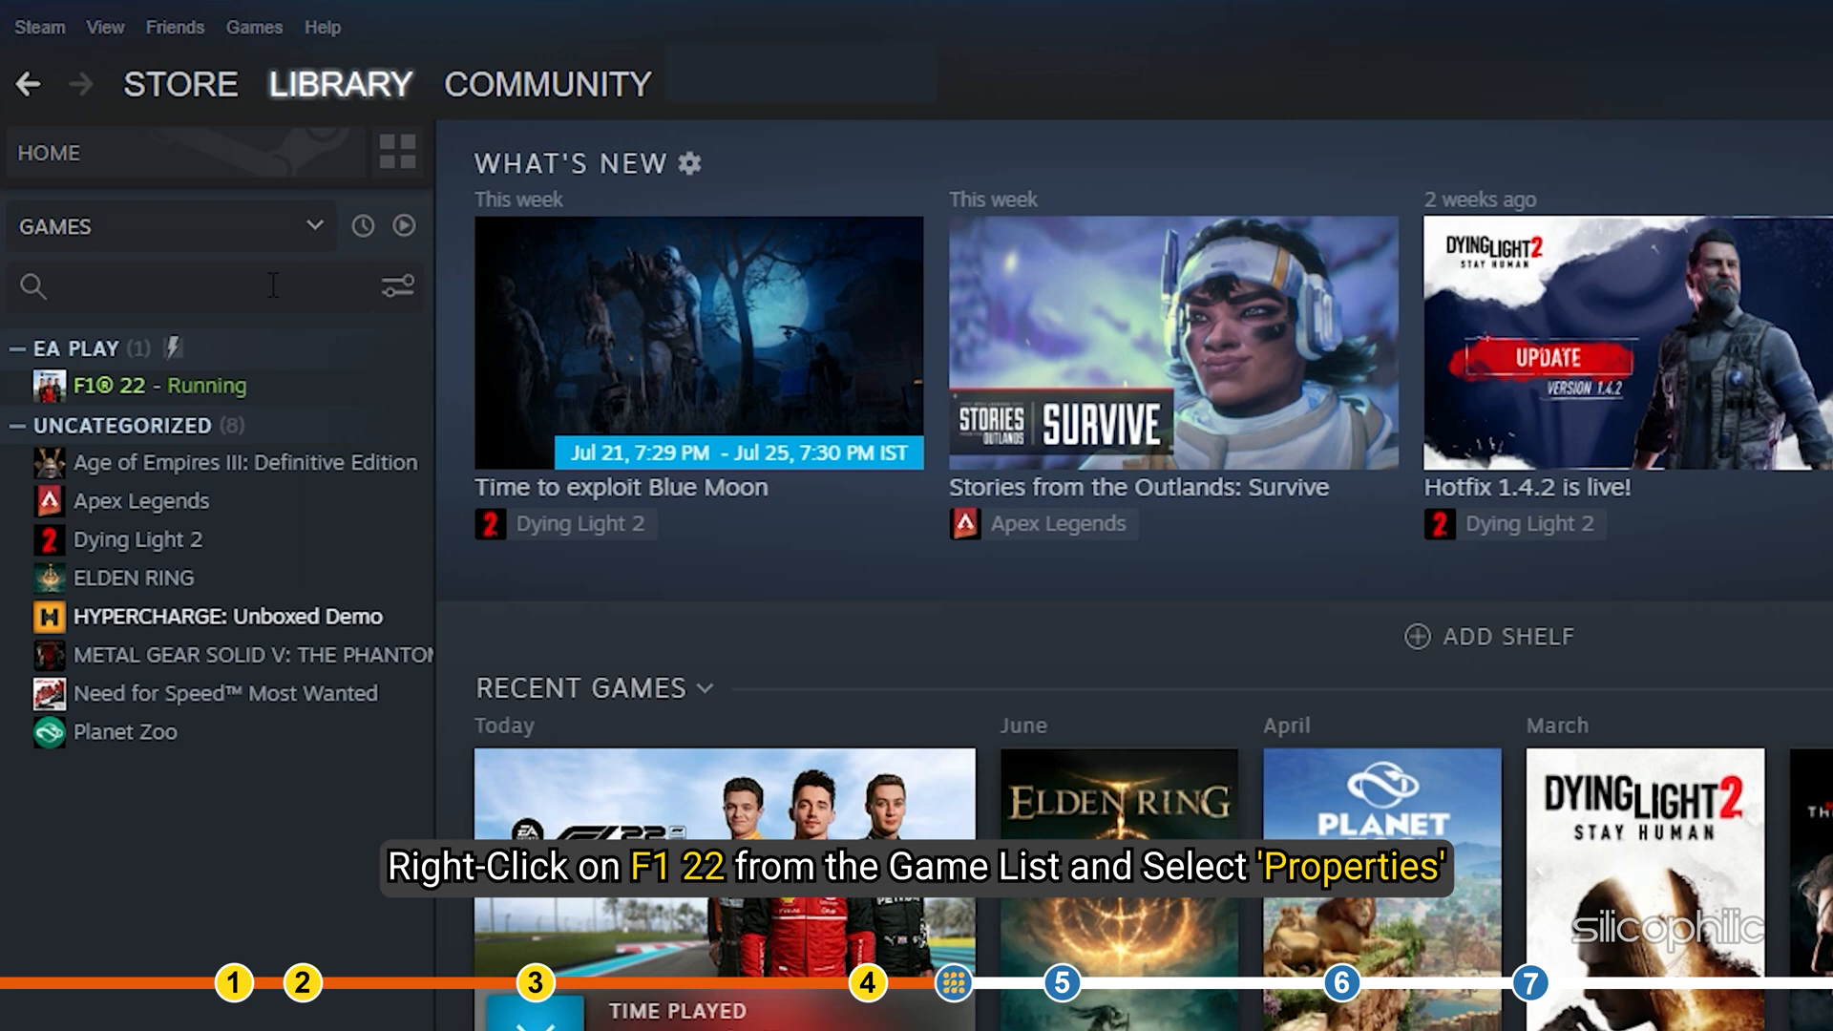
{"action": "right_click", "coordinate": [109, 386]}
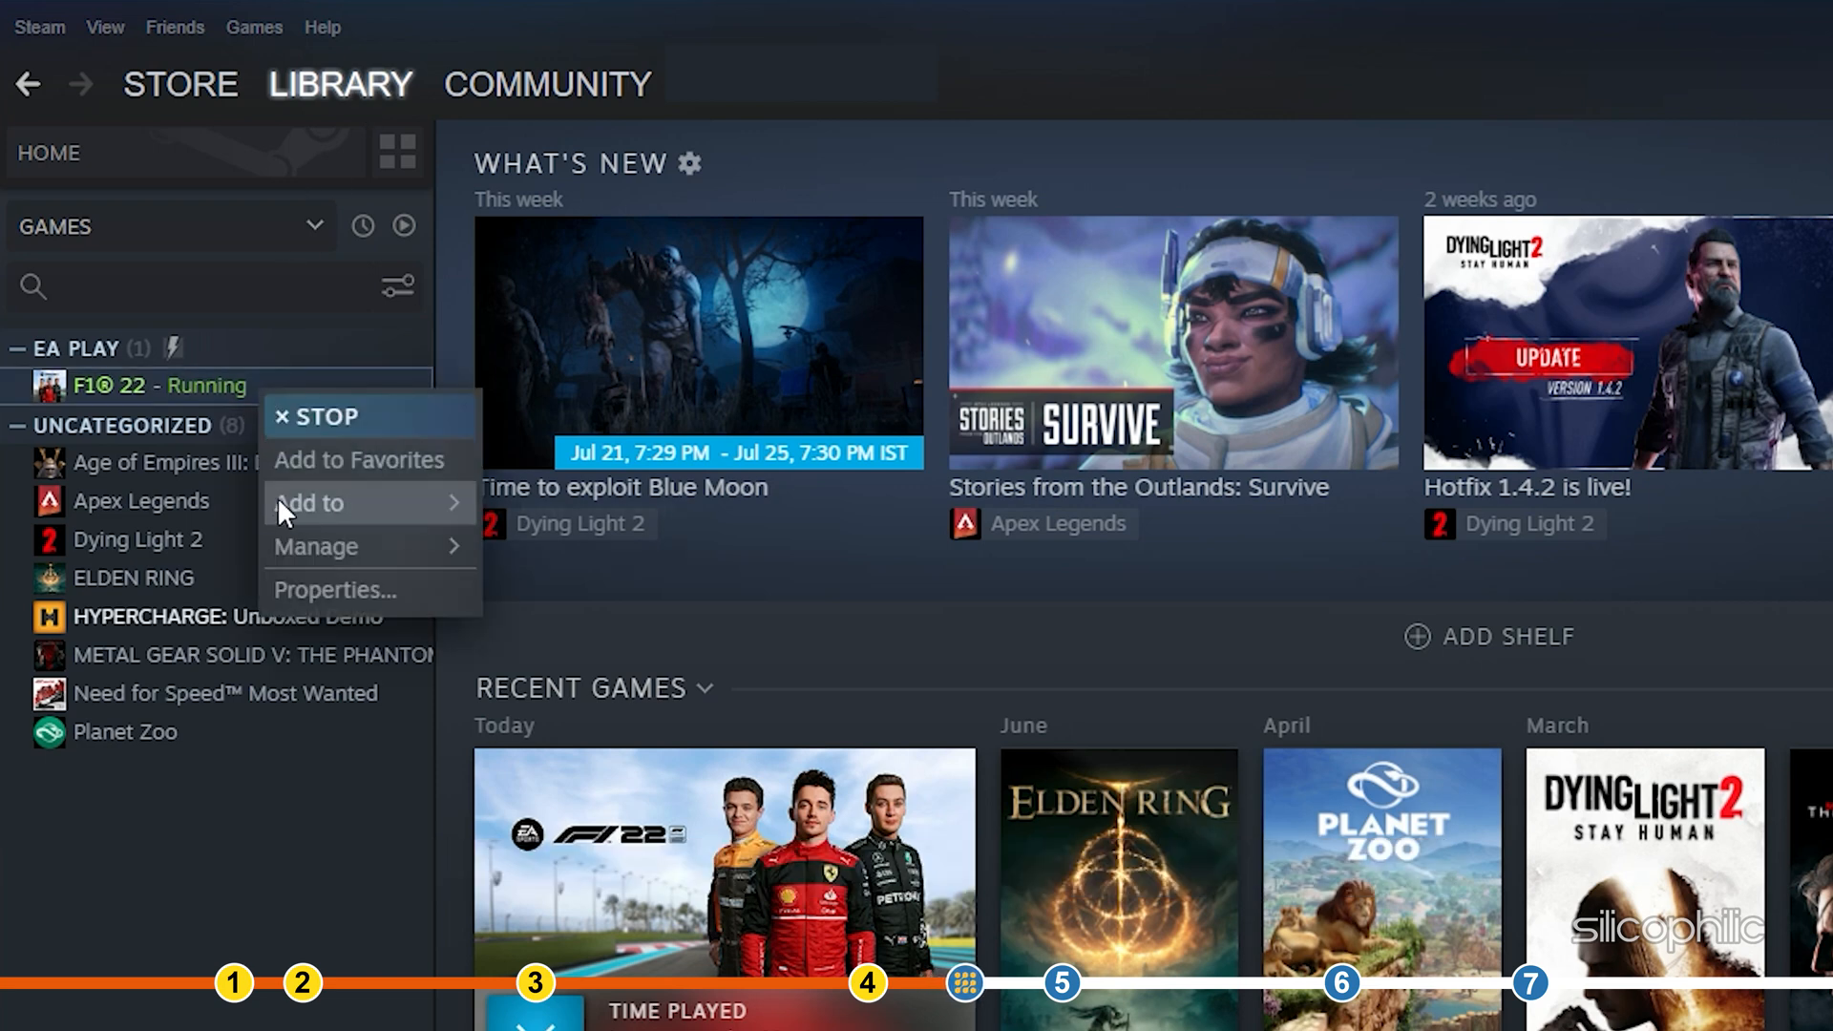
{"action": "left_click", "coordinate": [334, 589]}
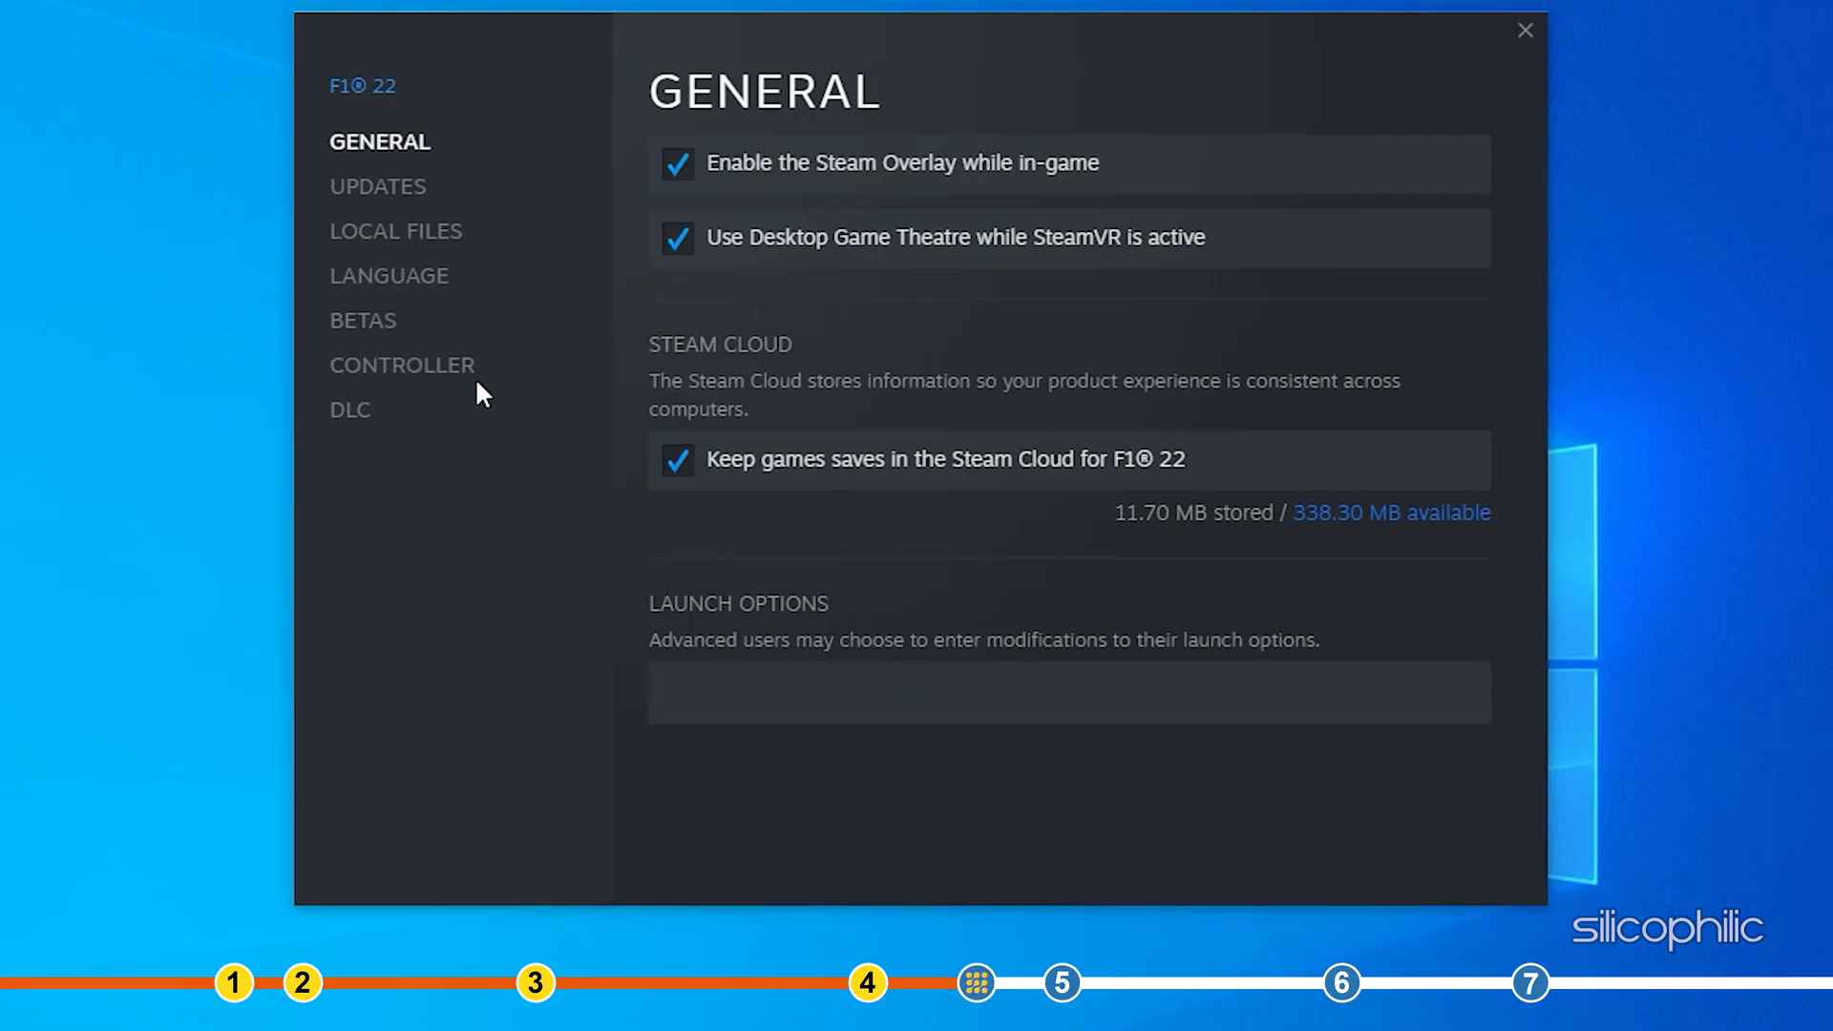
{"action": "mouse_move", "coordinate": [416, 391]}
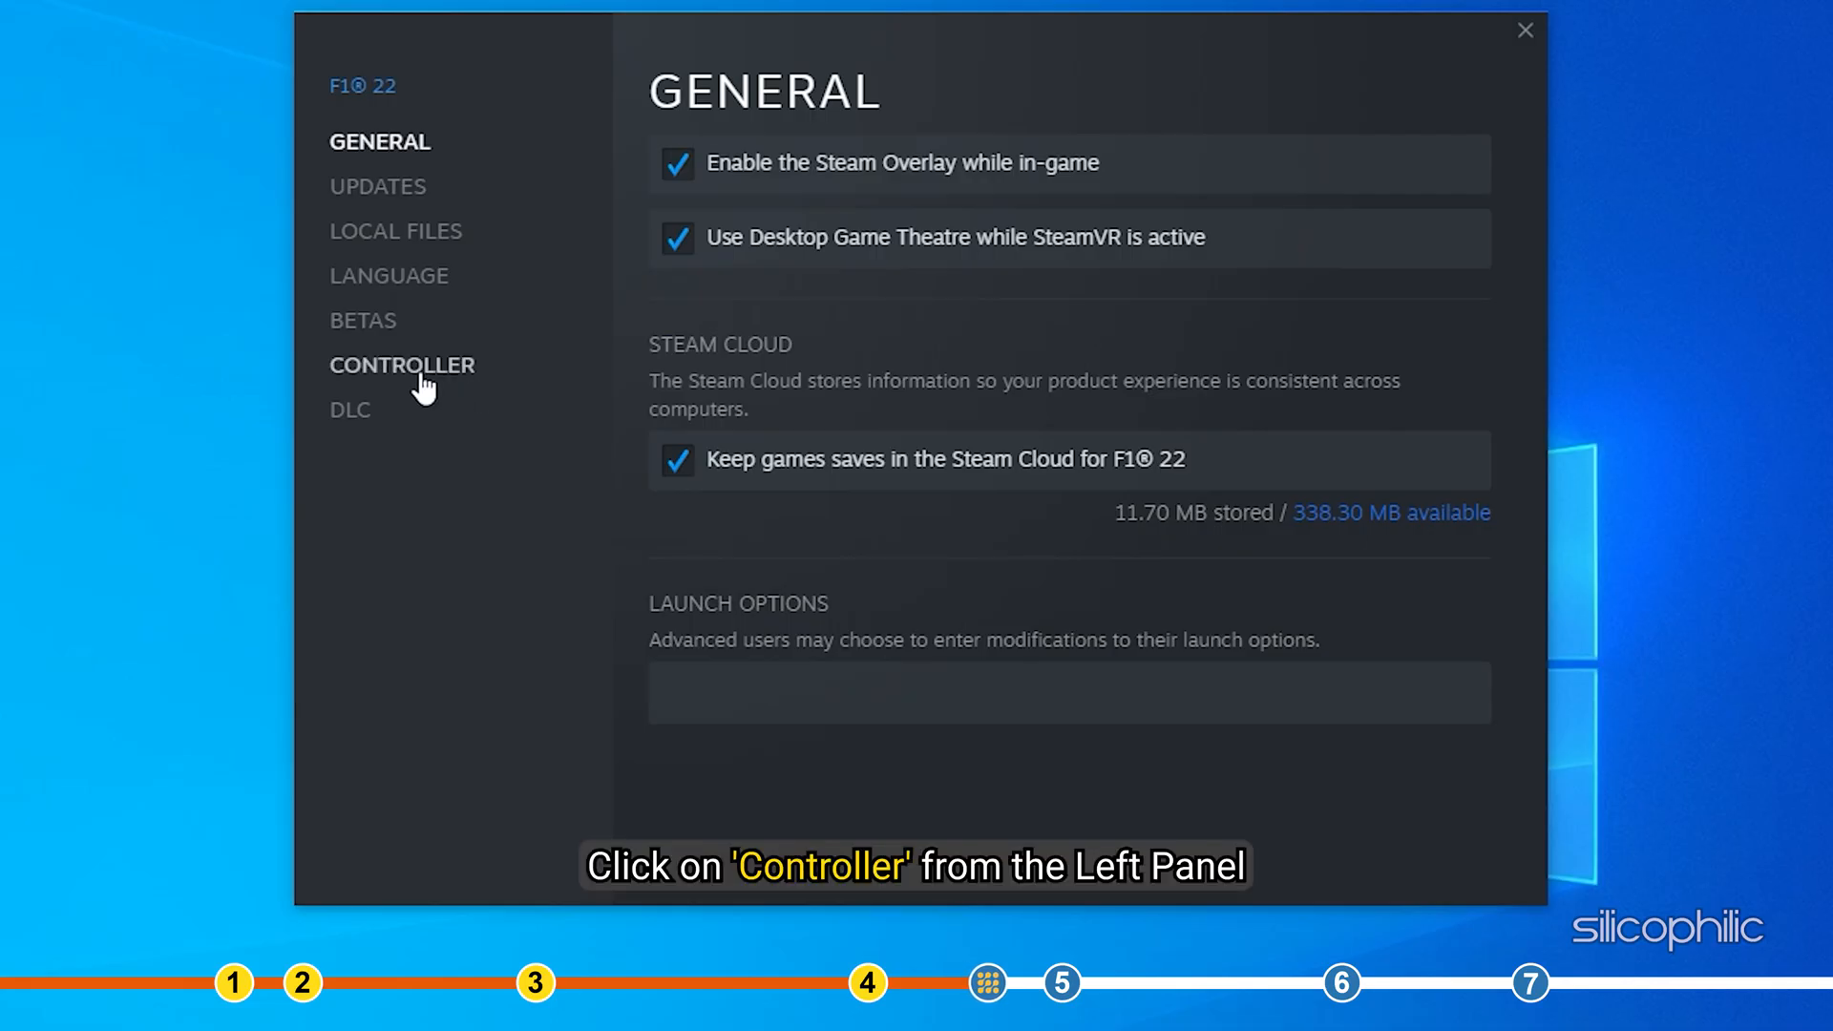
{"action": "left_click", "coordinate": [402, 365]}
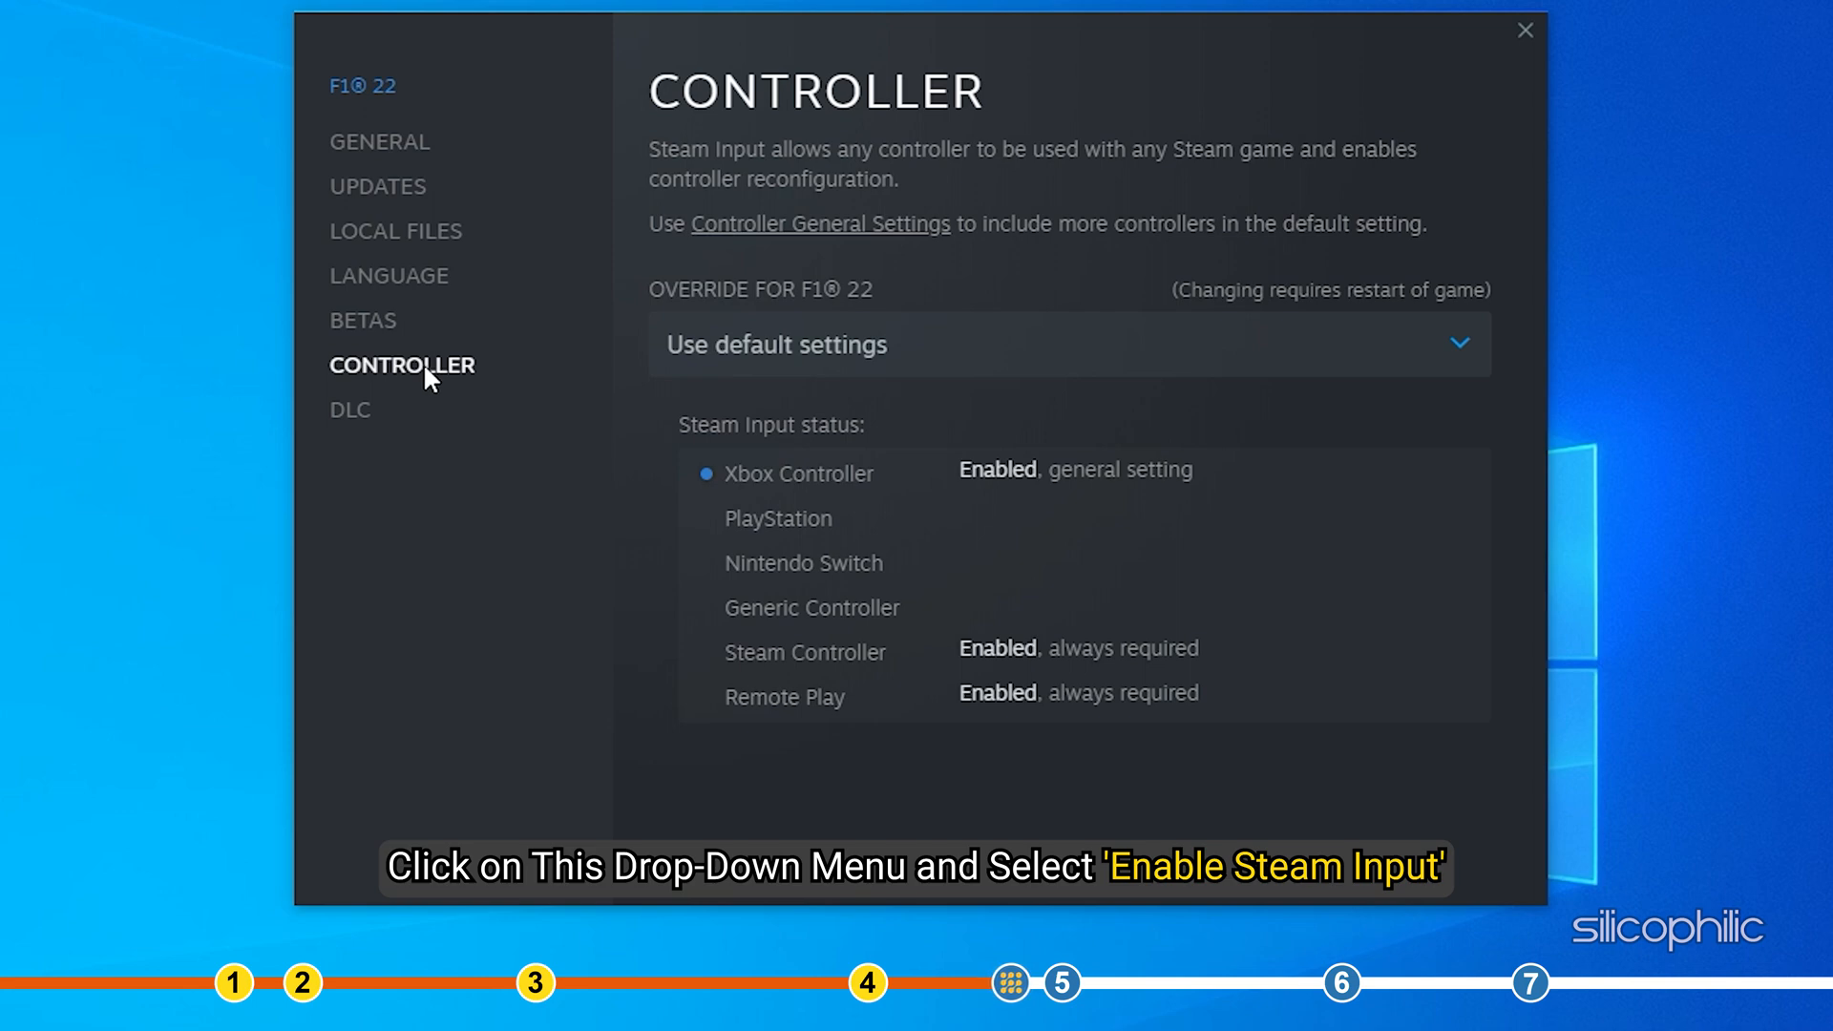
{"action": "mouse_move", "coordinate": [1468, 360]}
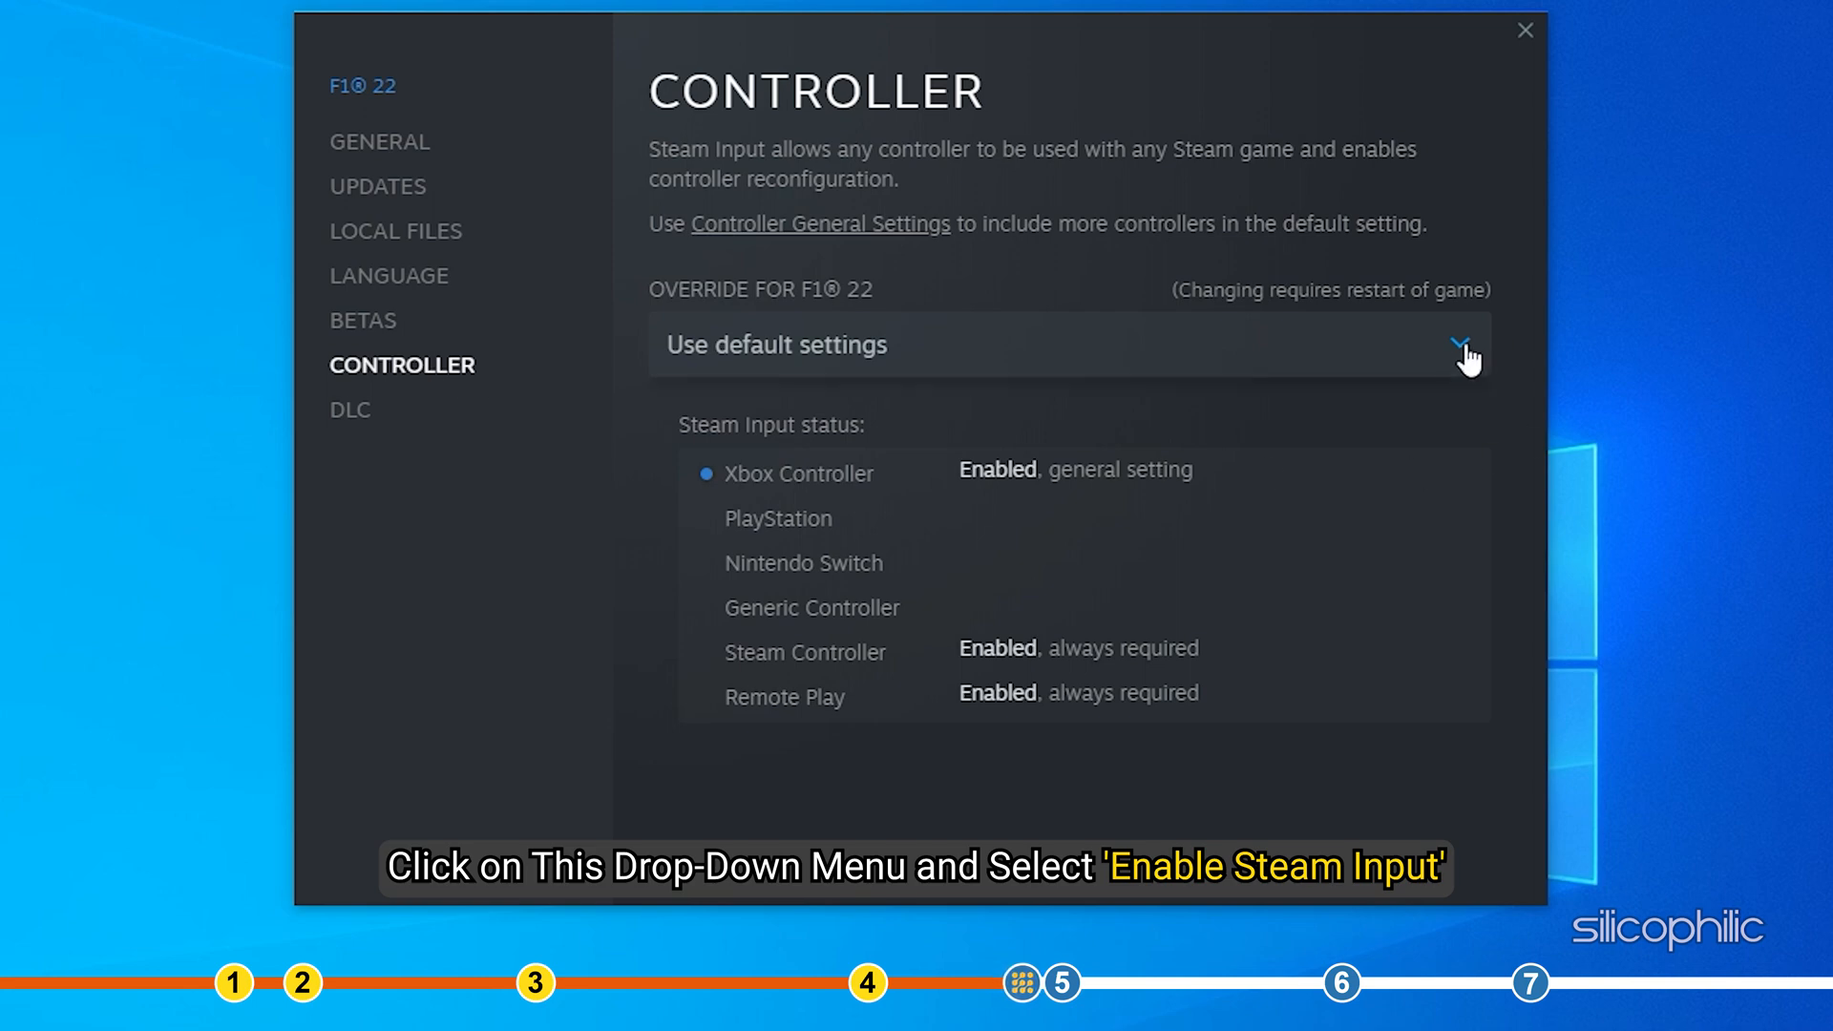
{"action": "left_click", "coordinate": [1458, 344]}
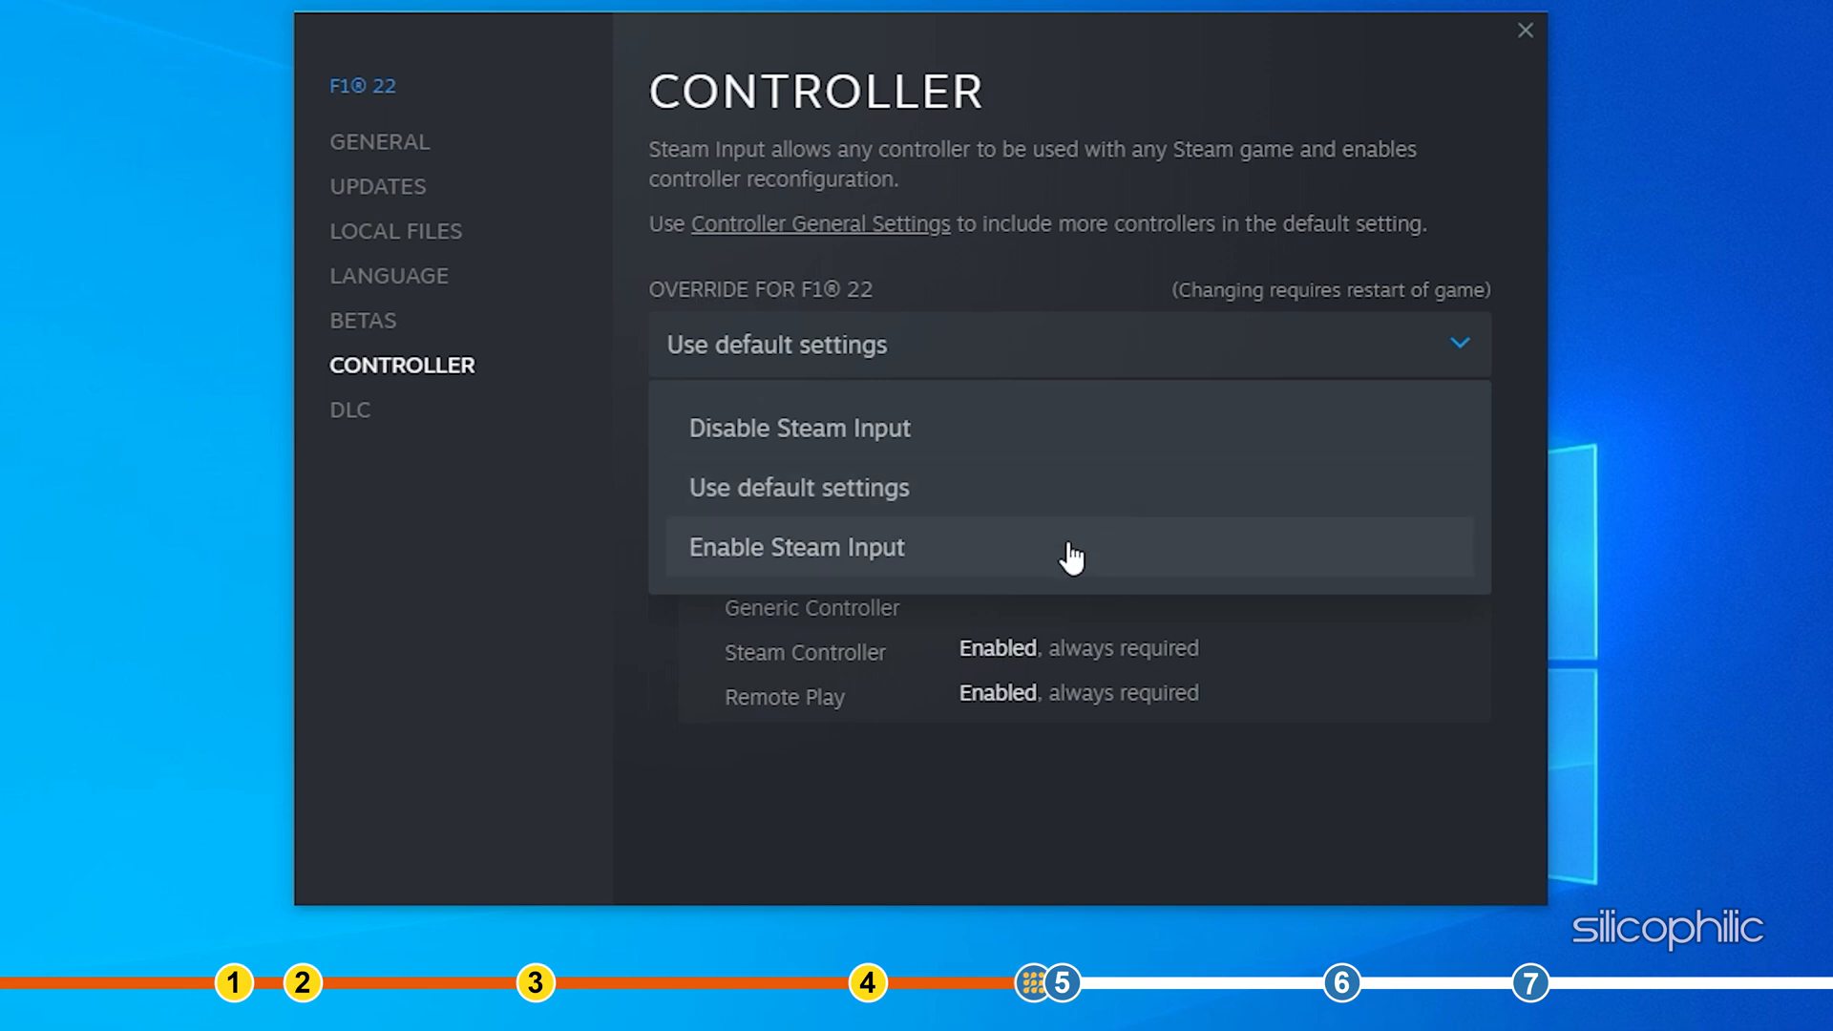
{"action": "left_click", "coordinate": [796, 547]}
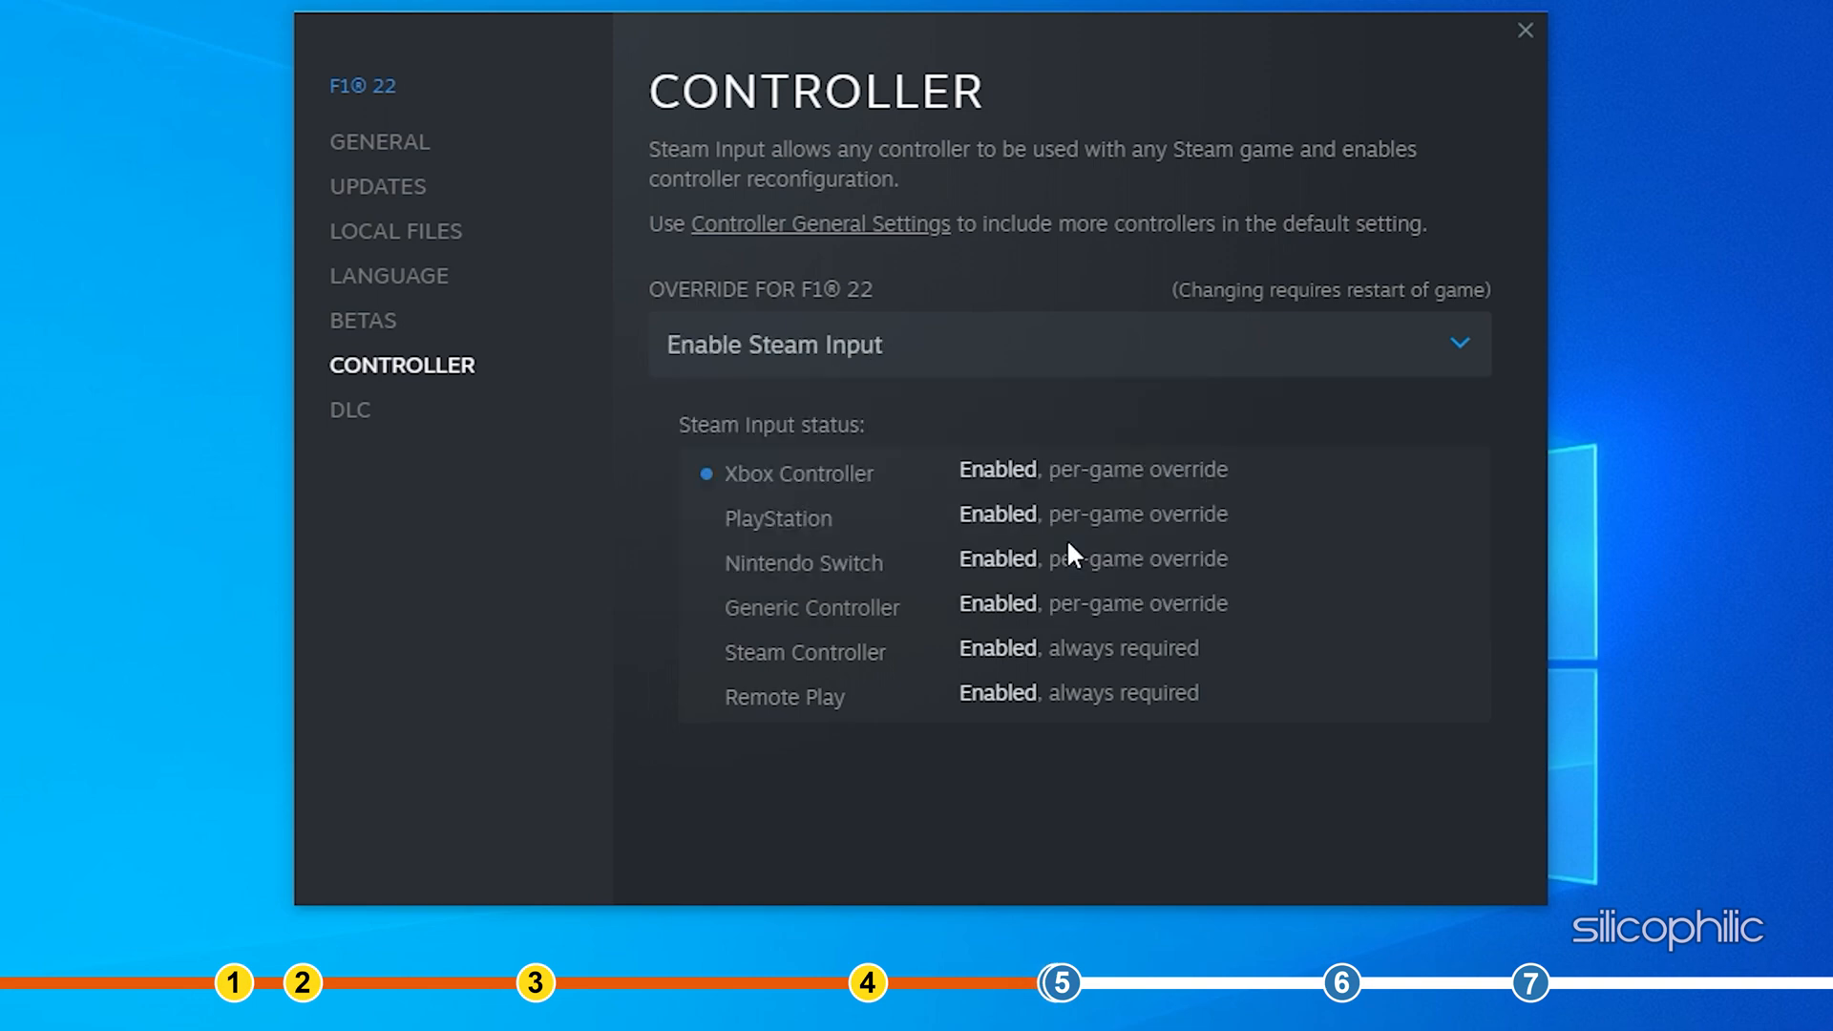
{"action": "left_click", "coordinate": [1524, 30]}
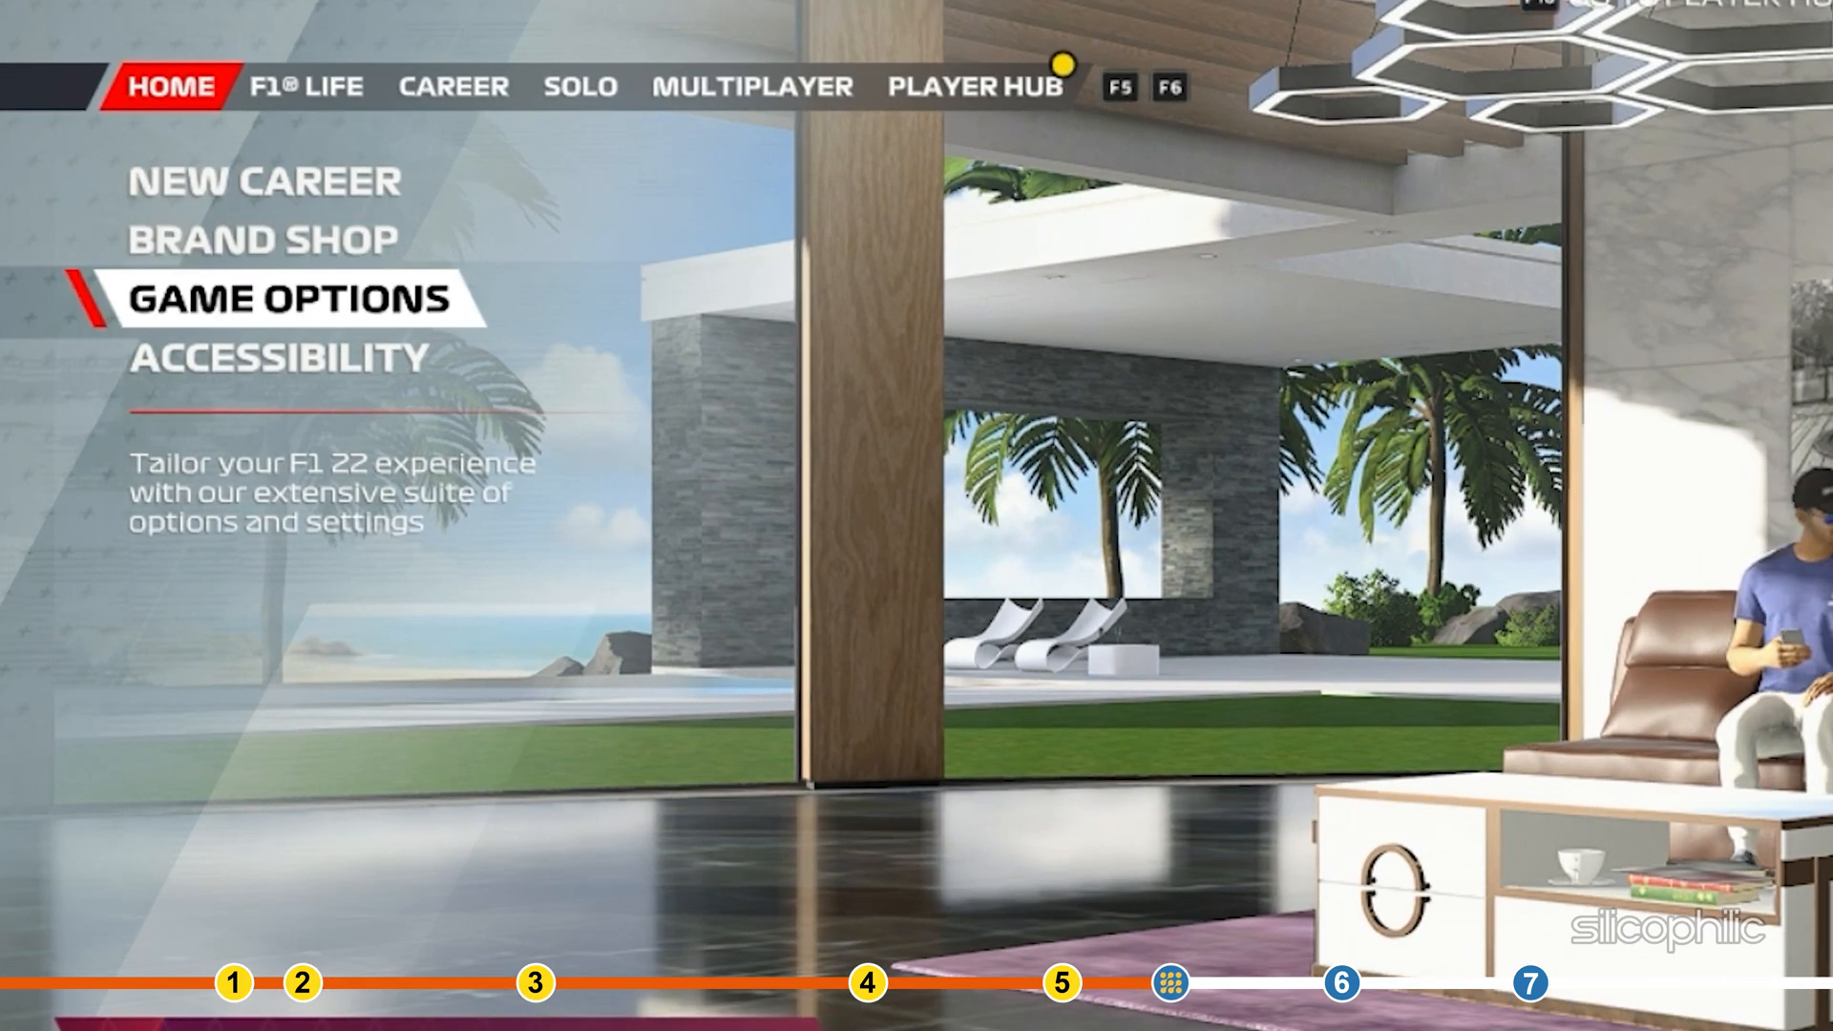
Set Trigger Vibration to Off and Adaptive Triggers to Strong in Generic Settings.
{"action": "left_click", "coordinate": [277, 298]}
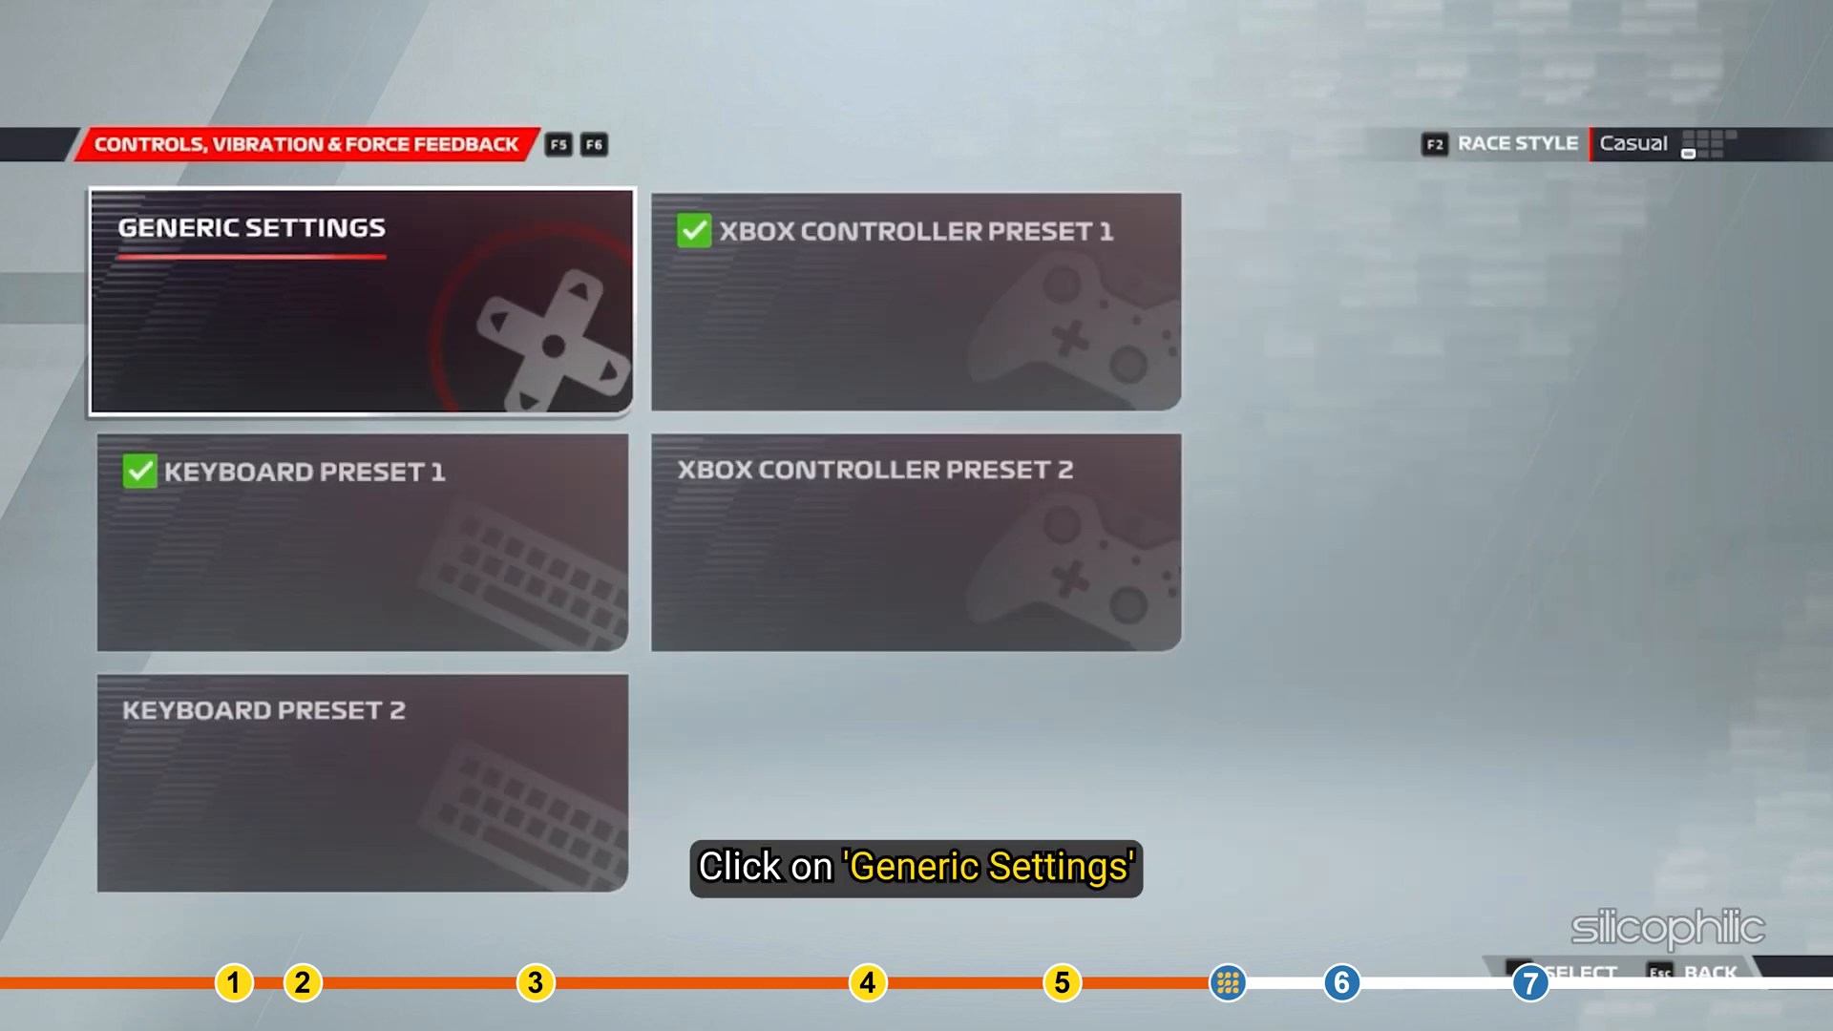
{"action": "left_click", "coordinate": [359, 301]}
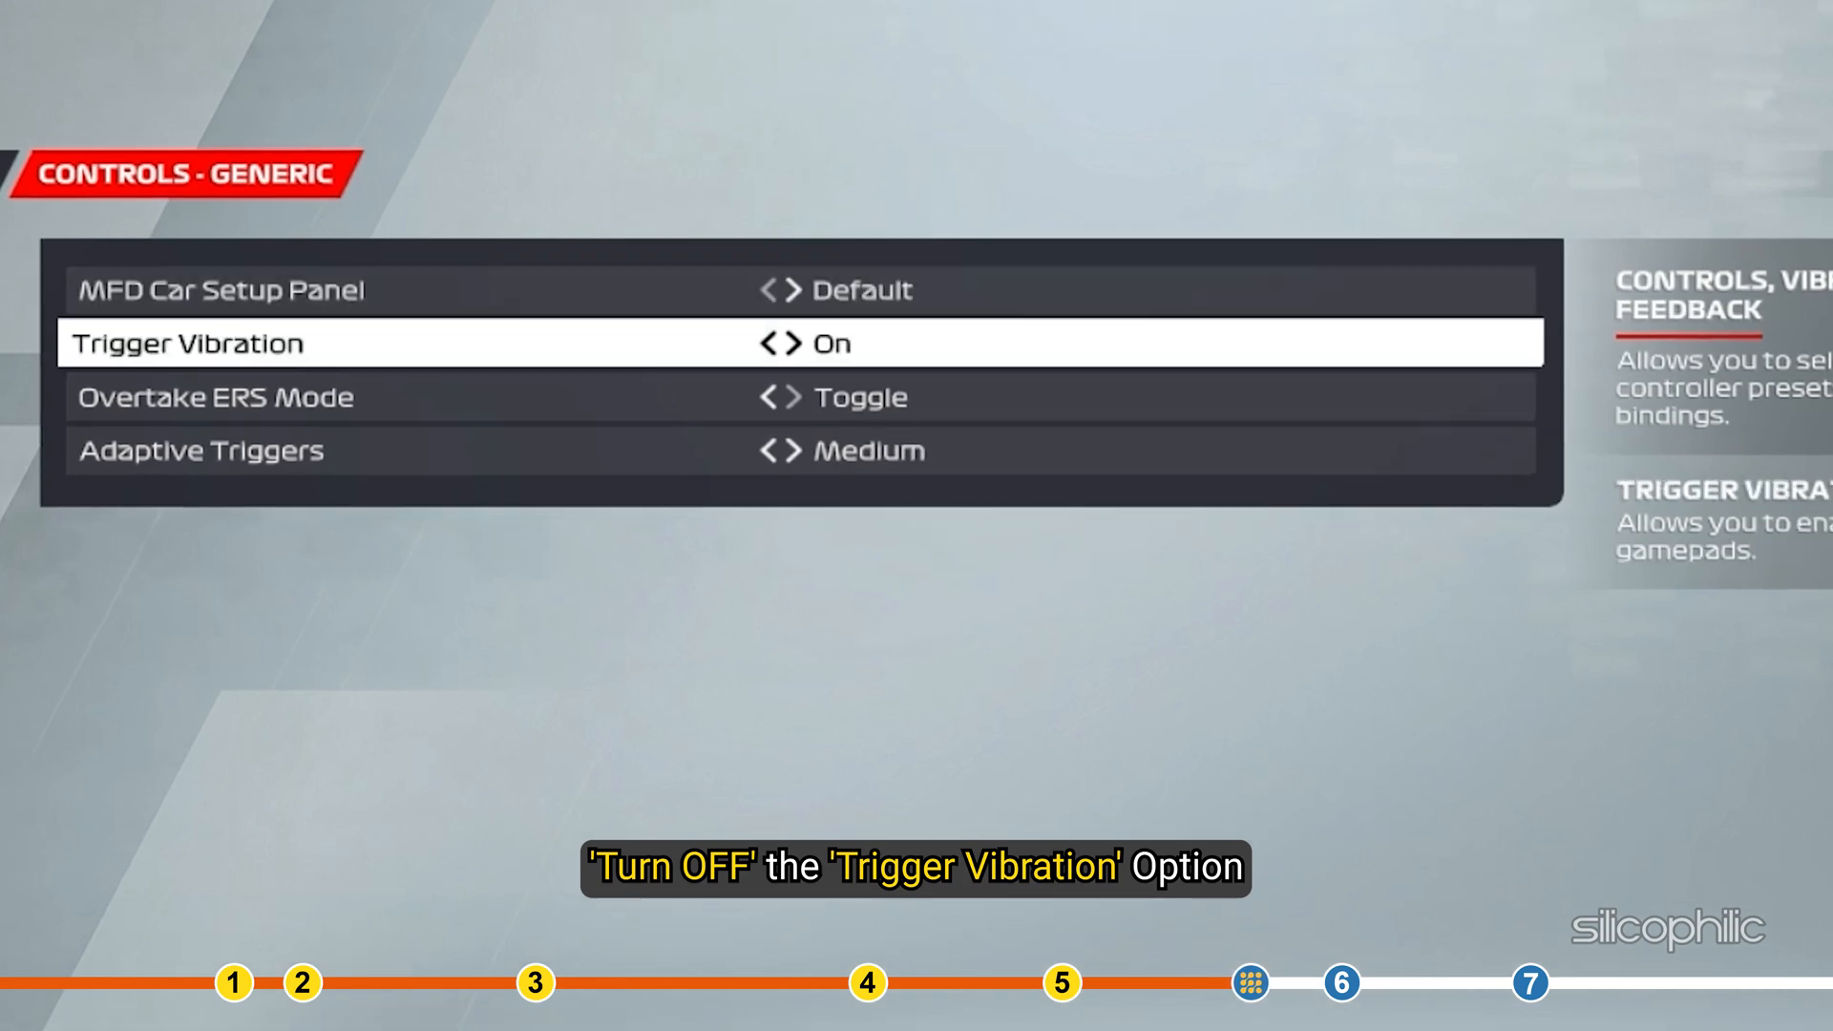
{"action": "left_click", "coordinate": [770, 342]}
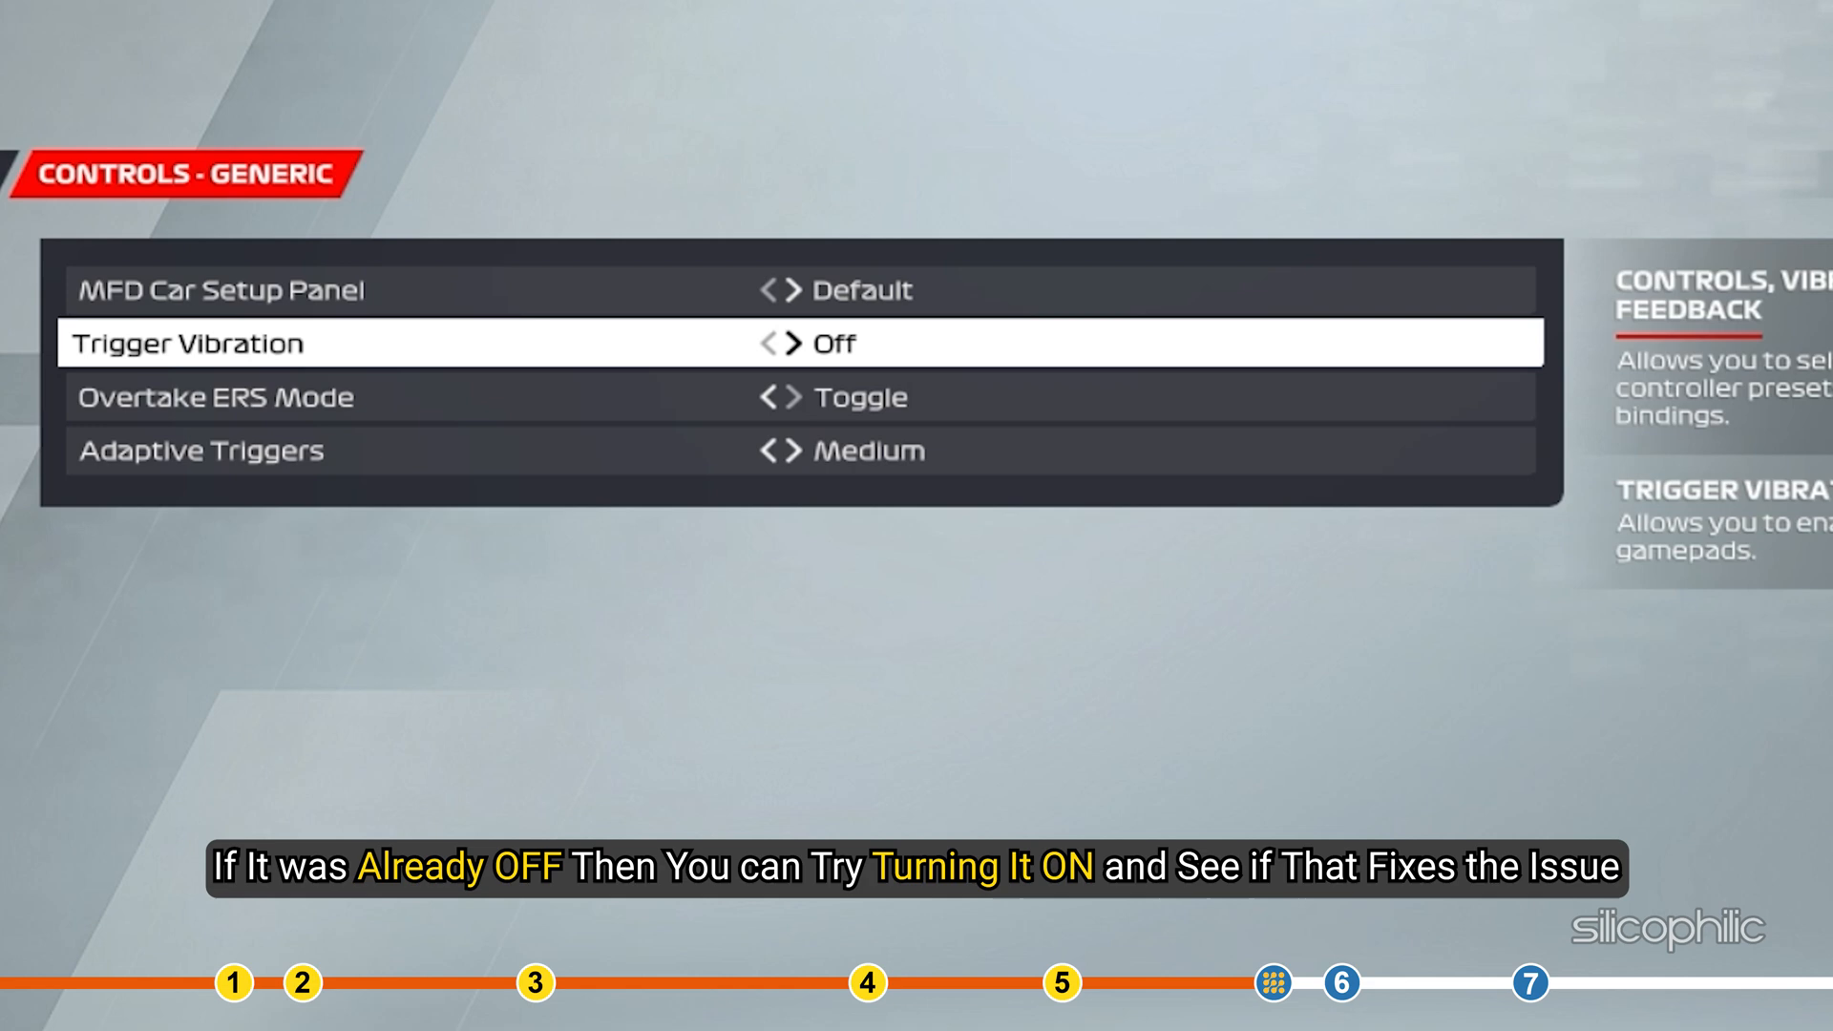
{"action": "left_click", "coordinate": [798, 343]}
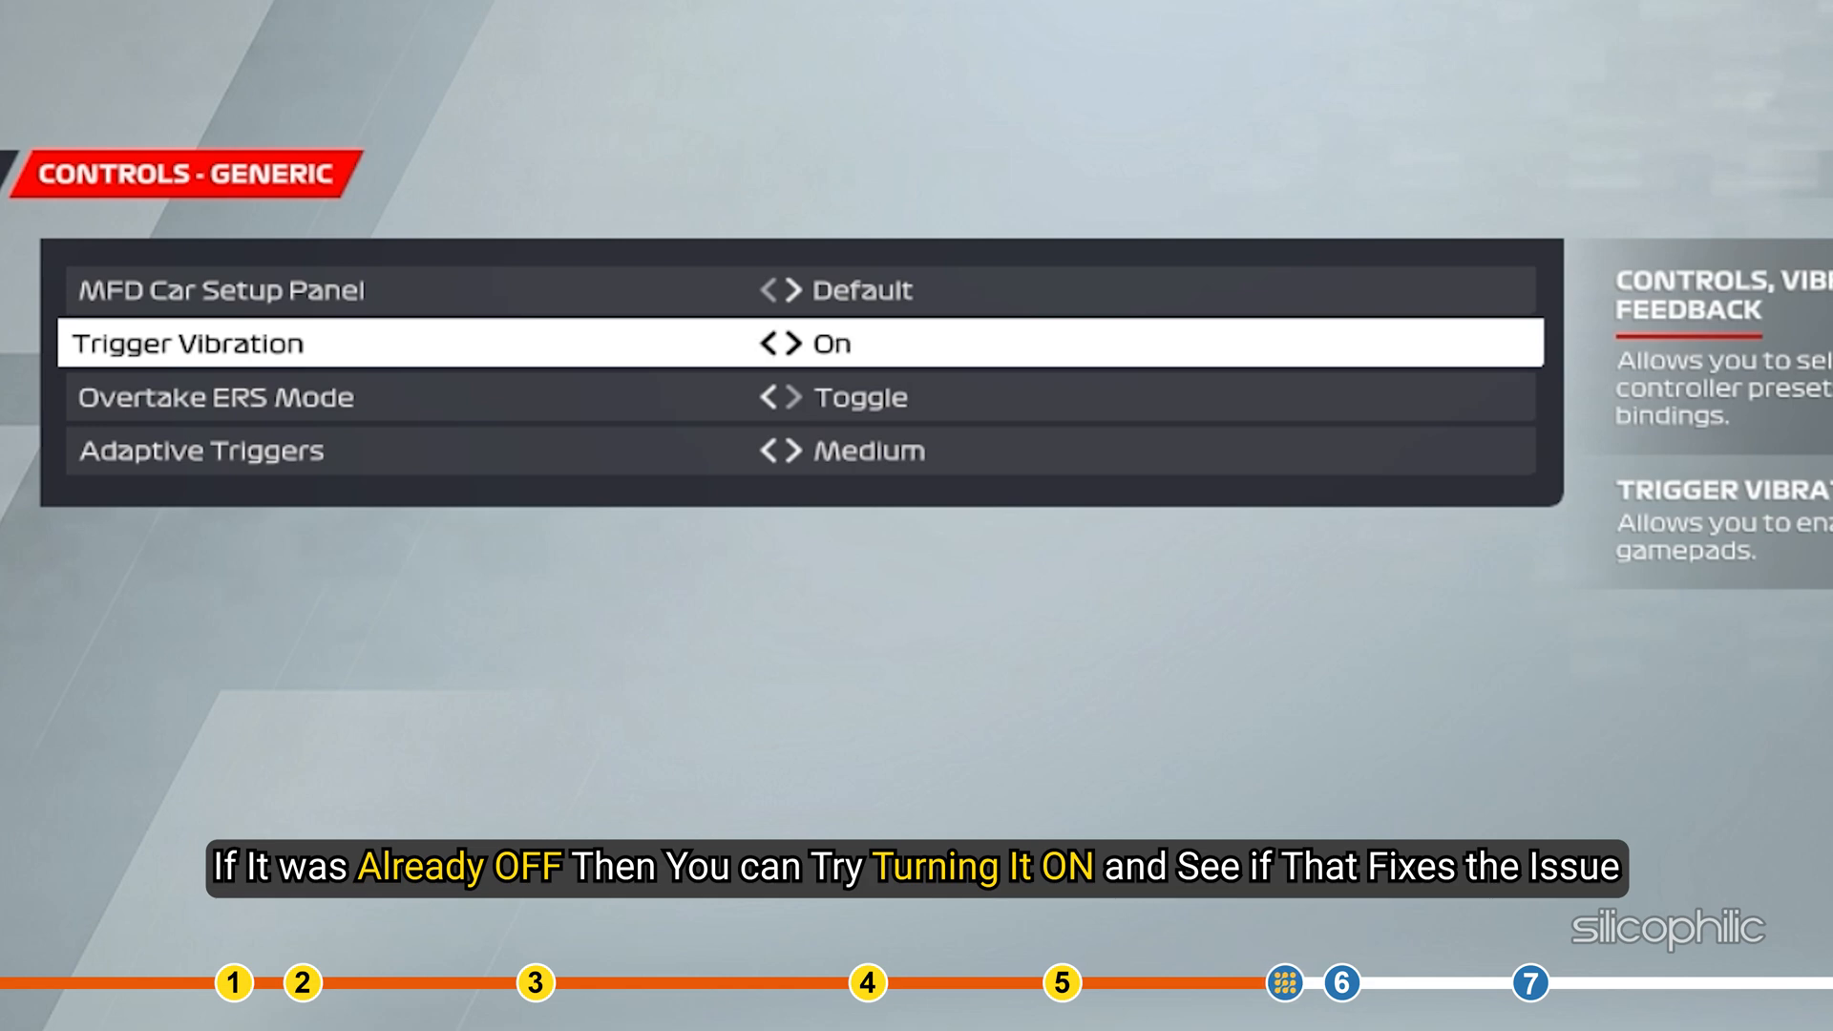
{"action": "left_click", "coordinate": [768, 342]}
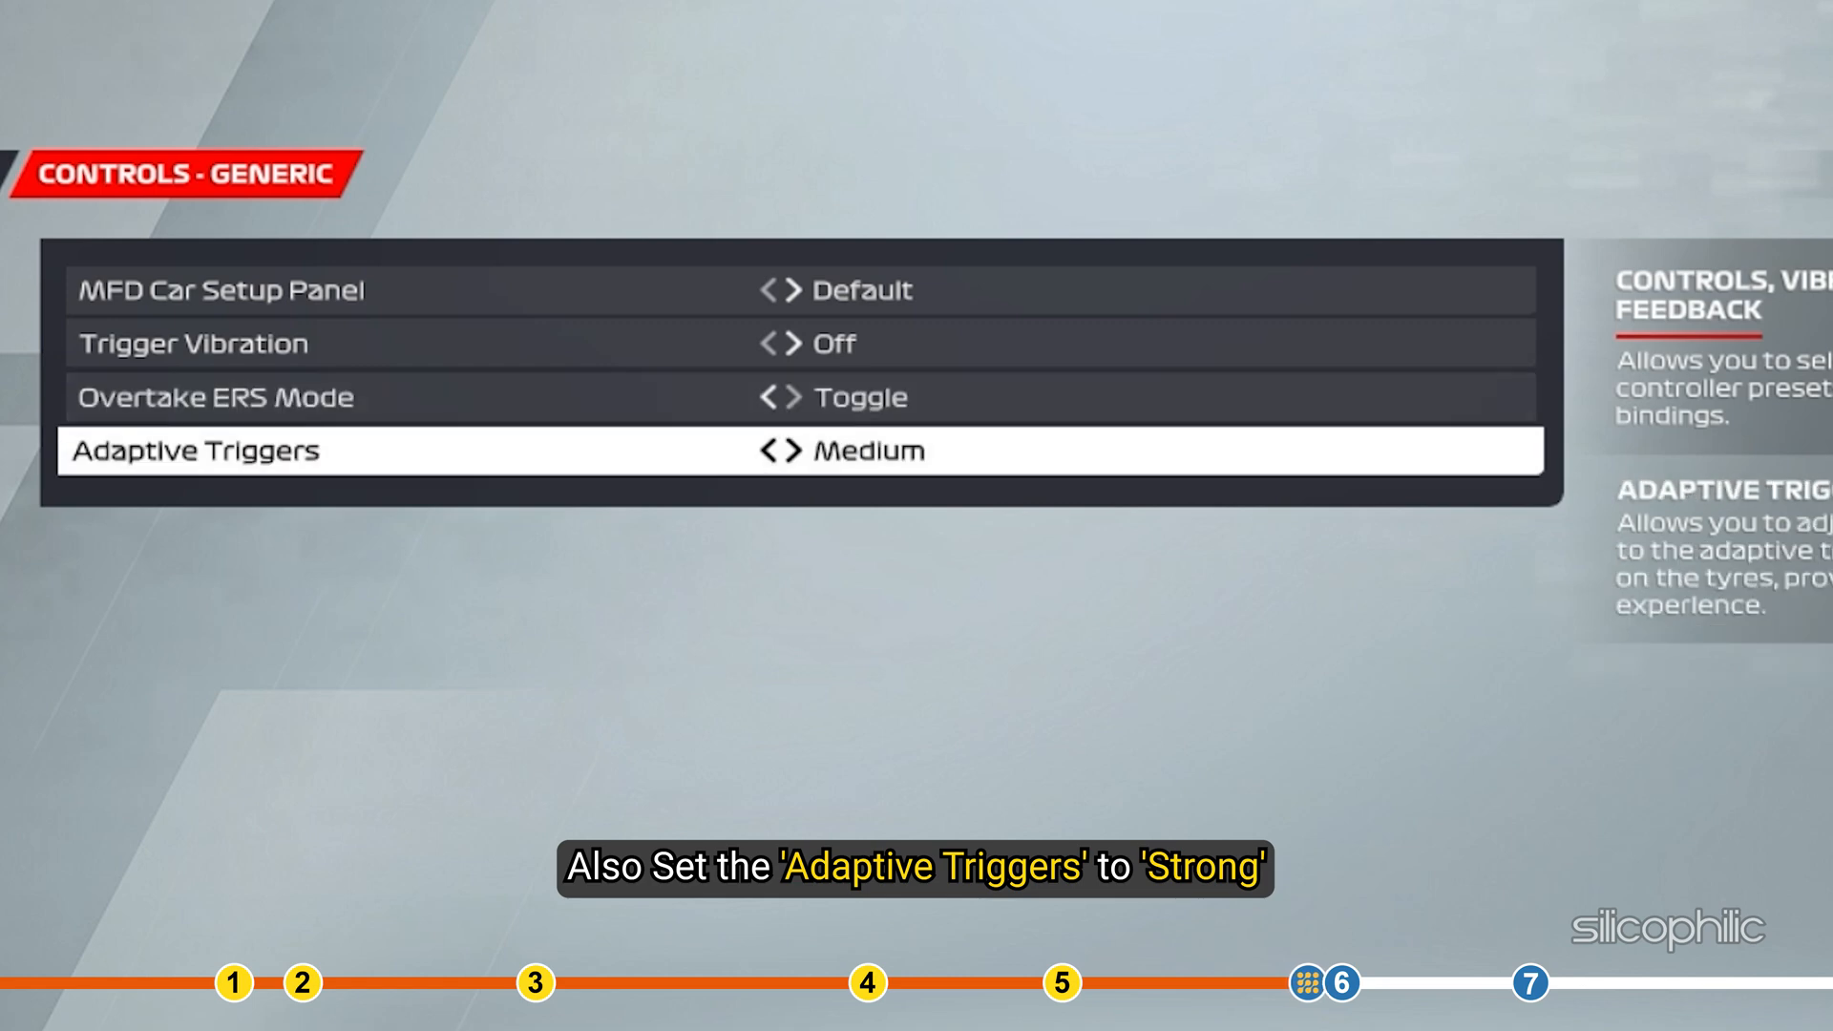
{"action": "left_click", "coordinate": [792, 450]}
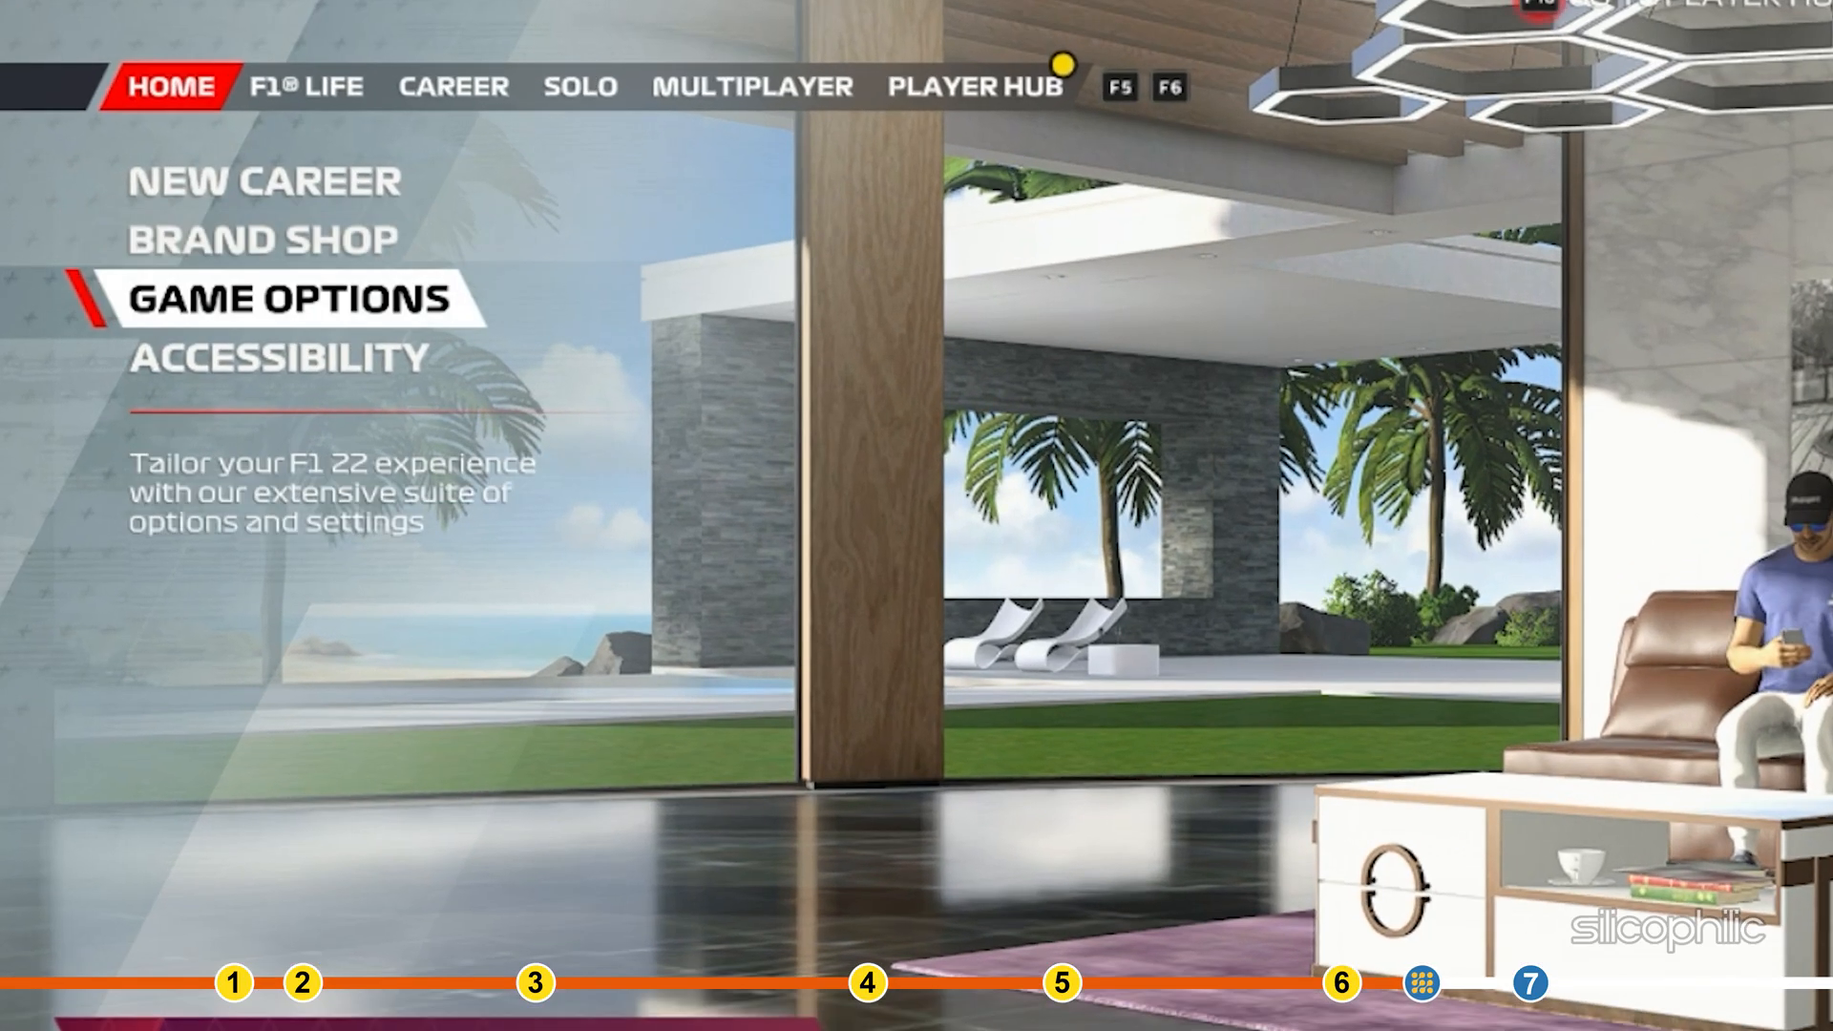
Lower Adaptive Triggers from Strong toward Off in F1 22's generic controls.
{"action": "left_click", "coordinate": [277, 298]}
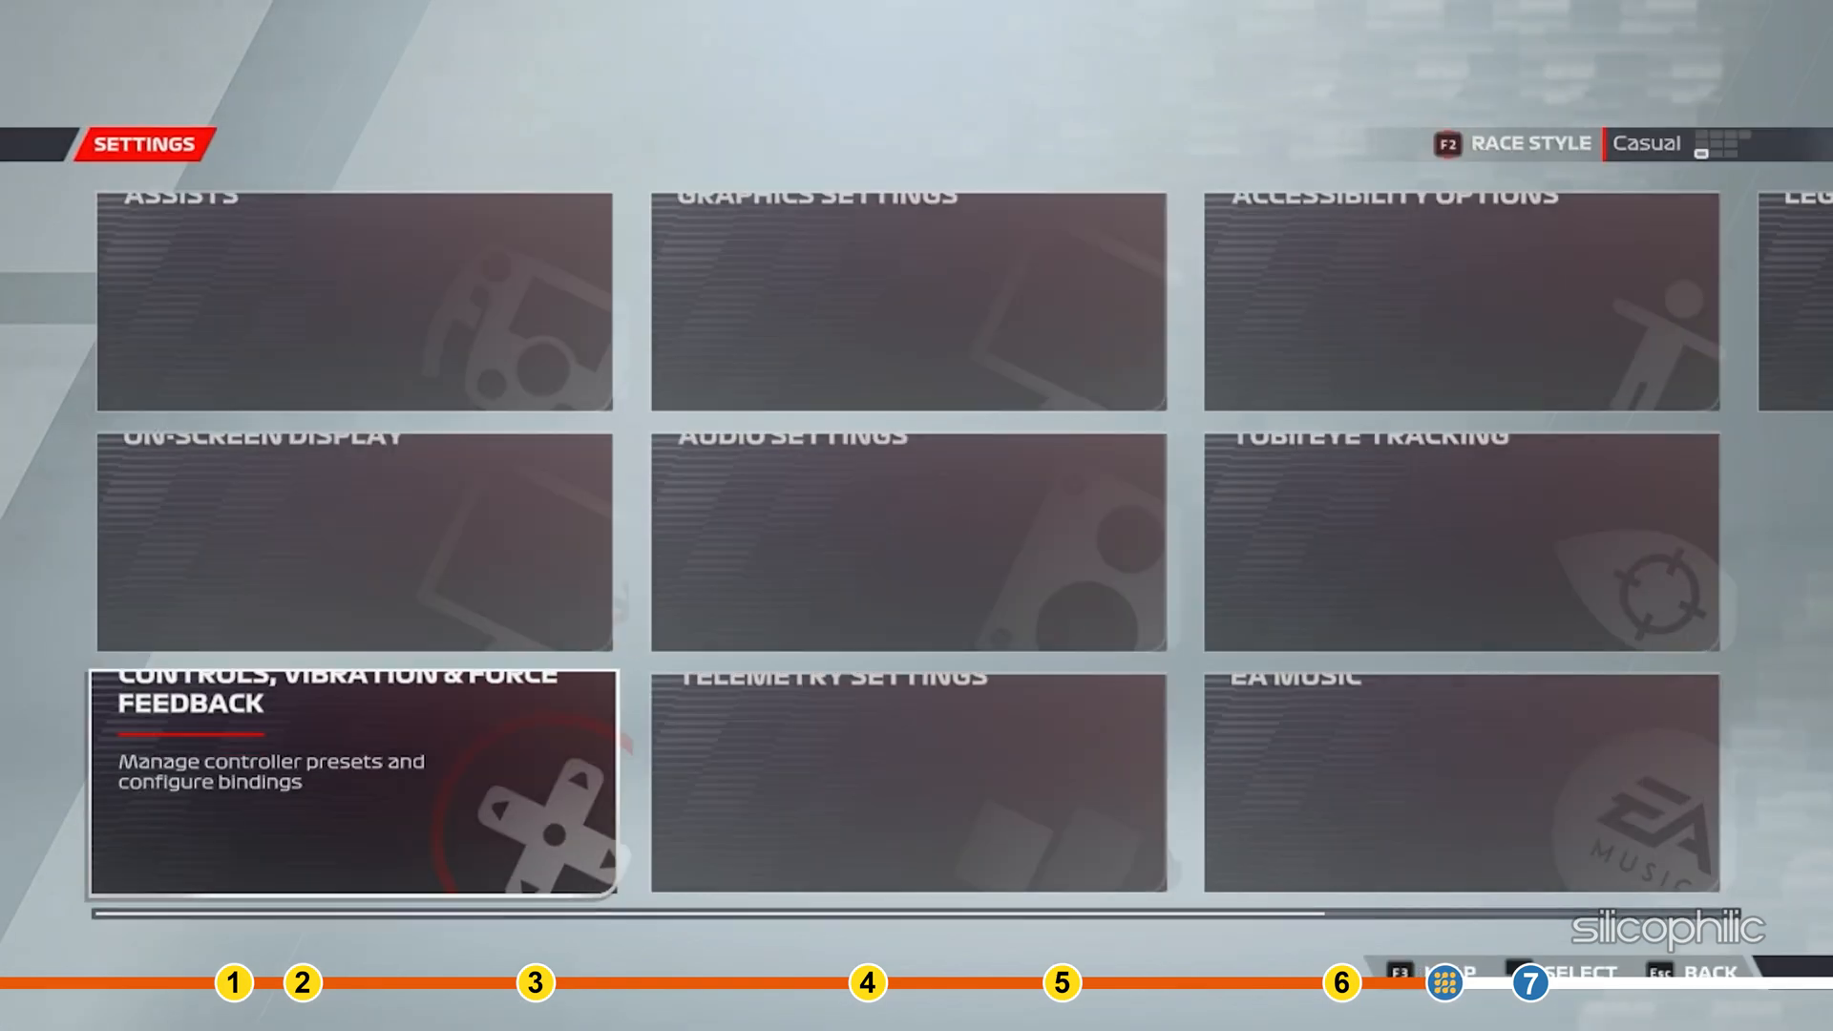
{"action": "left_click", "coordinate": [353, 779]}
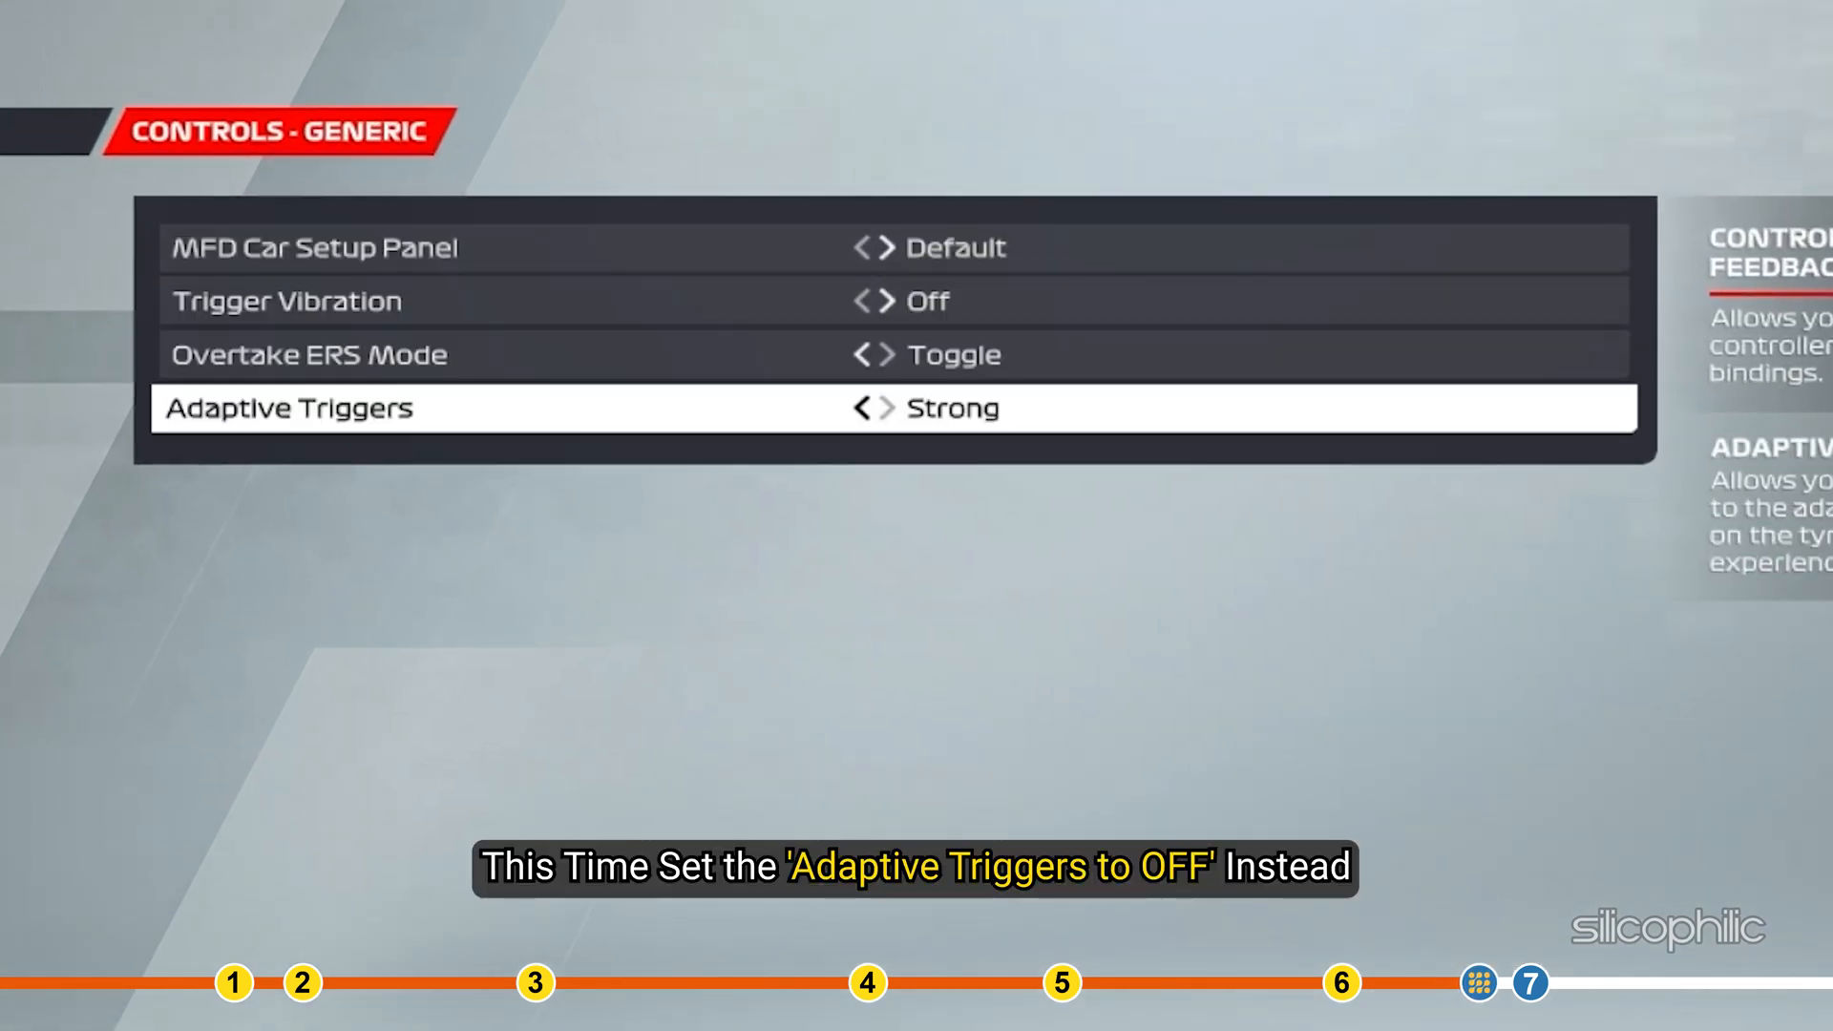
{"action": "left_click", "coordinate": [859, 408]}
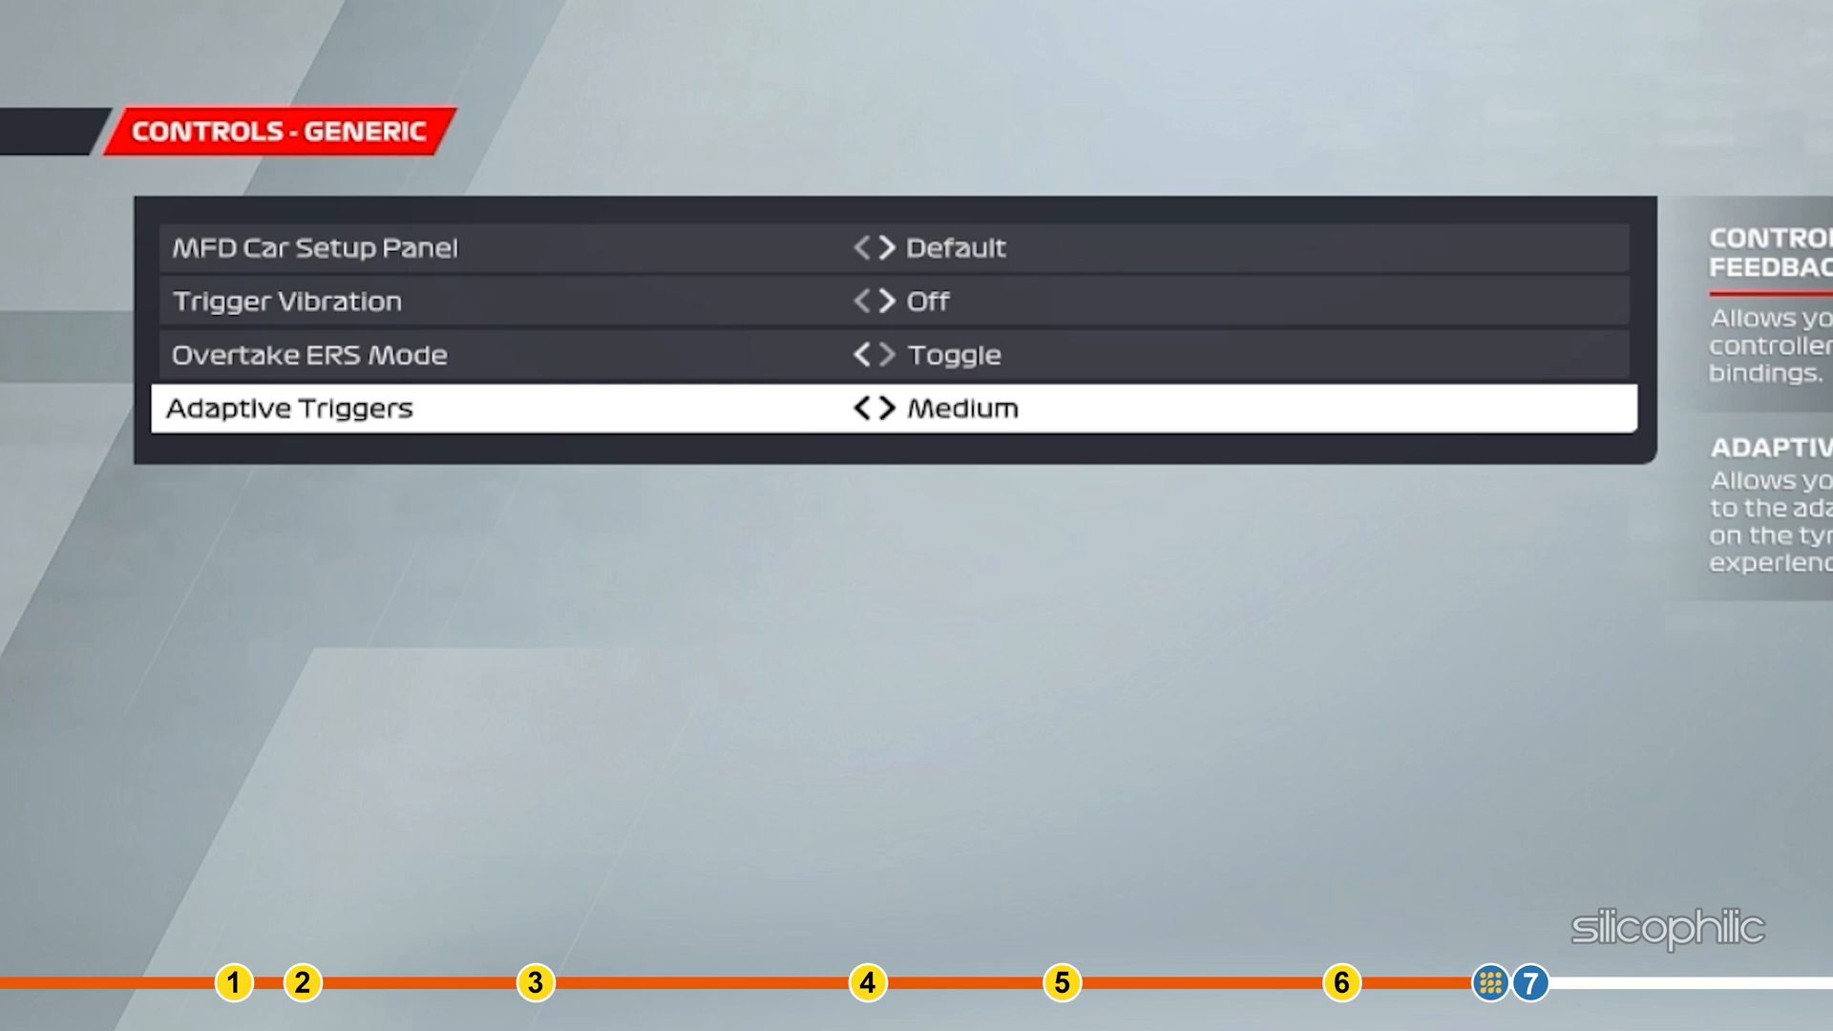
{"action": "left_click", "coordinate": [863, 408]}
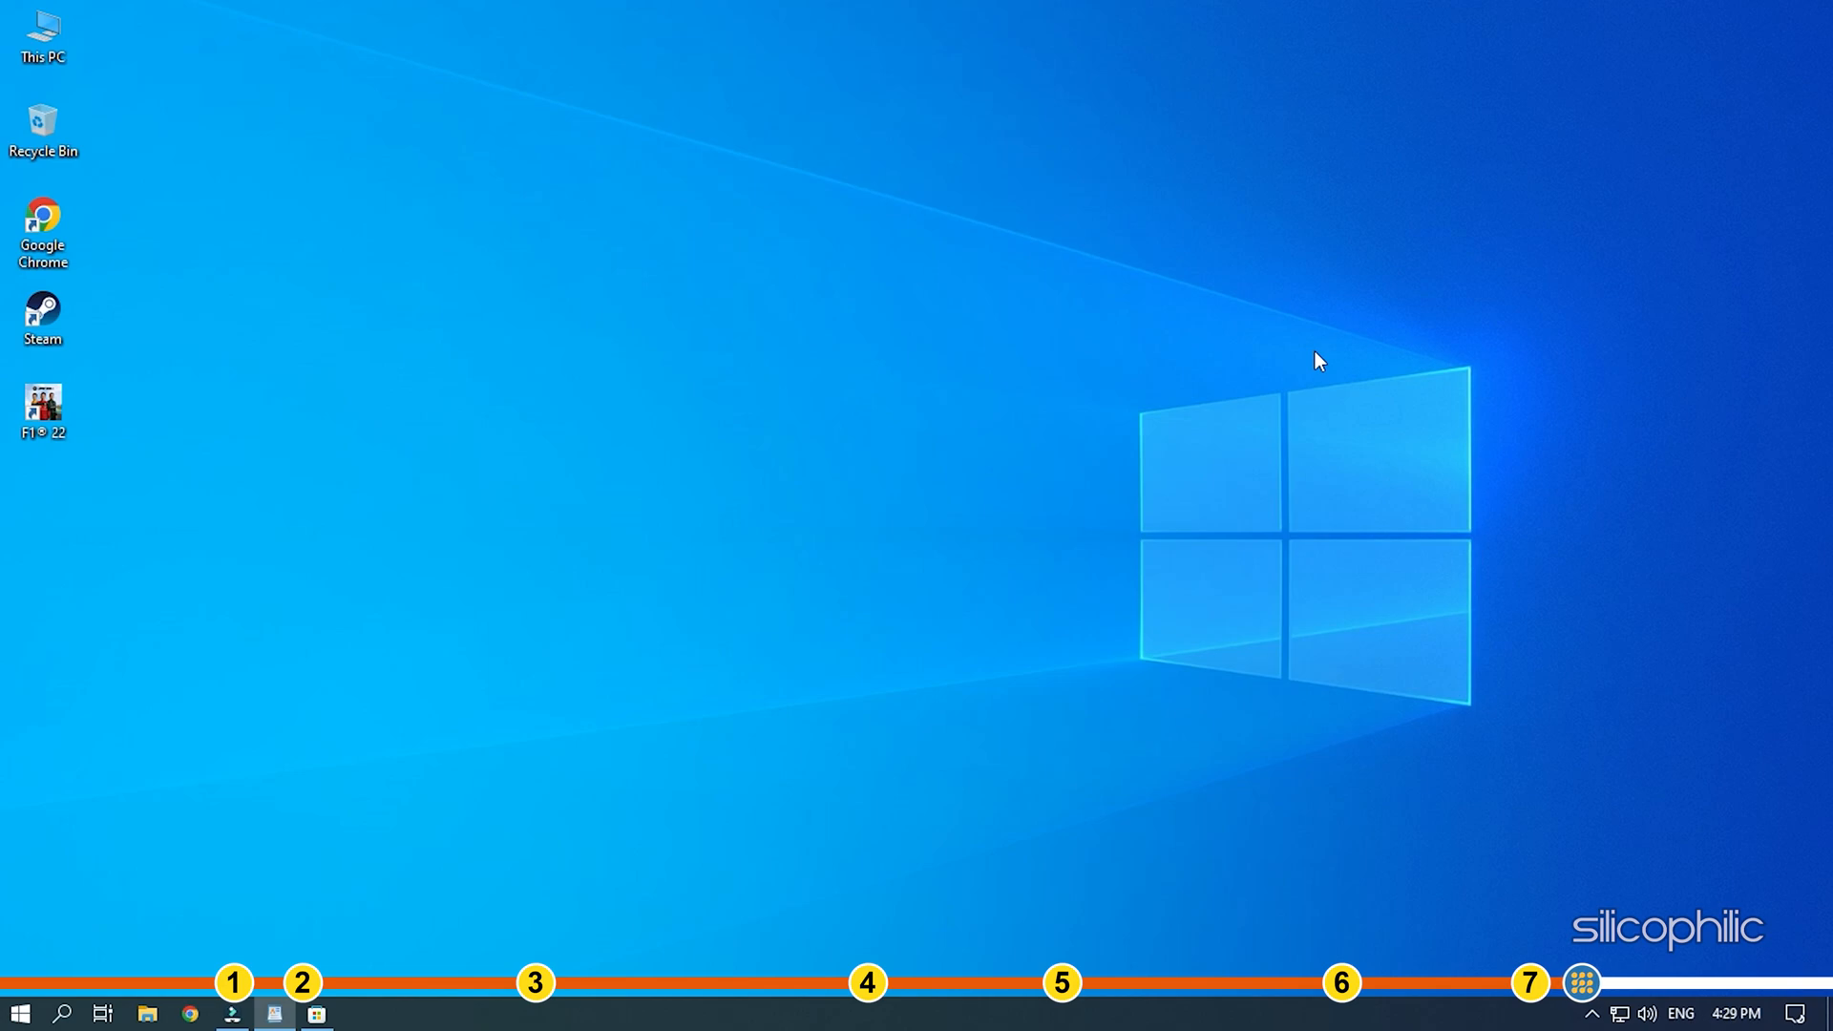
Install the Xbox Accessories app from Microsoft Store and open it.
{"action": "left_click", "coordinate": [316, 1012]}
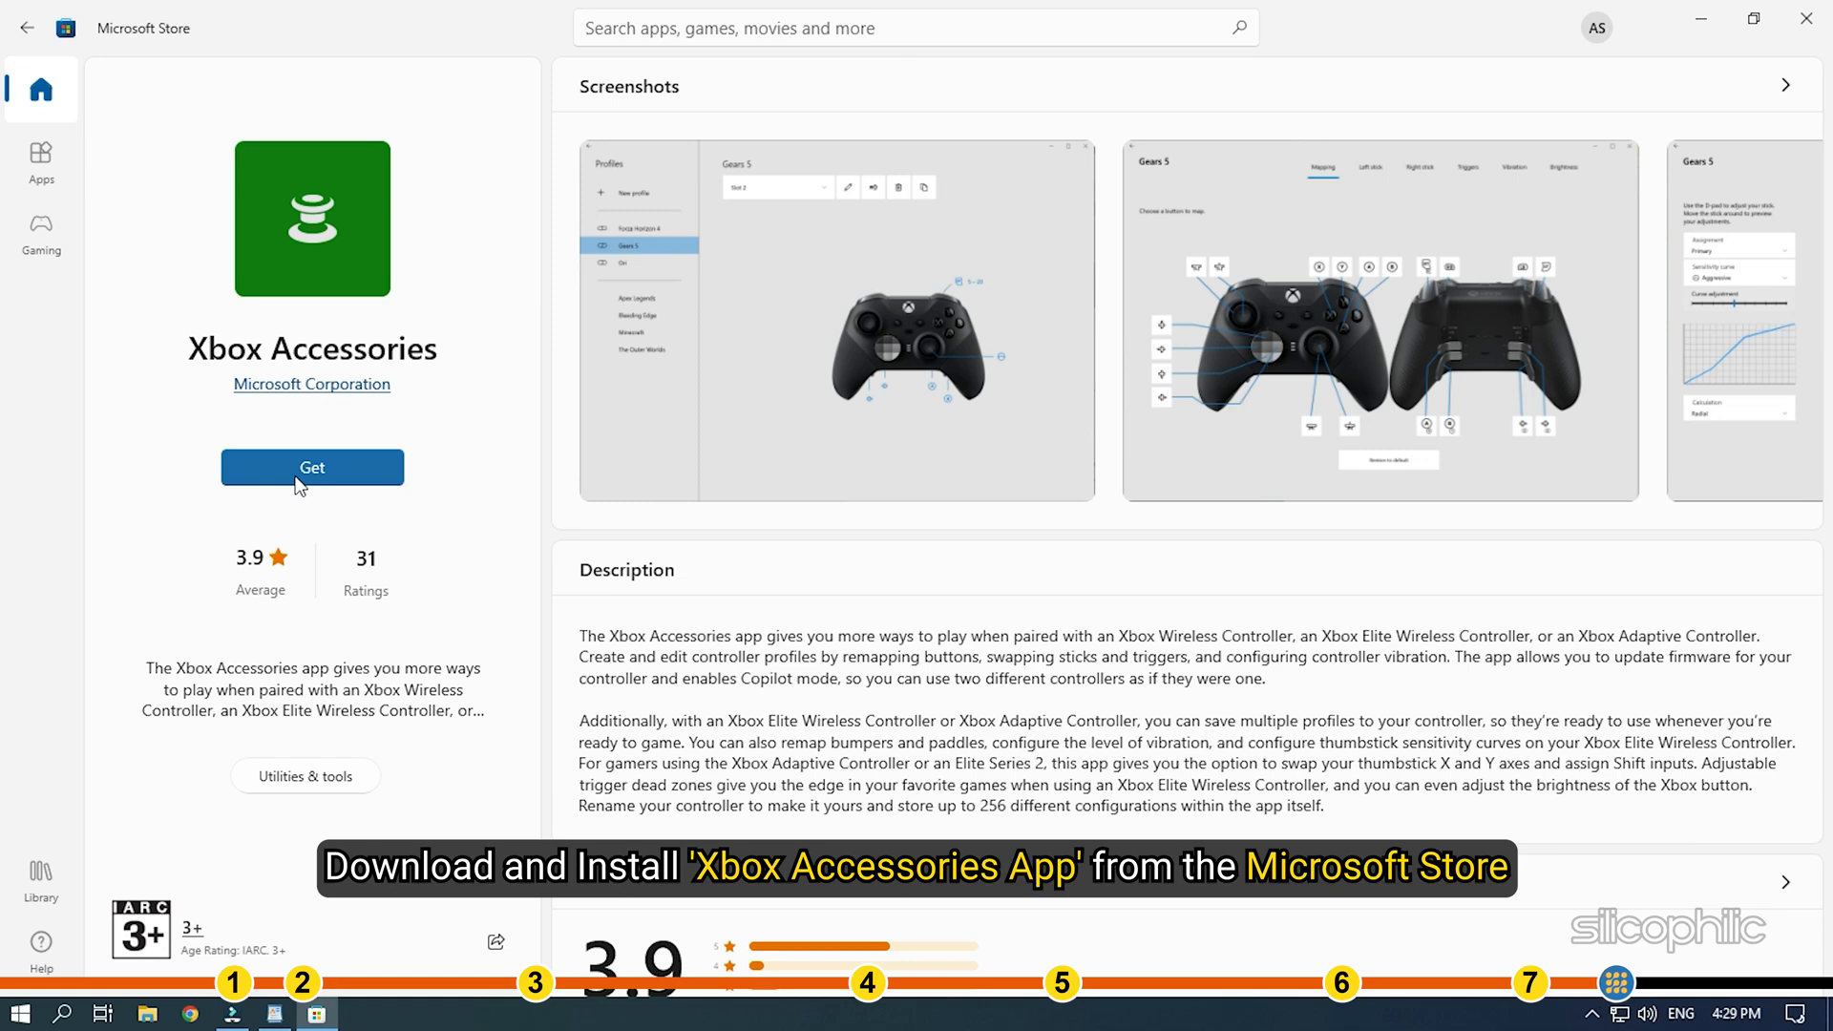
{"action": "left_click", "coordinate": [312, 467]}
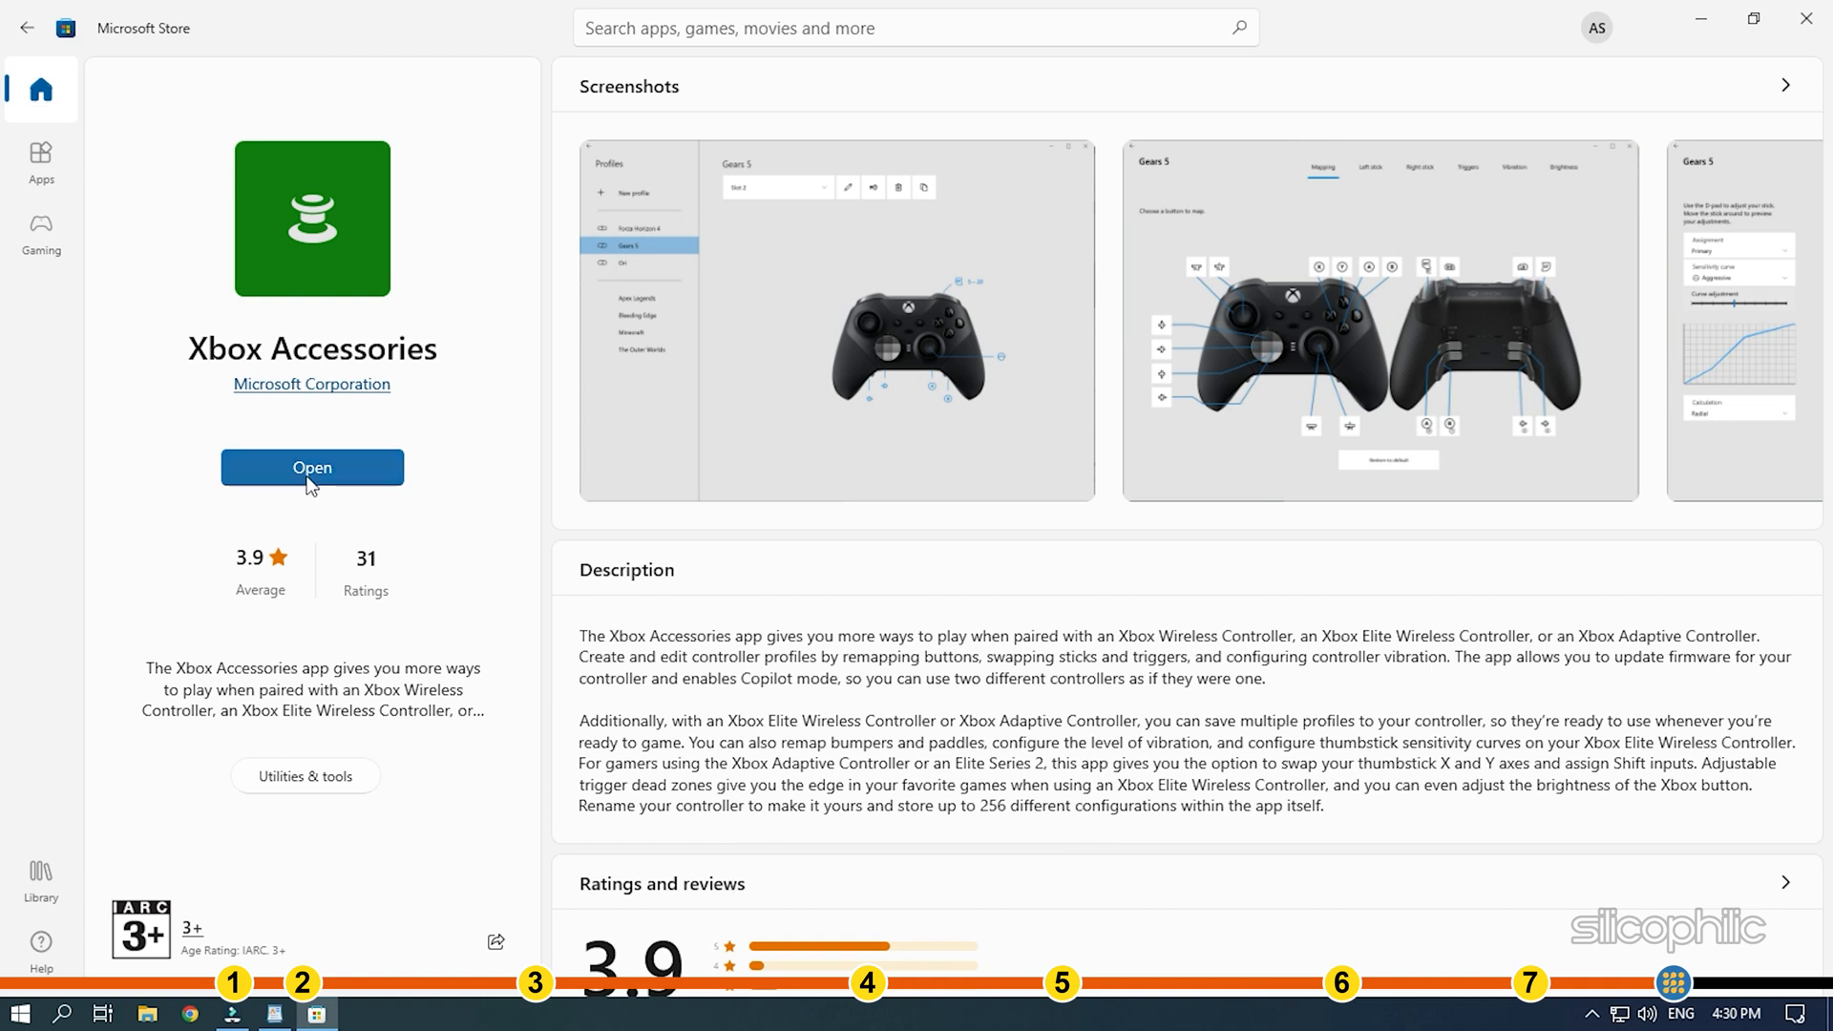
{"action": "left_click", "coordinate": [311, 467]}
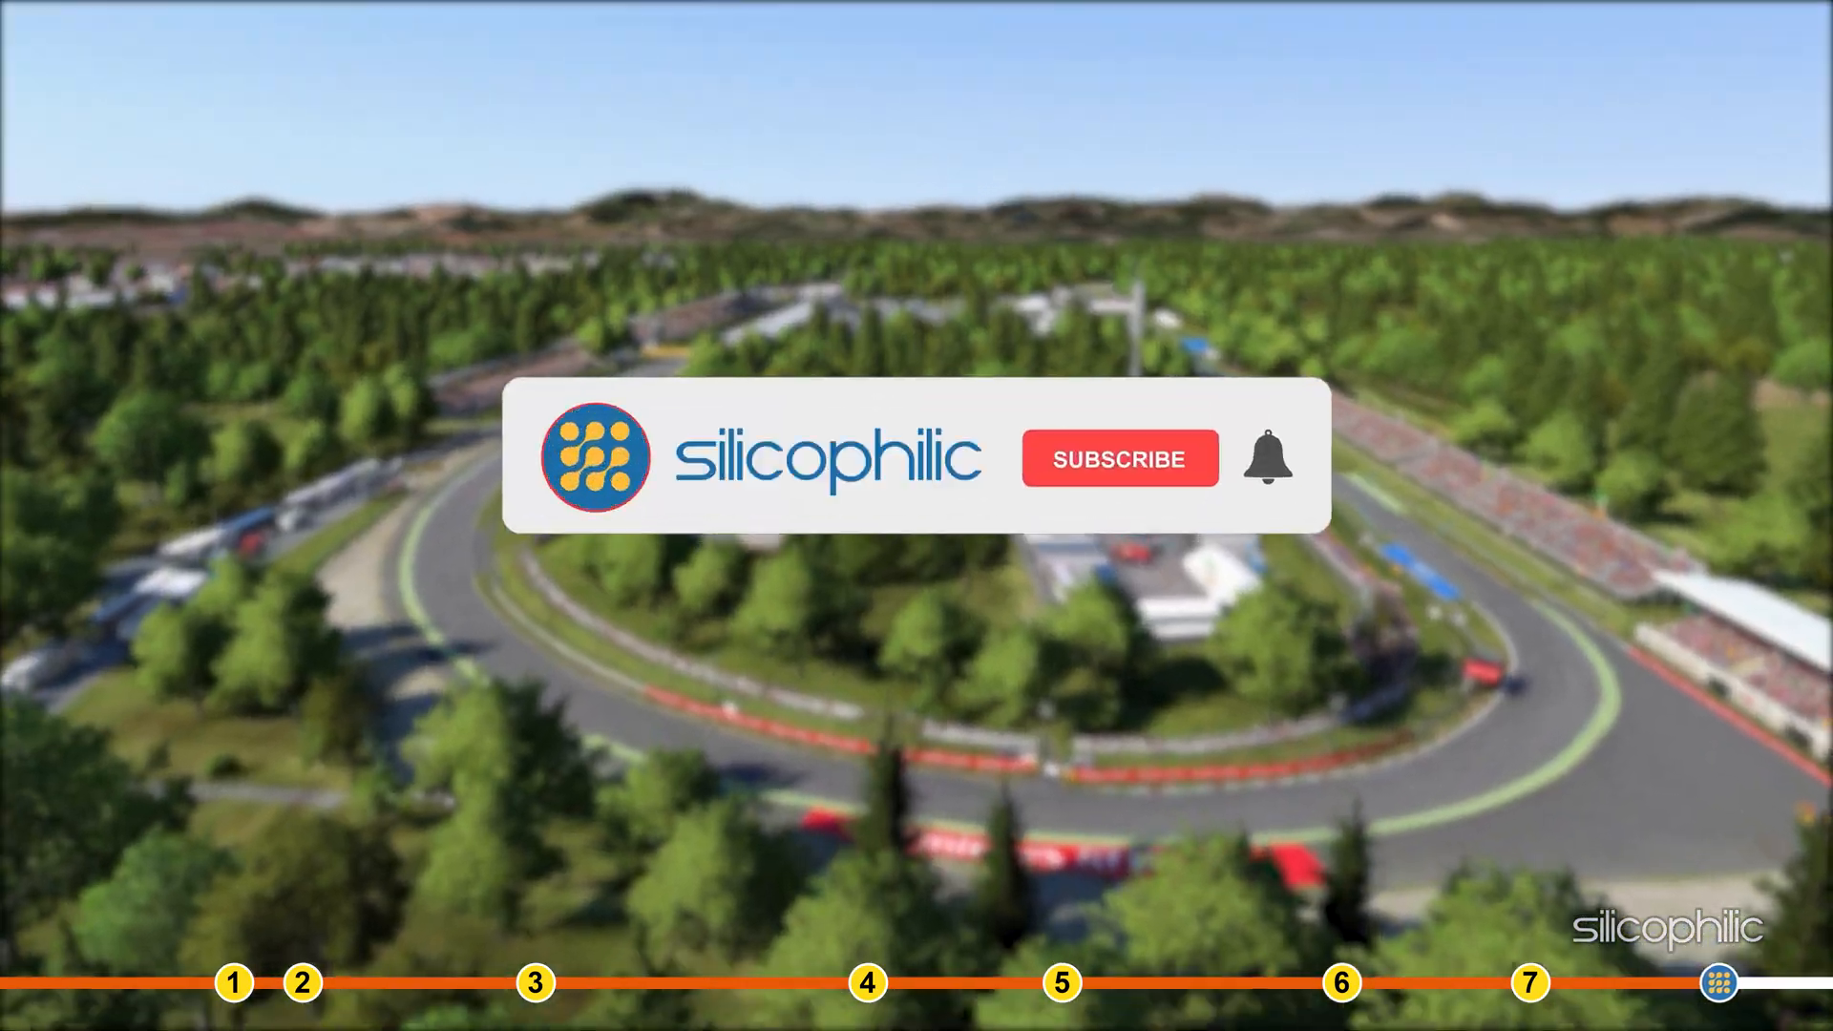
{"action": "left_click", "coordinate": [1118, 459]}
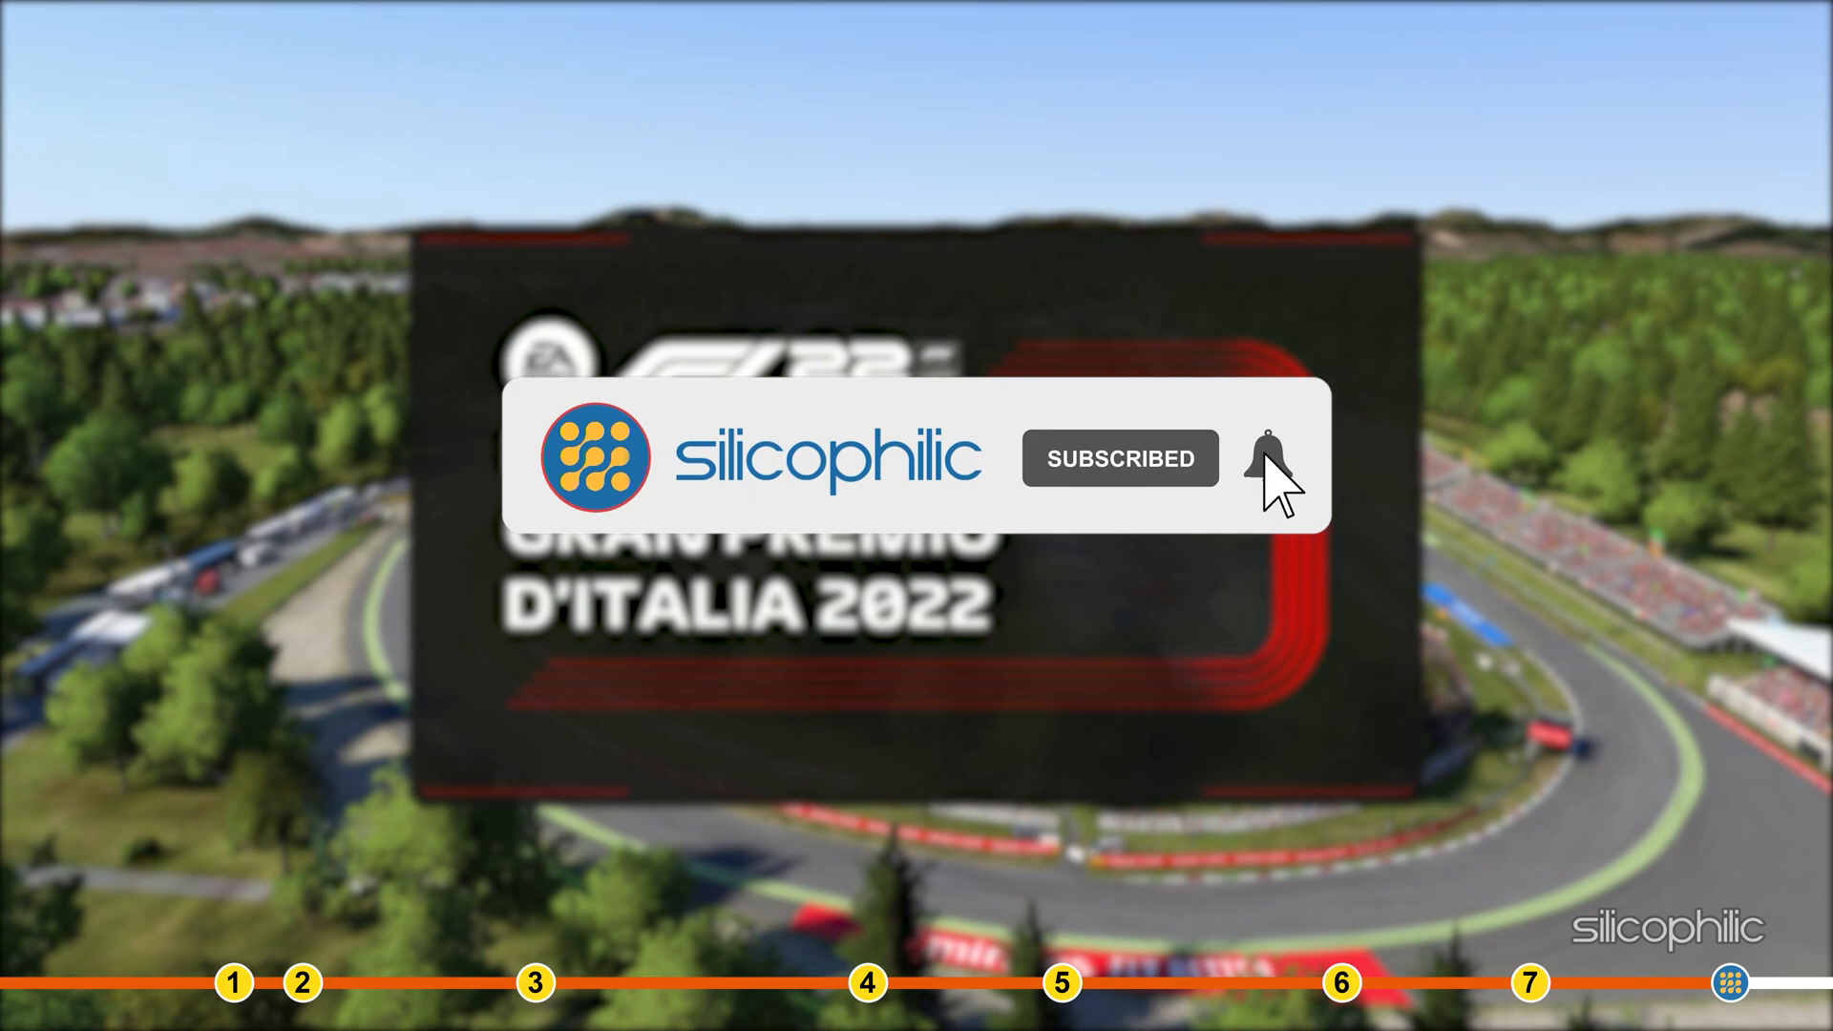
{"action": "left_click", "coordinate": [1260, 458]}
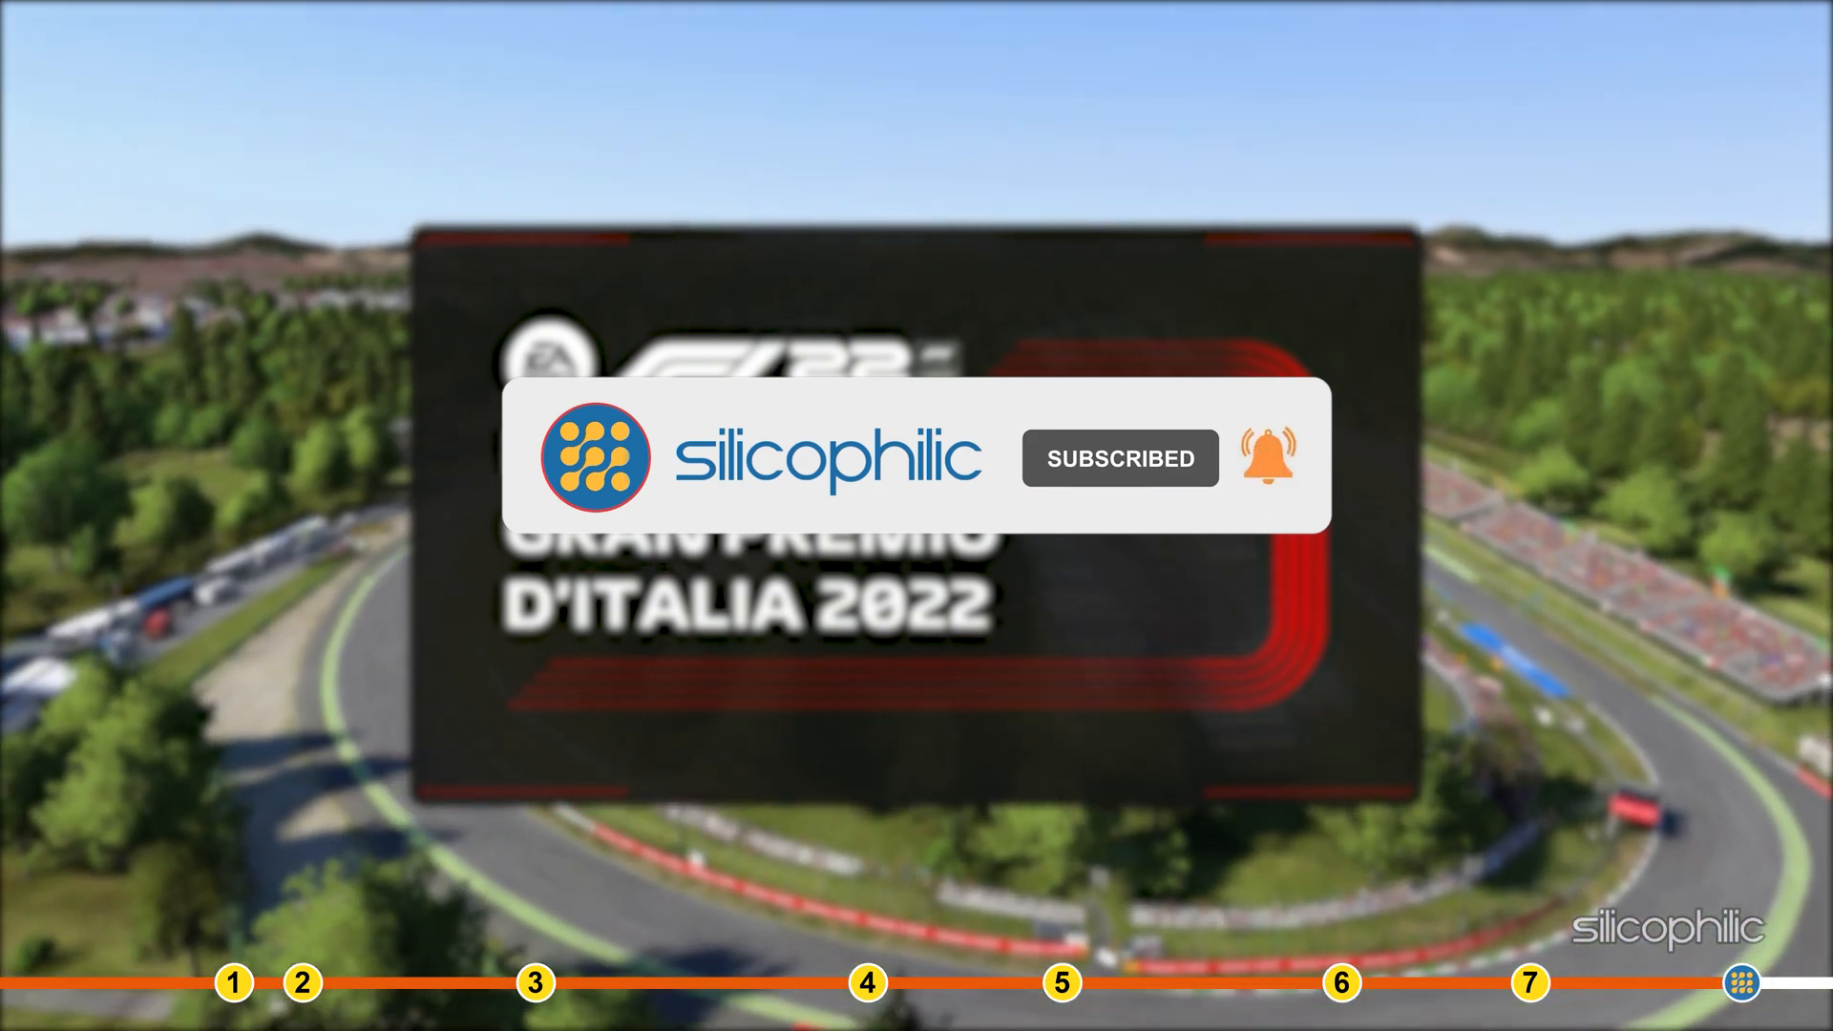